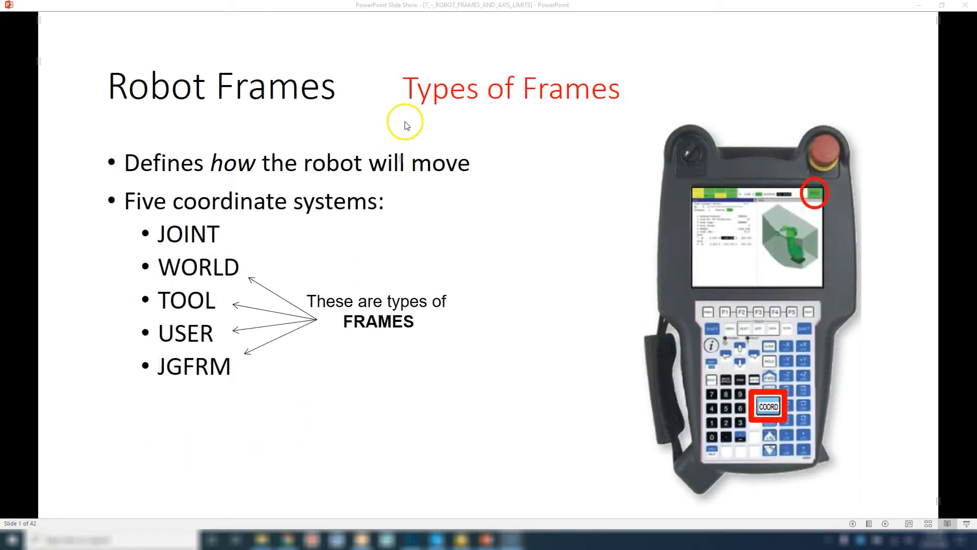
{"action": "mouse_move", "coordinate": [209, 236]}
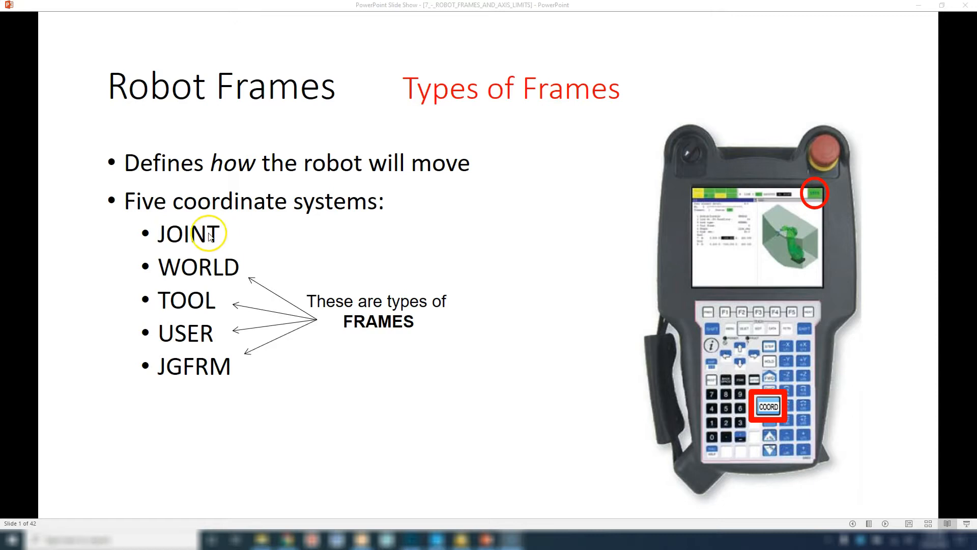
{"action": "mouse_move", "coordinate": [238, 264]}
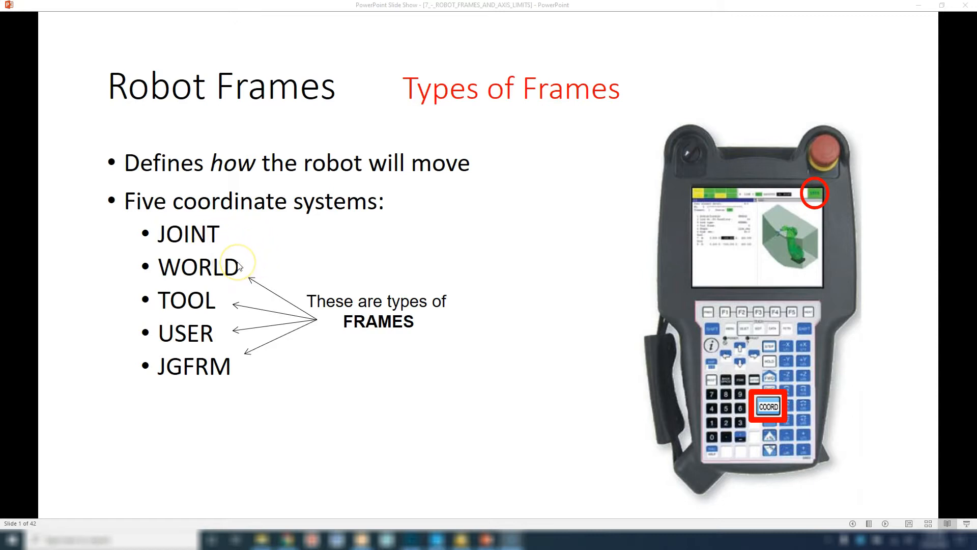
{"action": "mouse_move", "coordinate": [393, 324]}
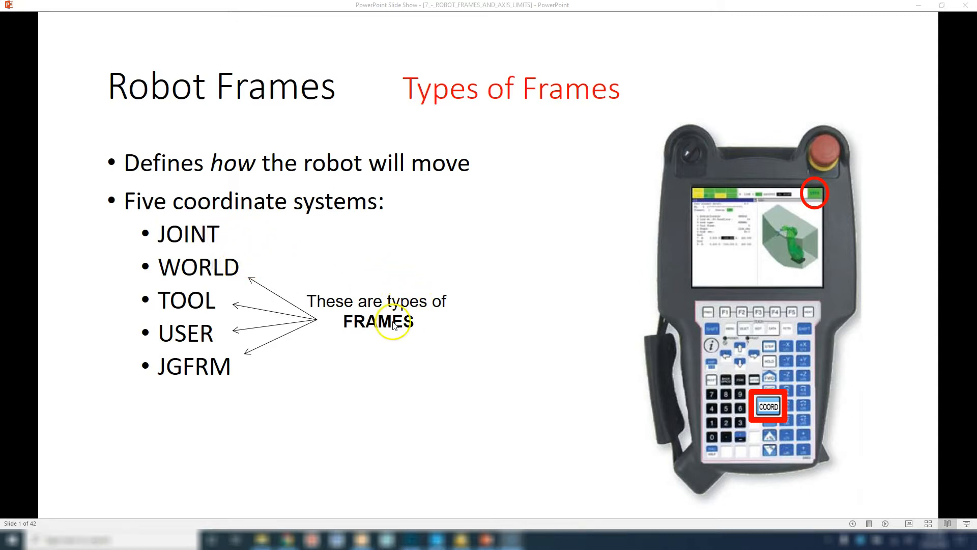
{"action": "mouse_move", "coordinate": [277, 312]}
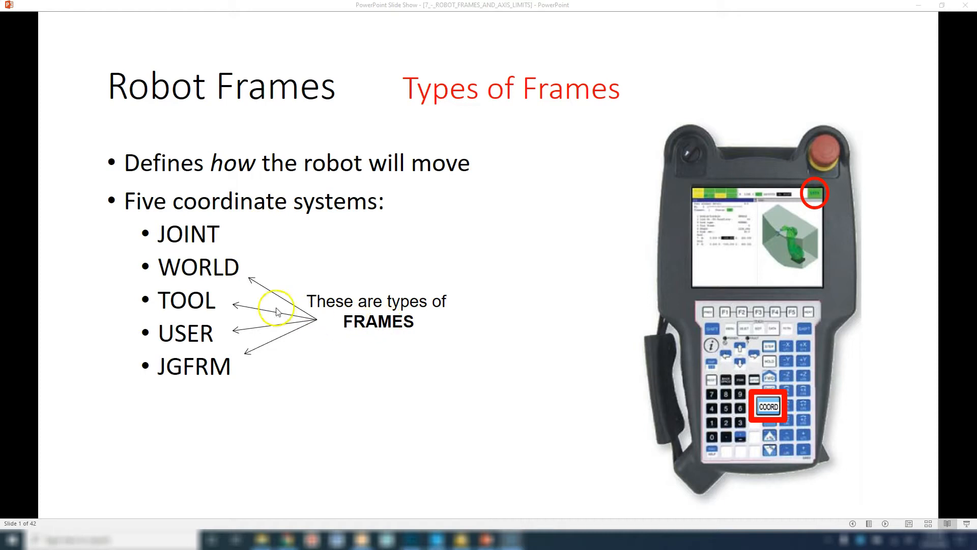
{"action": "mouse_move", "coordinate": [212, 300]}
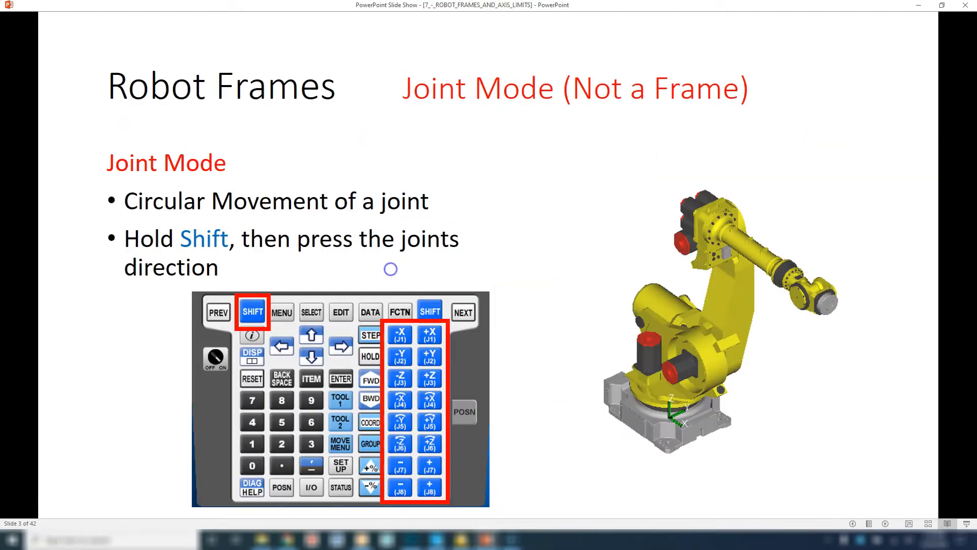
{"action": "mouse_move", "coordinate": [384, 12]}
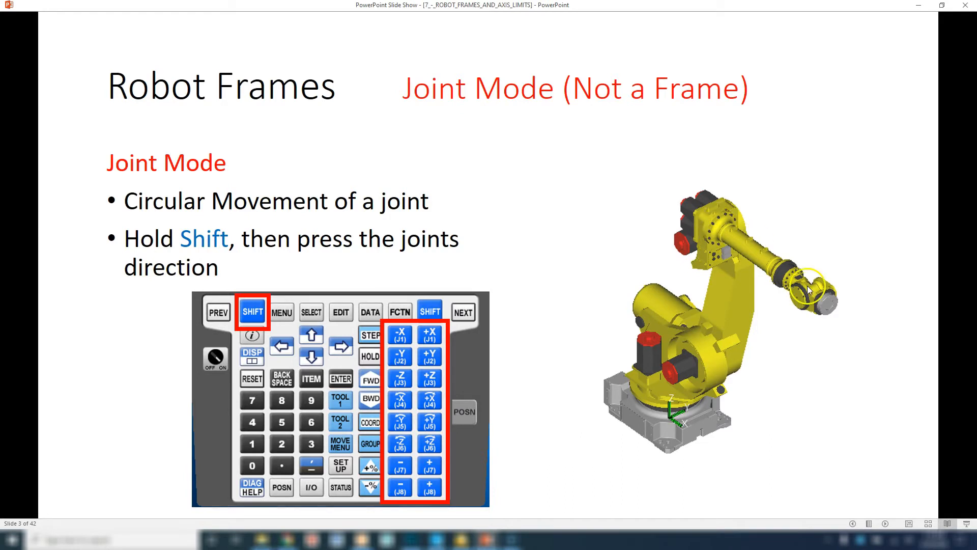
{"action": "mouse_move", "coordinate": [805, 296]}
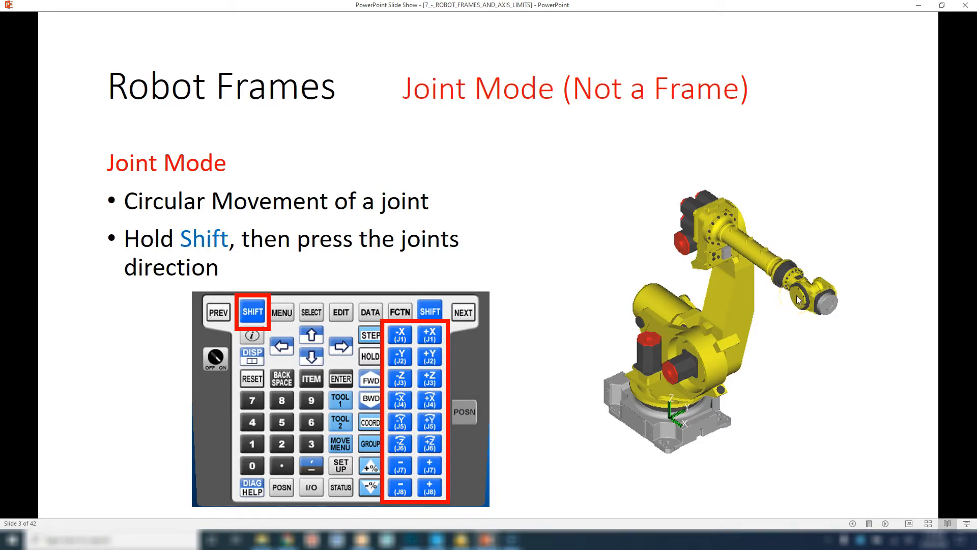
{"action": "mouse_move", "coordinate": [801, 299]}
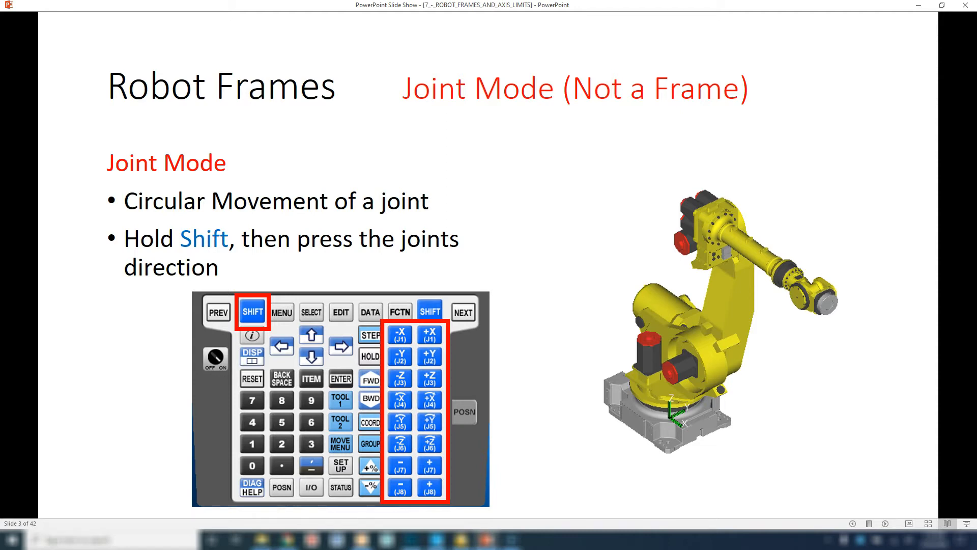
{"action": "mouse_move", "coordinate": [871, 315]}
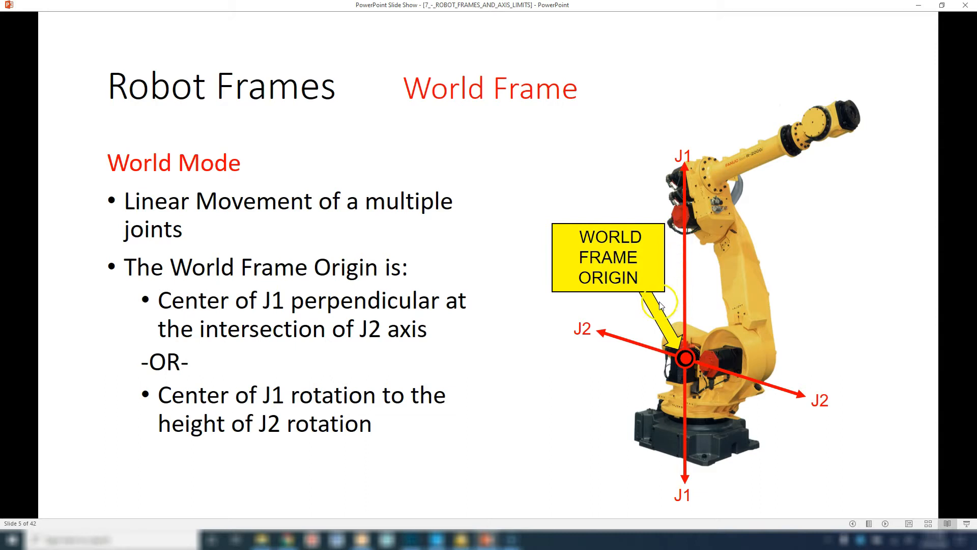
{"action": "mouse_move", "coordinate": [863, 113]}
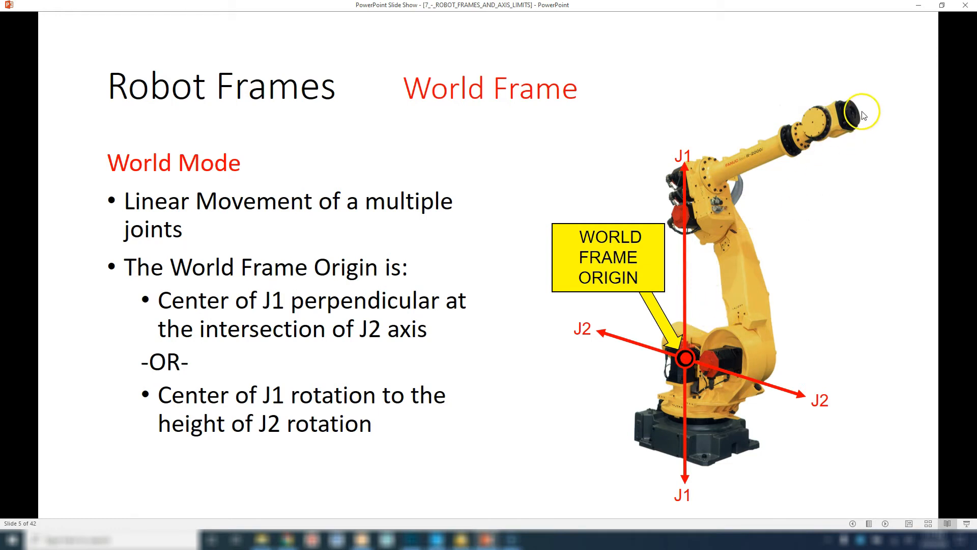
{"action": "mouse_move", "coordinate": [683, 358]}
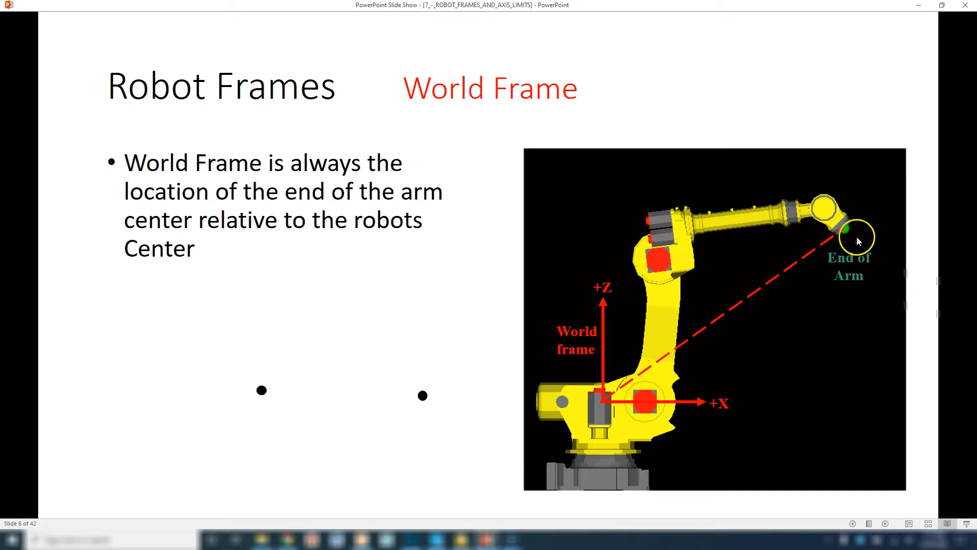
{"action": "mouse_move", "coordinate": [852, 238]}
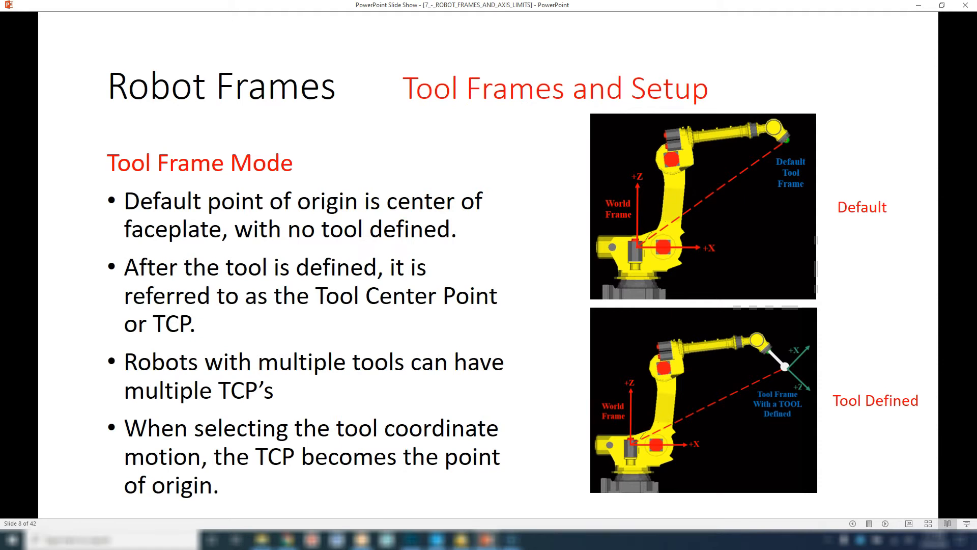
{"action": "mouse_move", "coordinate": [970, 12]}
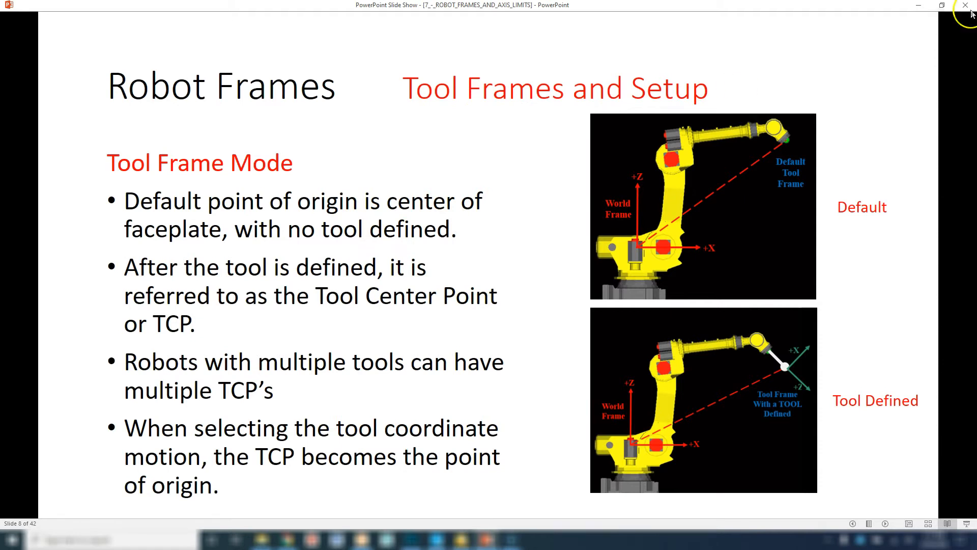
{"action": "mouse_move", "coordinate": [774, 355]}
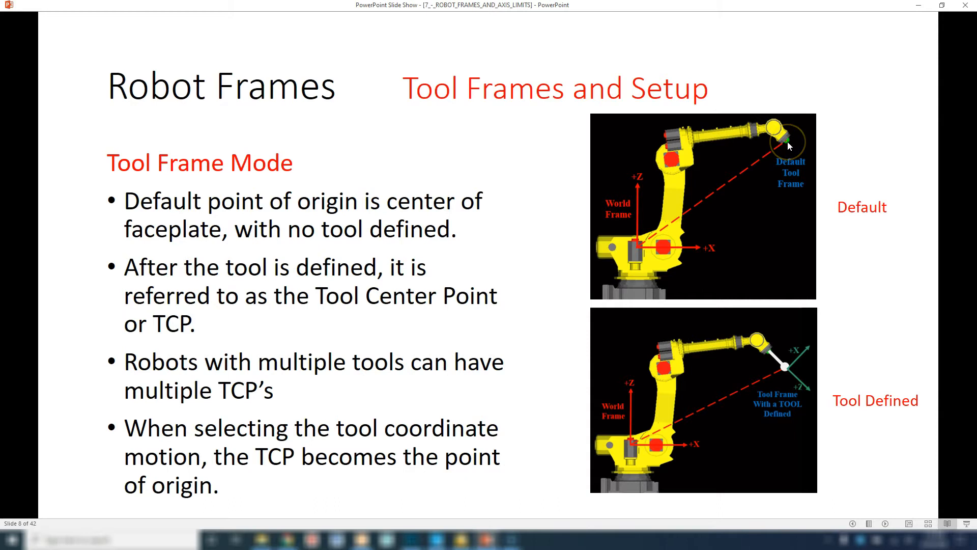
{"action": "mouse_move", "coordinate": [640, 247]}
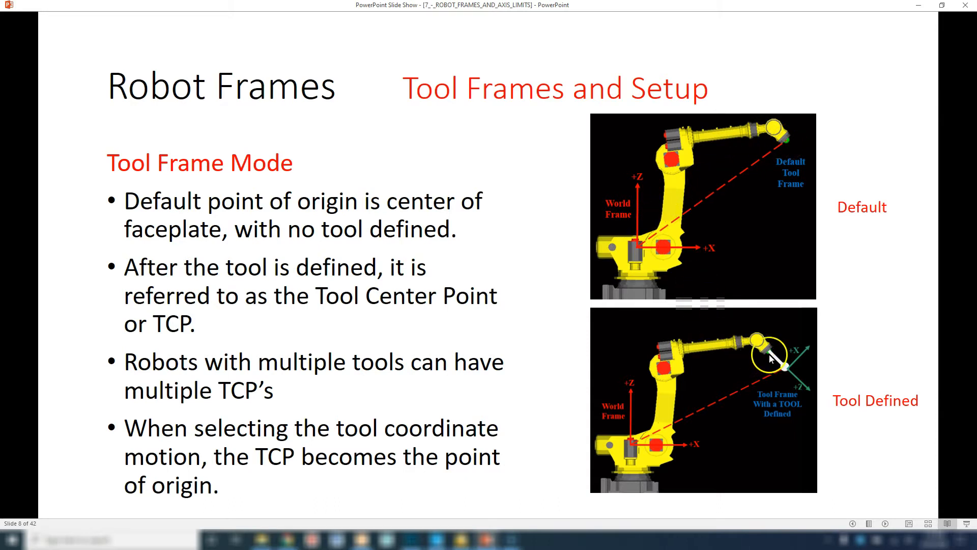
{"action": "mouse_move", "coordinate": [784, 365]}
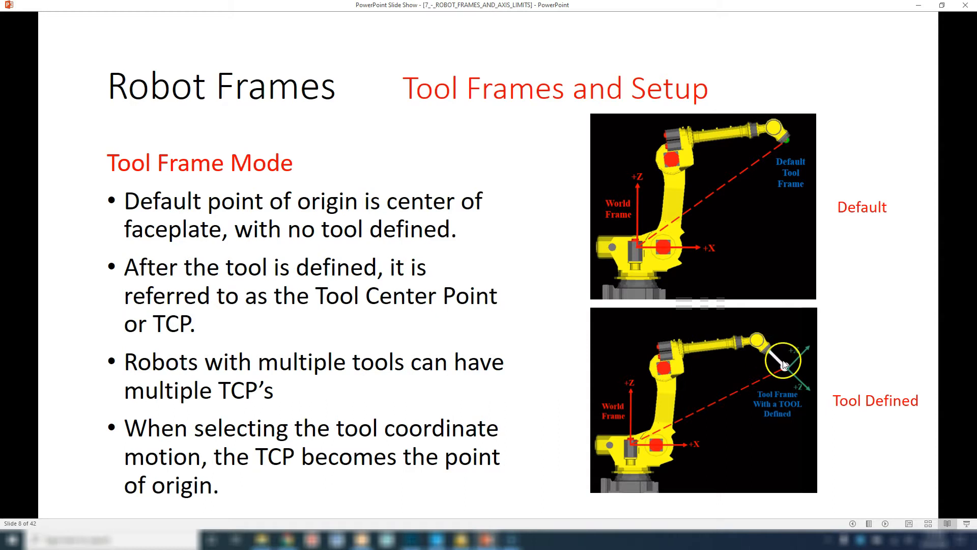
{"action": "mouse_move", "coordinate": [802, 367]}
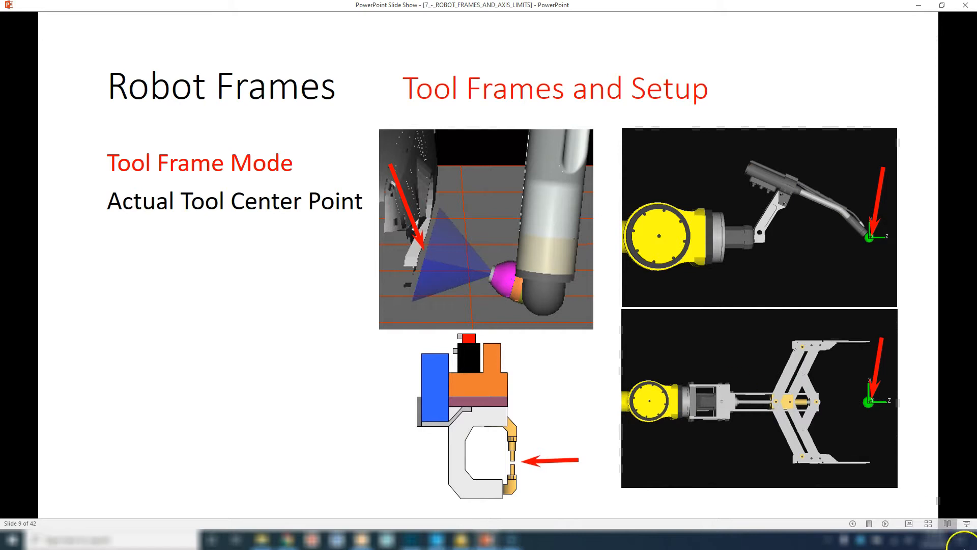
{"action": "mouse_move", "coordinate": [859, 348]}
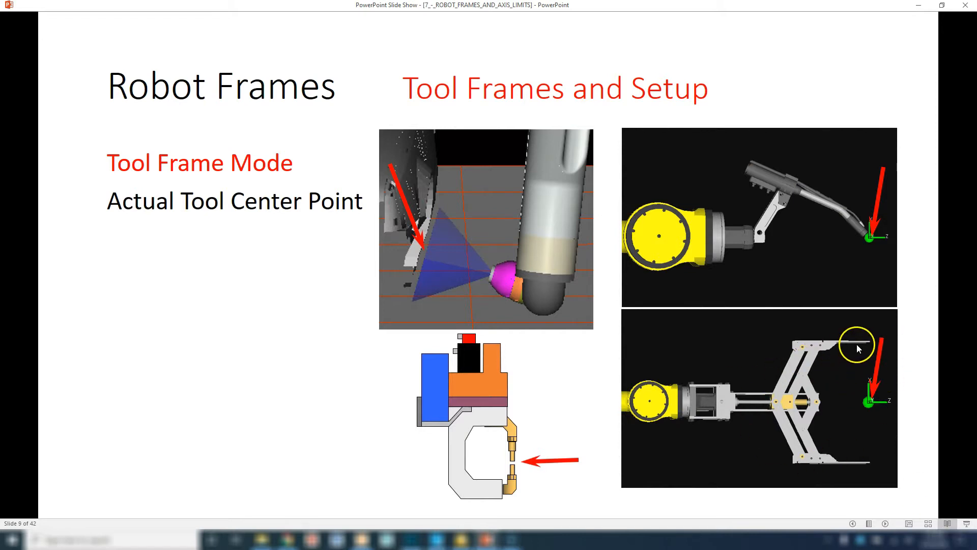
{"action": "mouse_move", "coordinate": [866, 405]}
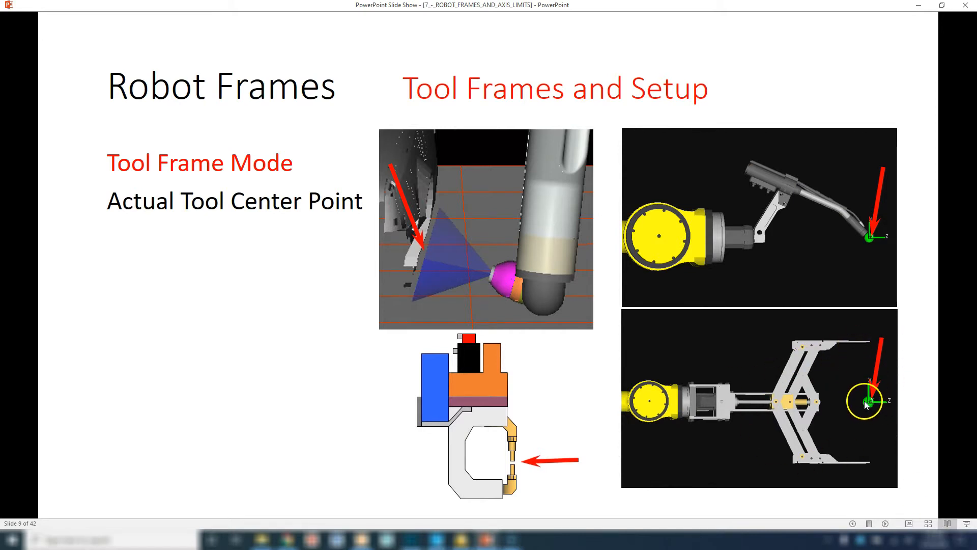
{"action": "mouse_move", "coordinate": [829, 337]}
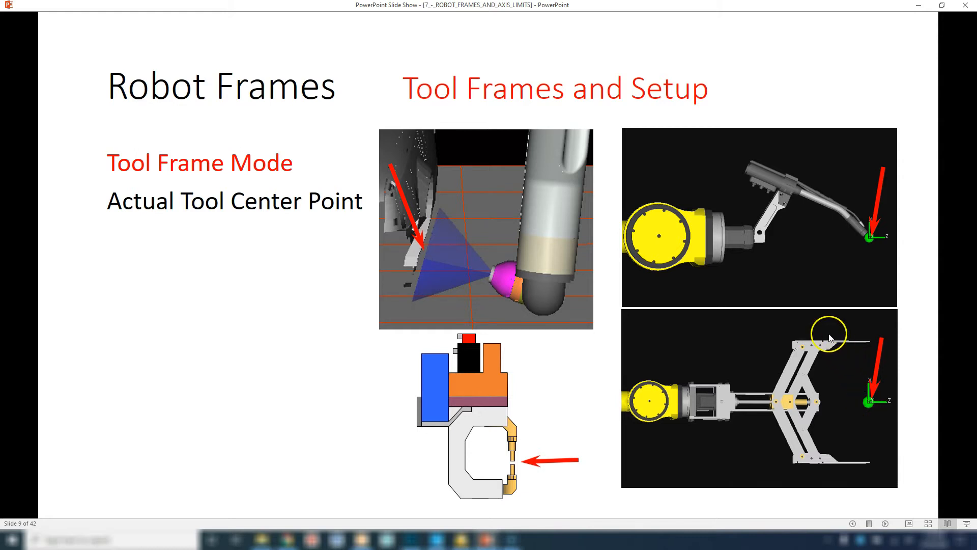
{"action": "mouse_move", "coordinate": [872, 405]}
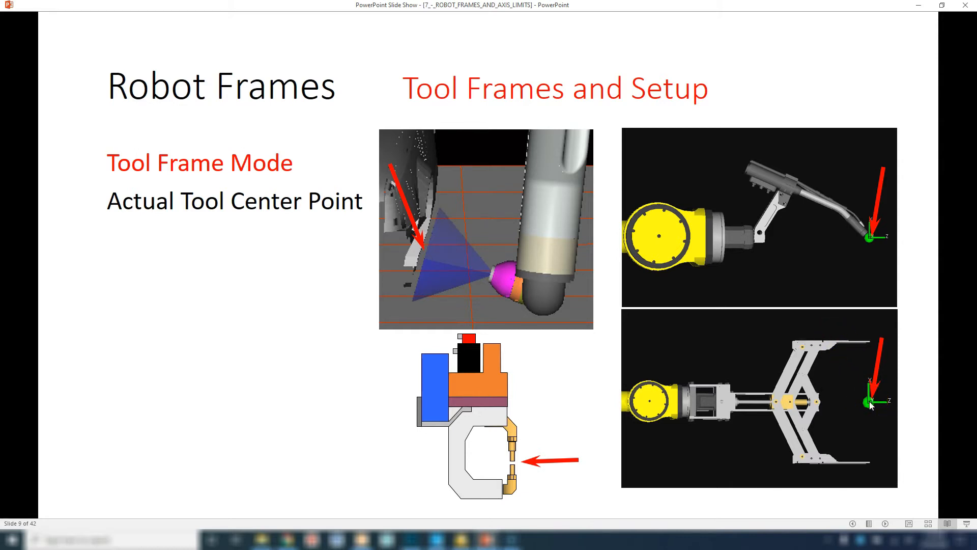
{"action": "mouse_move", "coordinate": [869, 402]}
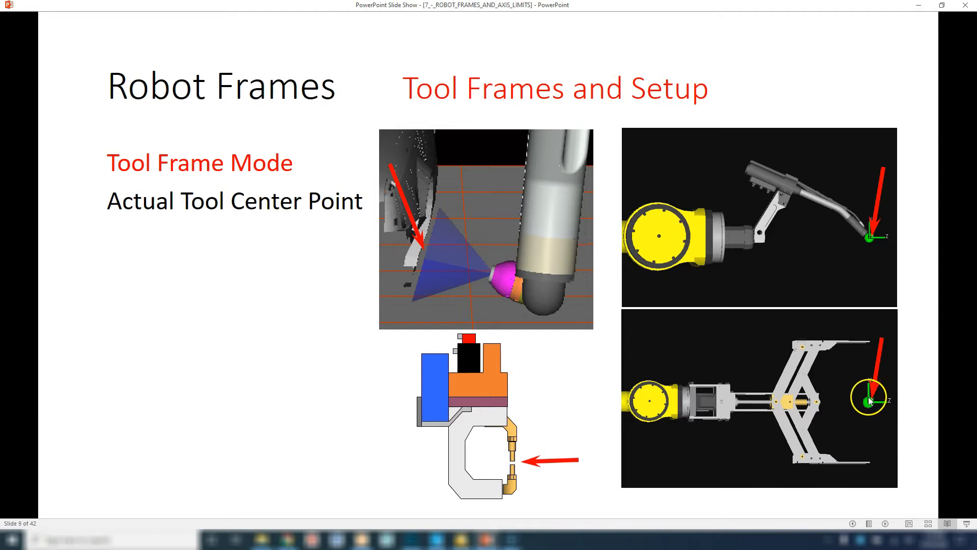
{"action": "mouse_move", "coordinate": [869, 404]}
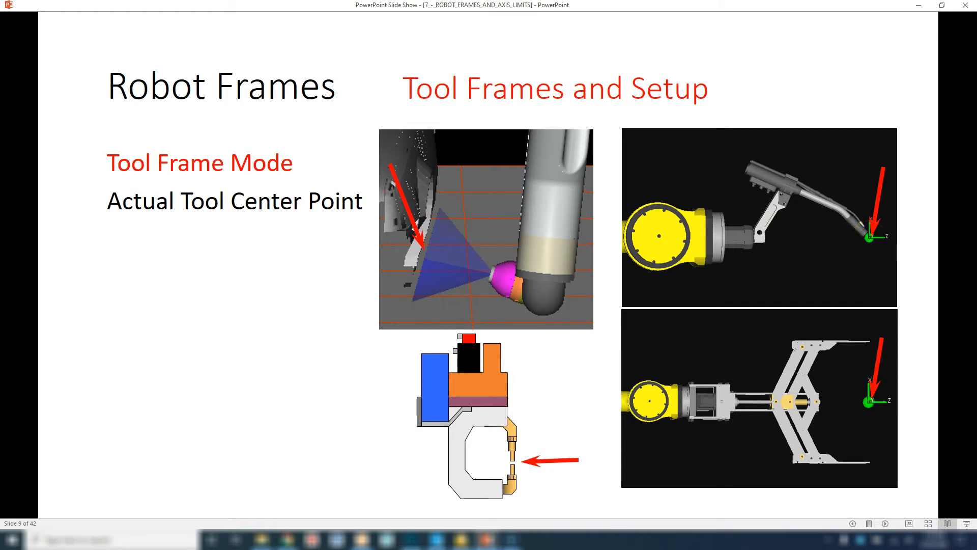
{"action": "mouse_move", "coordinate": [425, 364]}
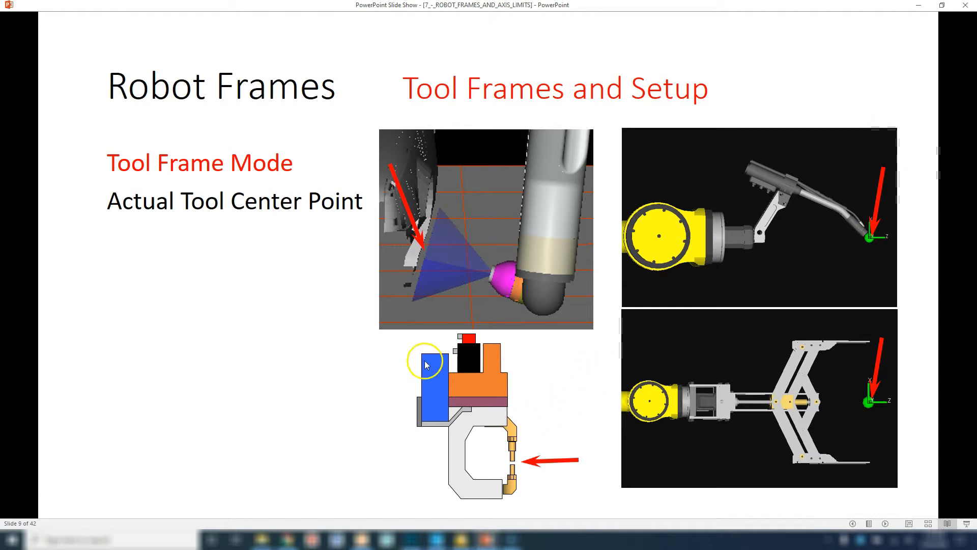
{"action": "mouse_move", "coordinate": [514, 467]}
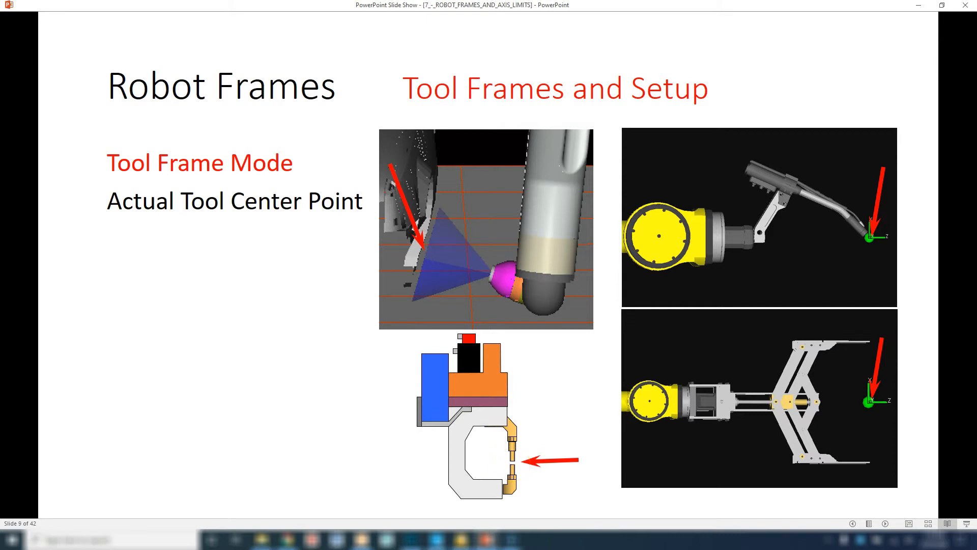
{"action": "mouse_move", "coordinate": [530, 217]}
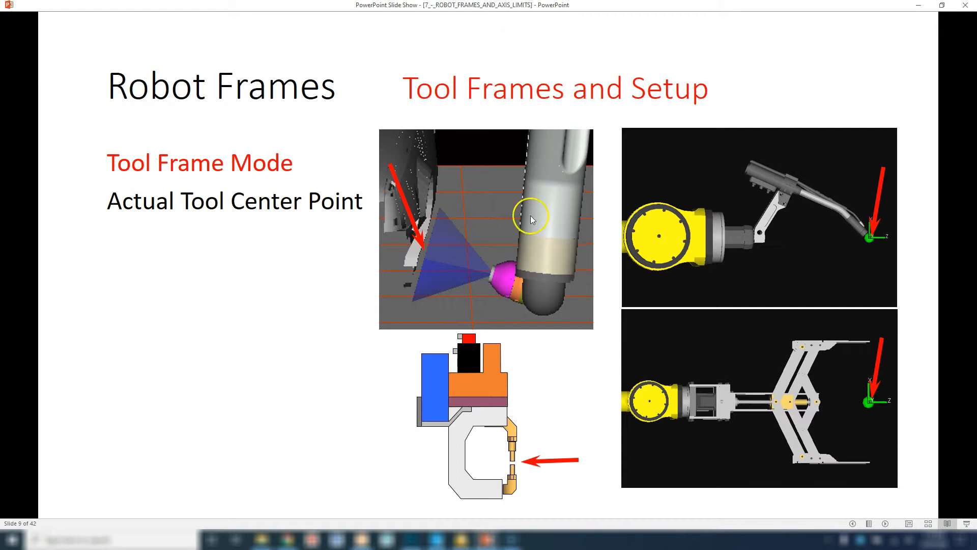
{"action": "mouse_move", "coordinate": [419, 253]}
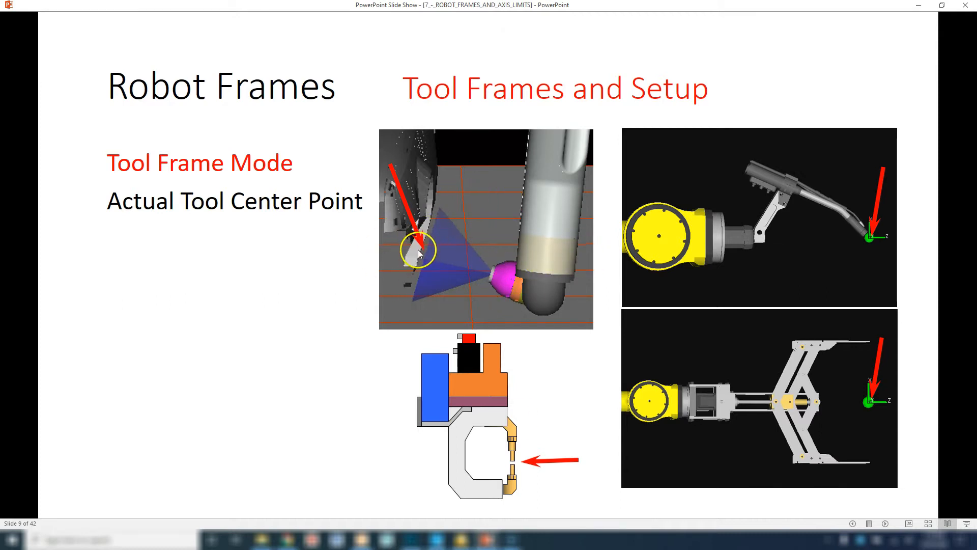
{"action": "mouse_move", "coordinate": [487, 277]}
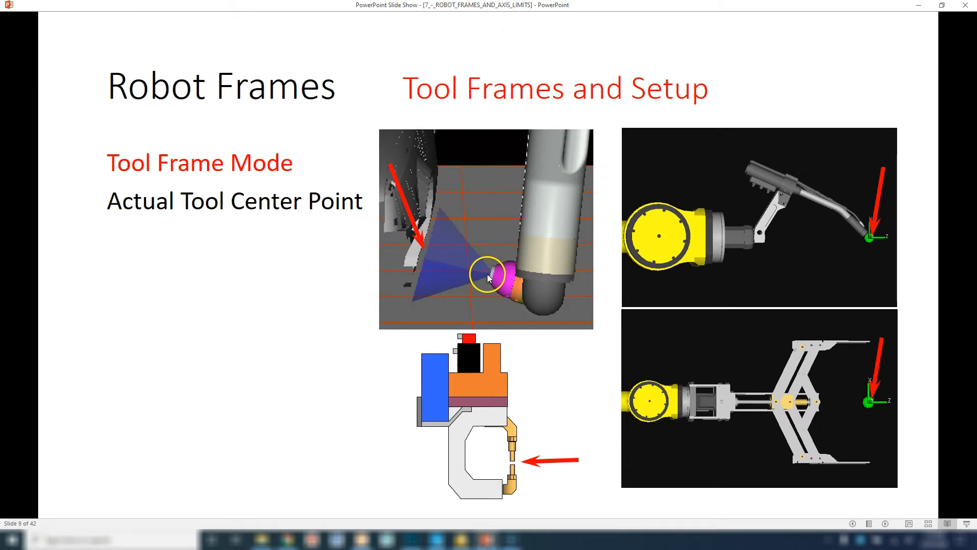
{"action": "mouse_move", "coordinate": [420, 234]}
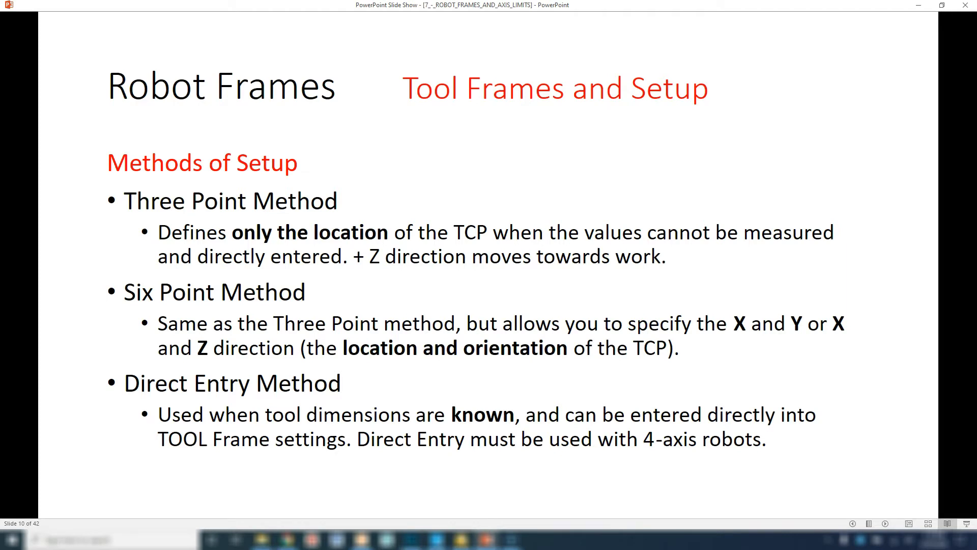
{"action": "mouse_move", "coordinate": [160, 375]}
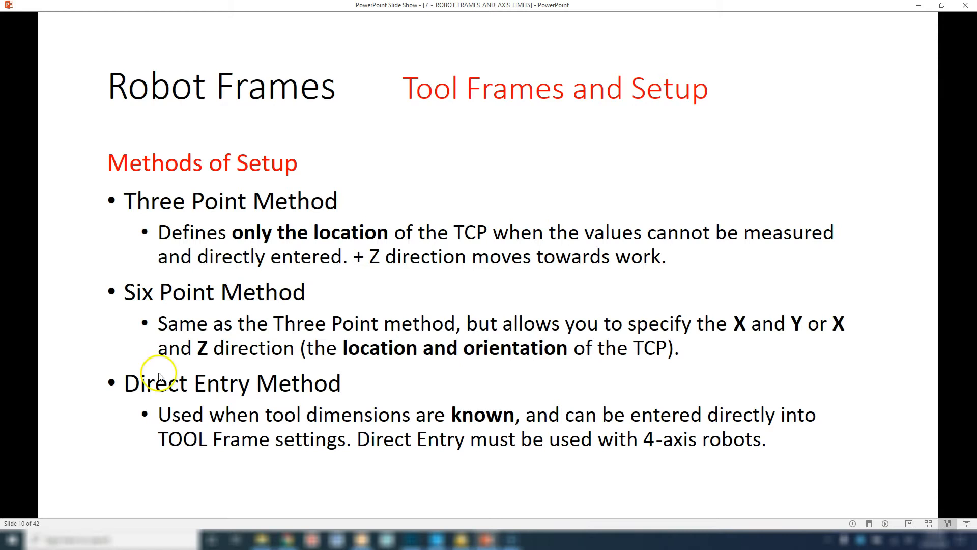
{"action": "mouse_move", "coordinate": [382, 376]}
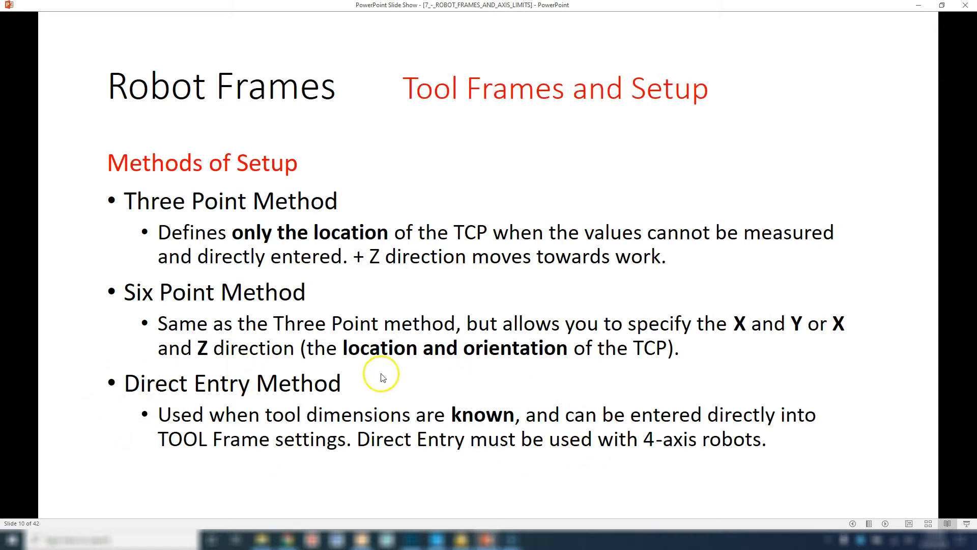
{"action": "mouse_move", "coordinate": [204, 394]}
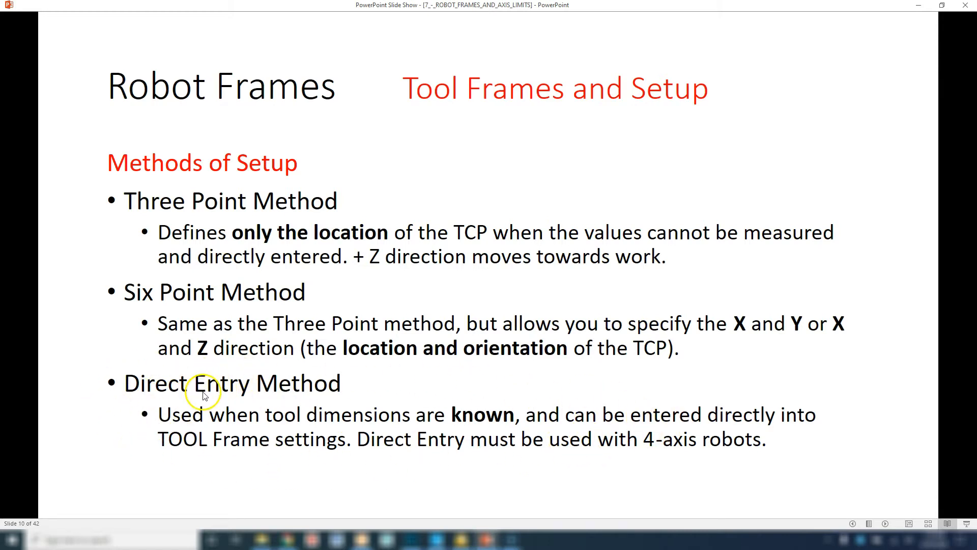
{"action": "mouse_move", "coordinate": [252, 253]}
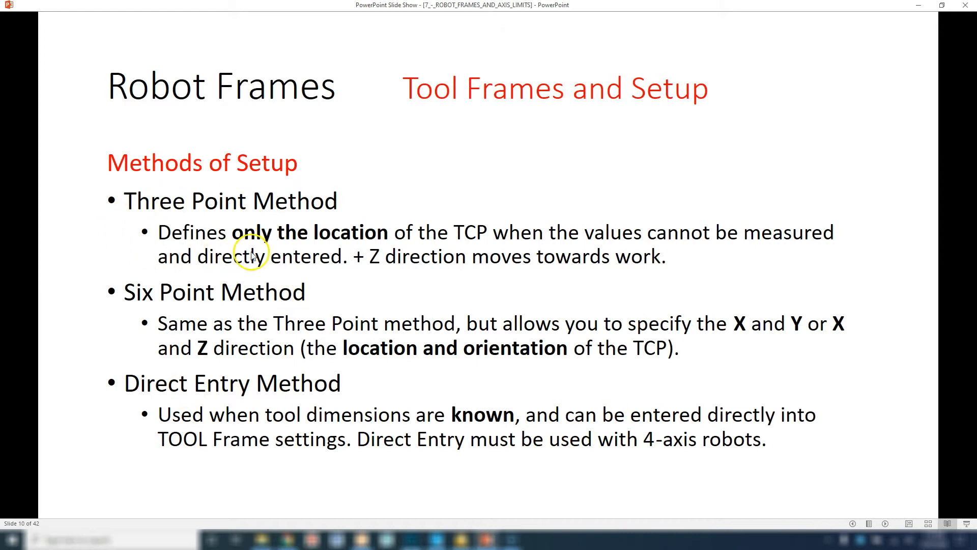
{"action": "mouse_move", "coordinate": [265, 184]}
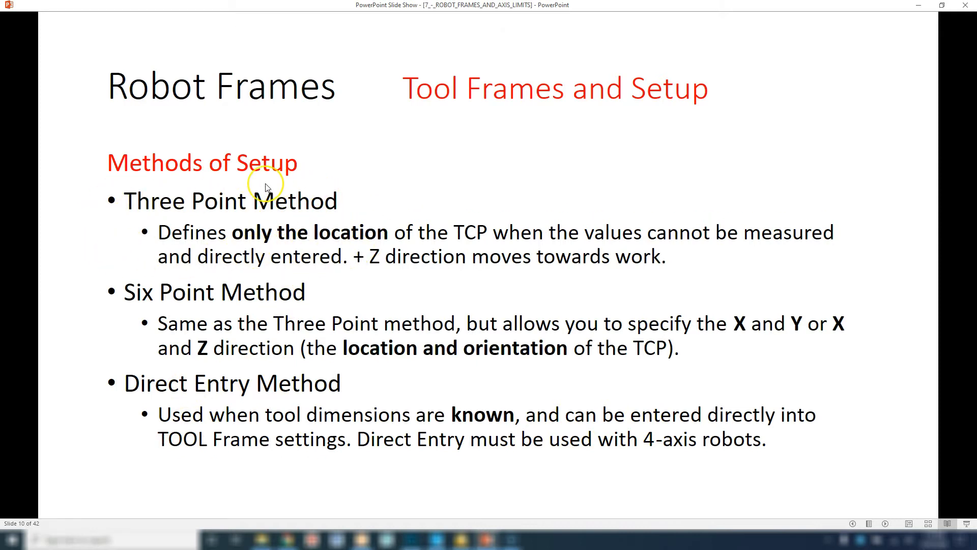
{"action": "mouse_move", "coordinate": [264, 187]}
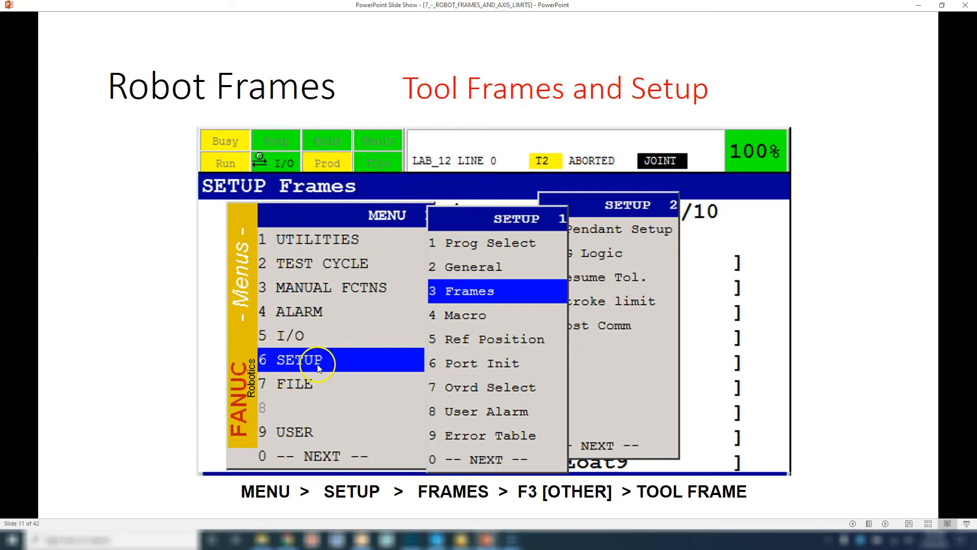
{"action": "mouse_move", "coordinate": [479, 290]}
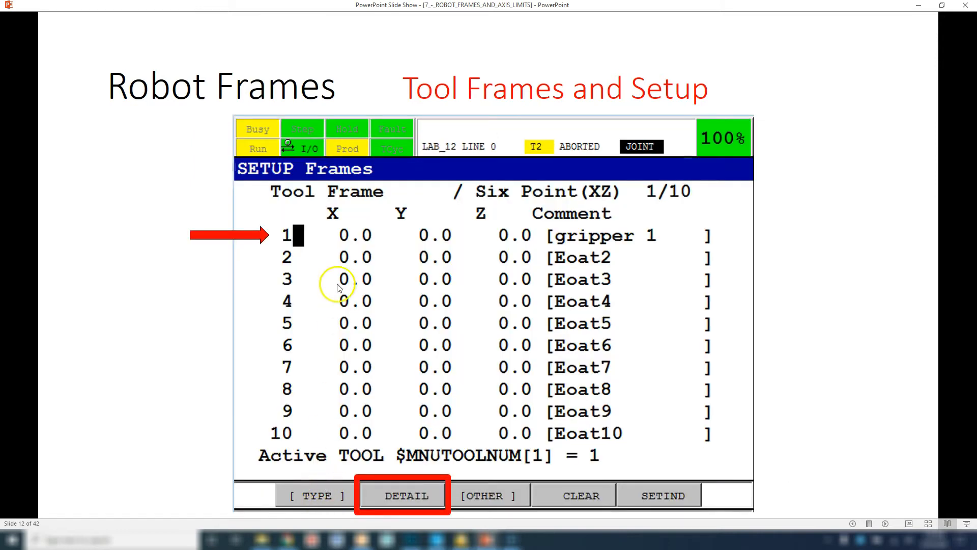
{"action": "mouse_move", "coordinate": [338, 199]}
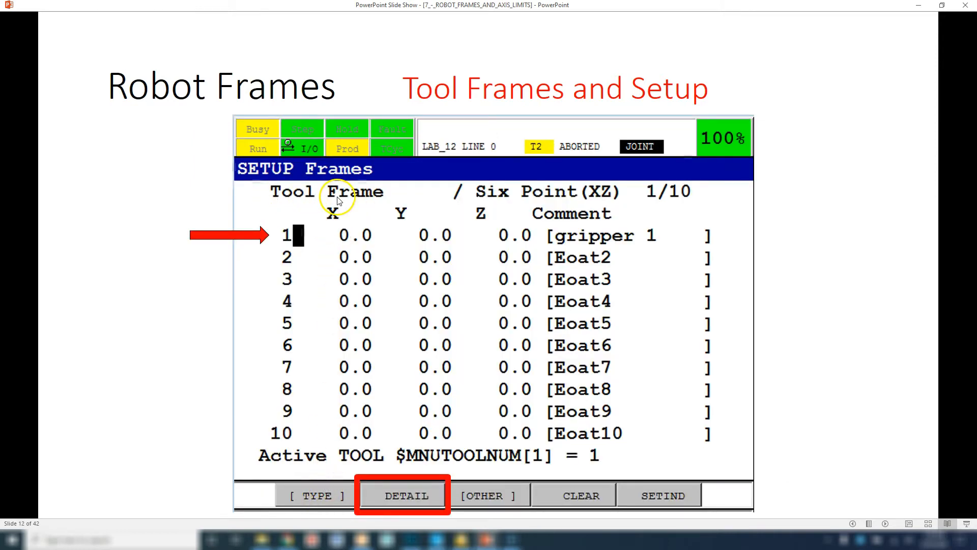
{"action": "mouse_move", "coordinate": [287, 315]}
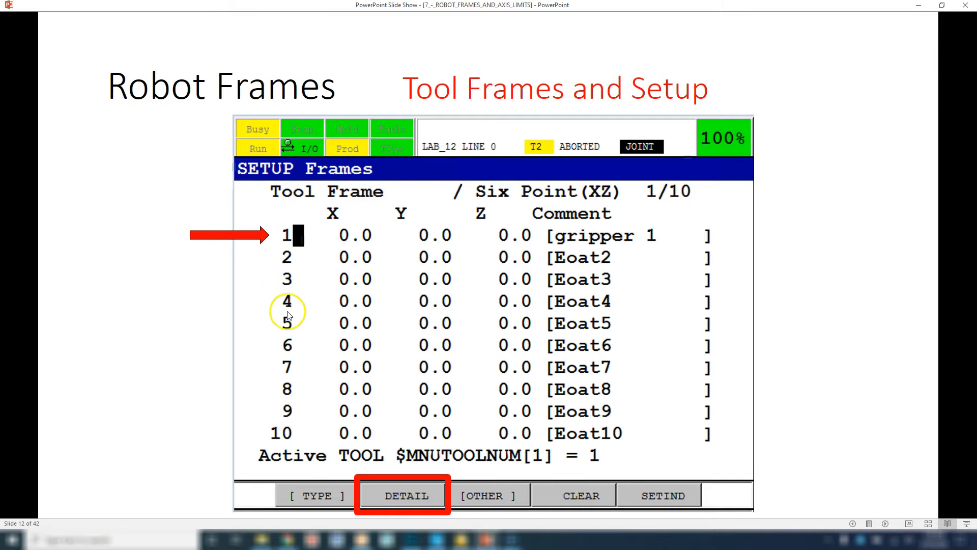
{"action": "mouse_move", "coordinate": [435, 235]}
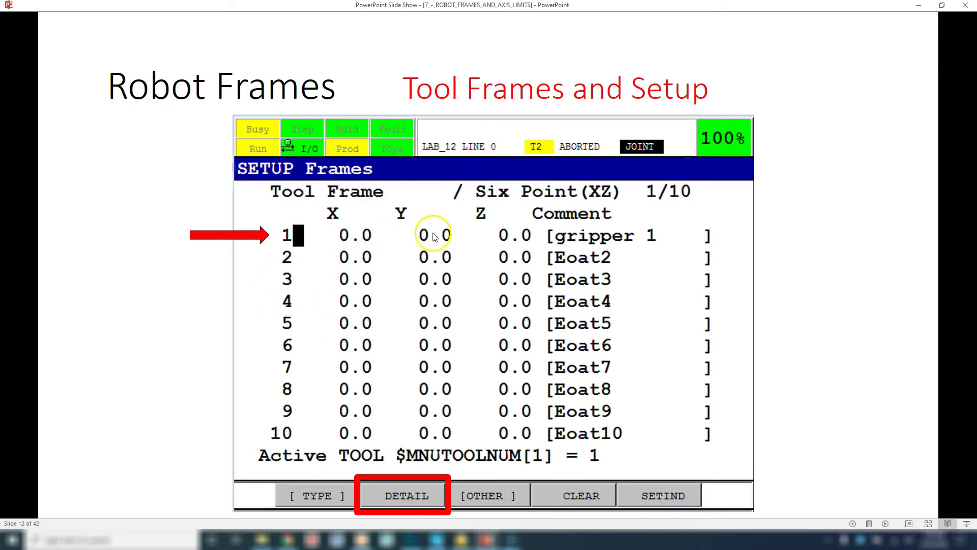
{"action": "mouse_move", "coordinate": [651, 237]}
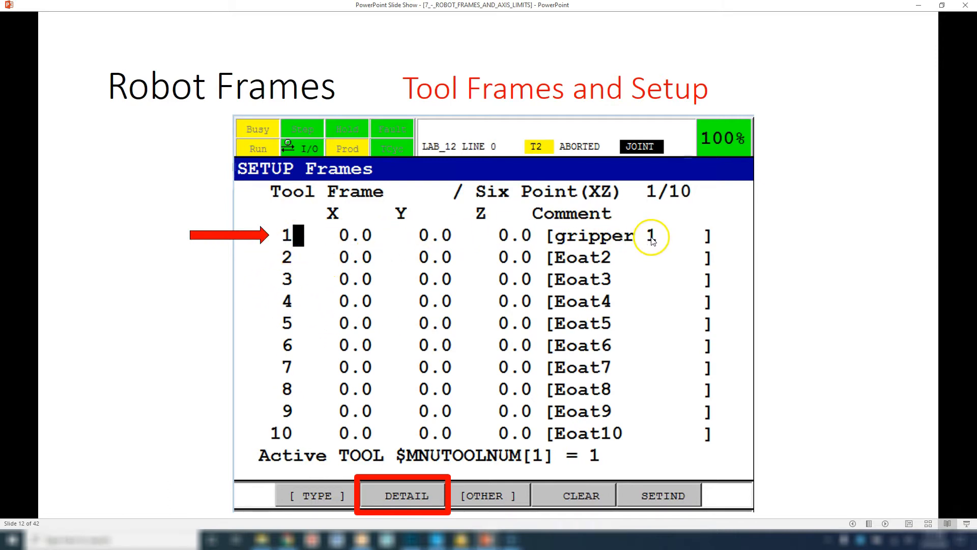
{"action": "mouse_move", "coordinate": [596, 321]}
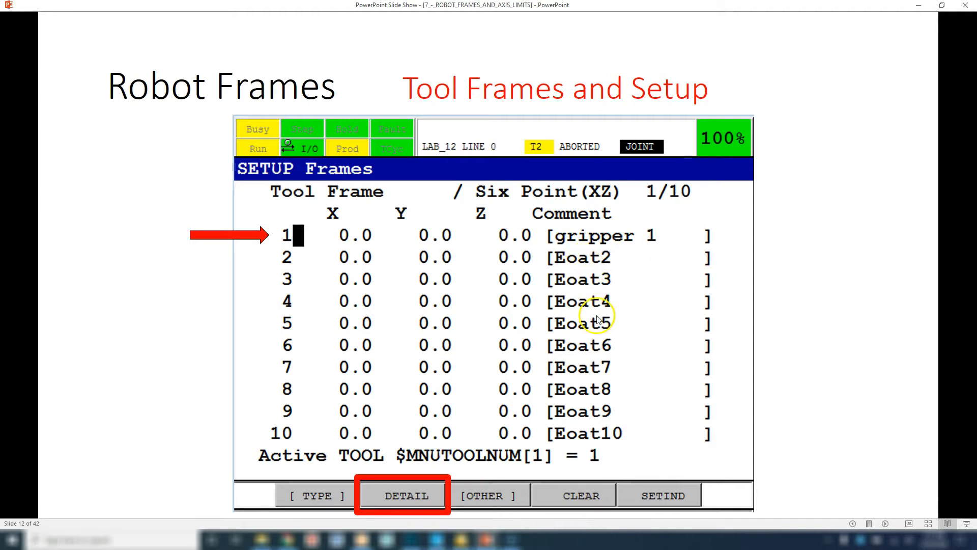
{"action": "mouse_move", "coordinate": [595, 345]}
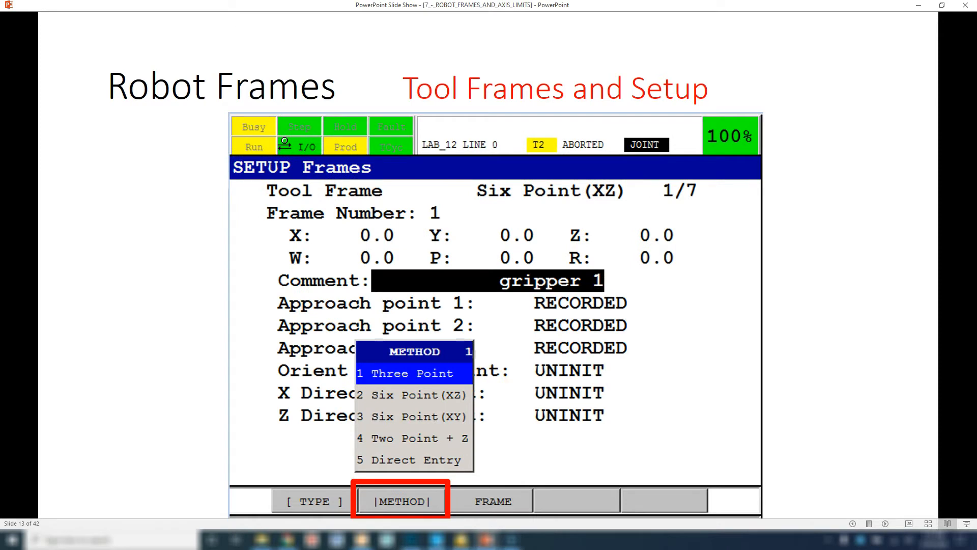
{"action": "mouse_move", "coordinate": [532, 279]}
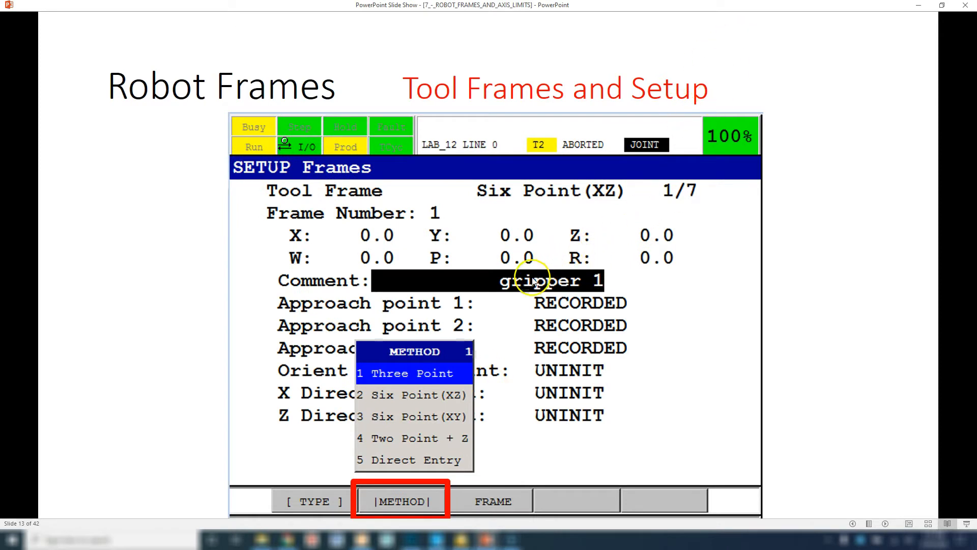
{"action": "mouse_move", "coordinate": [411, 489]}
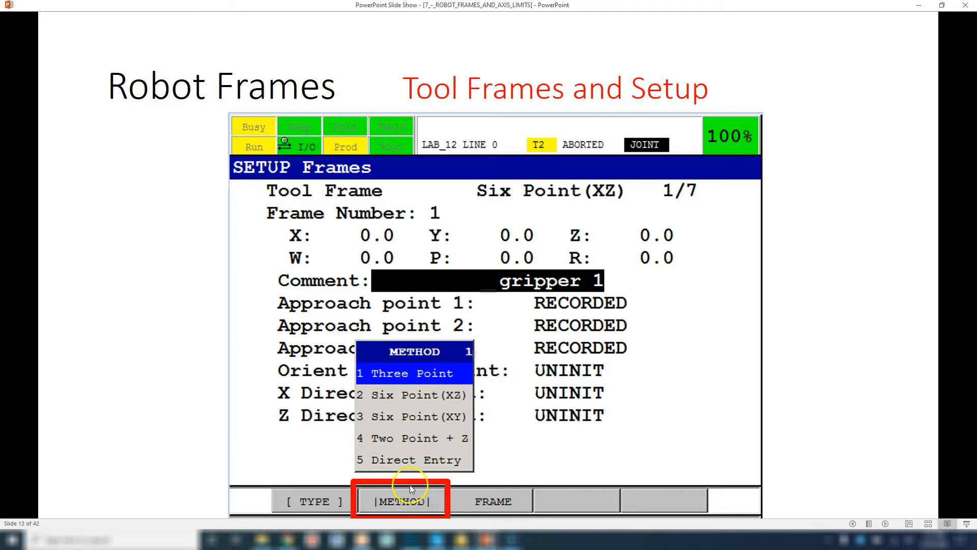
{"action": "mouse_move", "coordinate": [414, 370]}
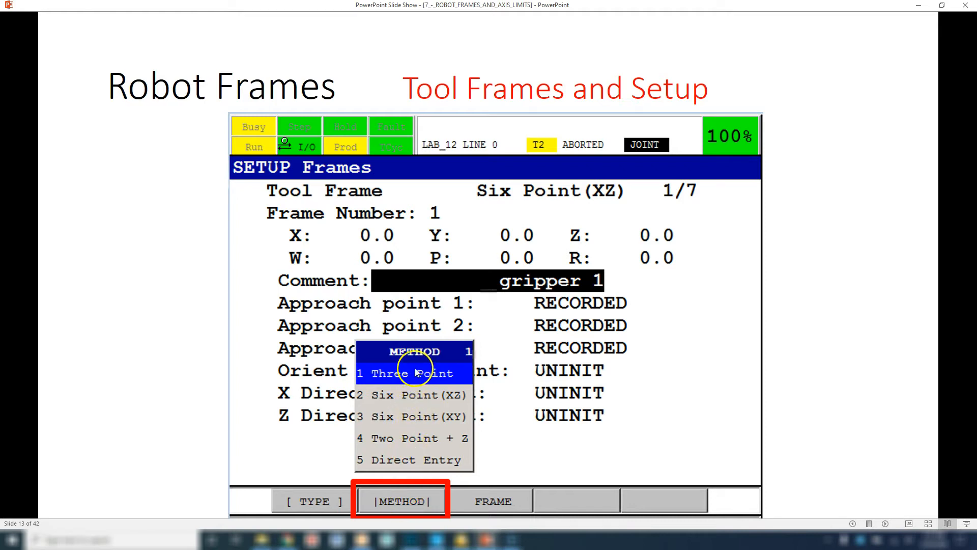
{"action": "mouse_move", "coordinate": [422, 466]}
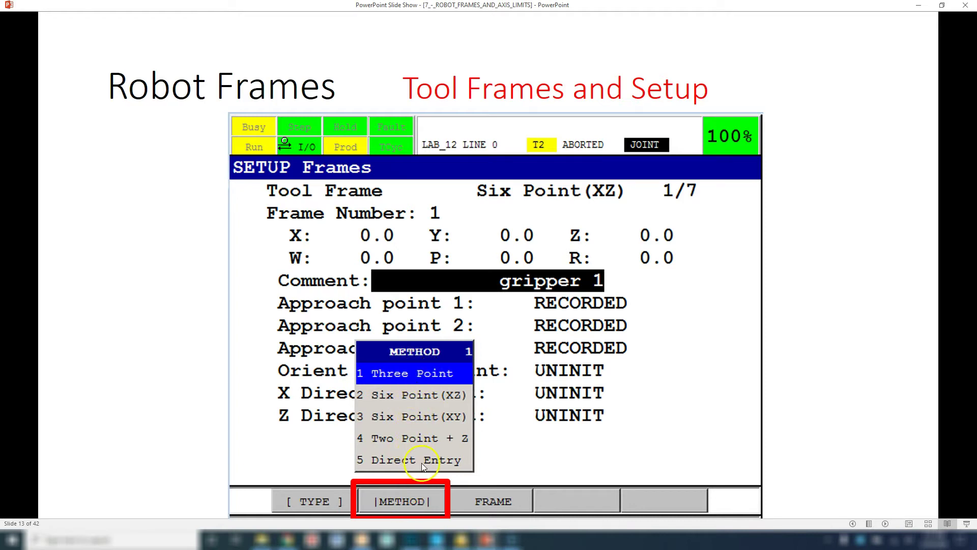
{"action": "mouse_move", "coordinate": [417, 424]}
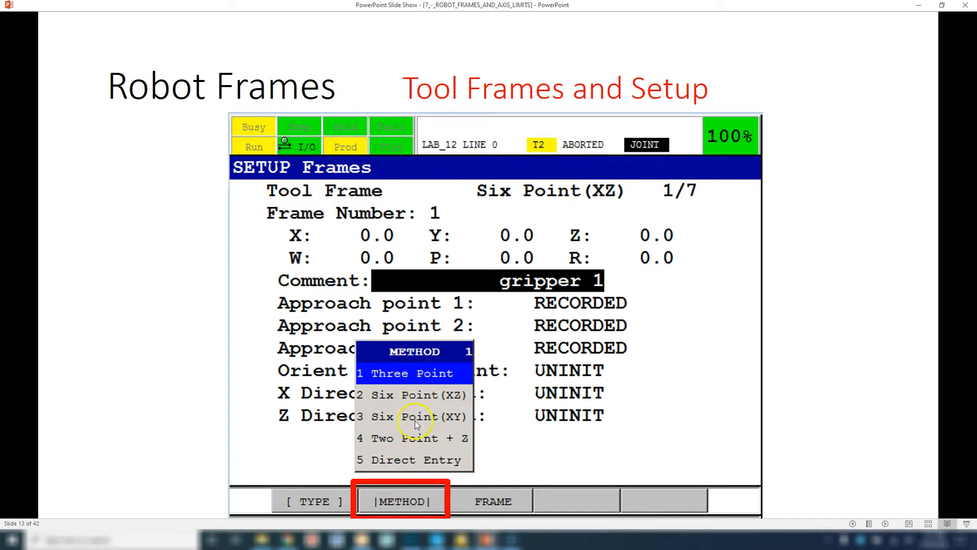
{"action": "mouse_move", "coordinate": [437, 437]}
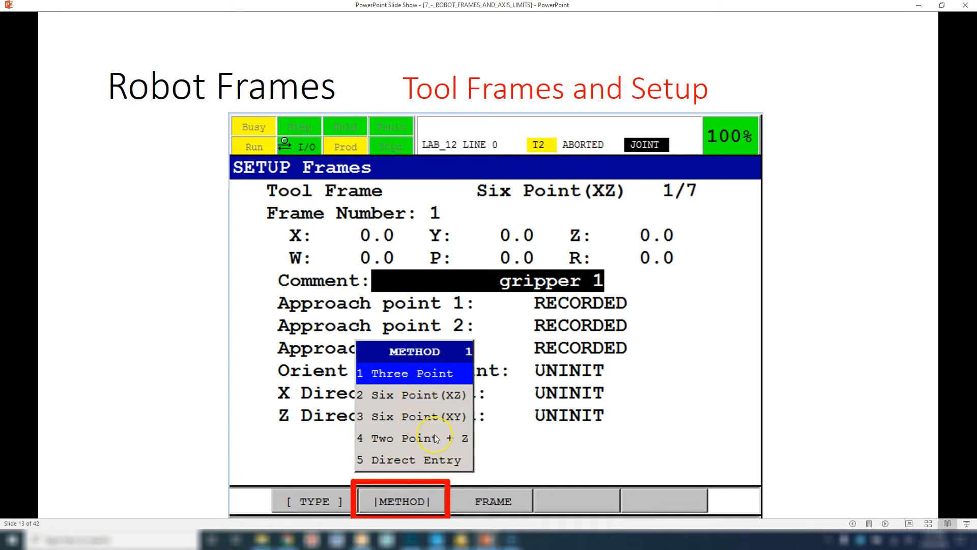
{"action": "left_click", "coordinate": [398, 372]}
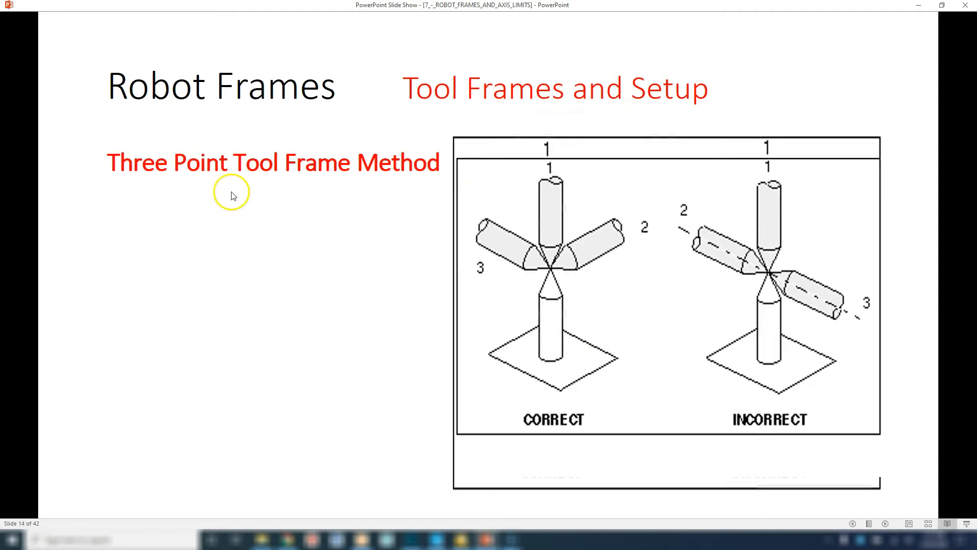
{"action": "mouse_move", "coordinate": [540, 111]}
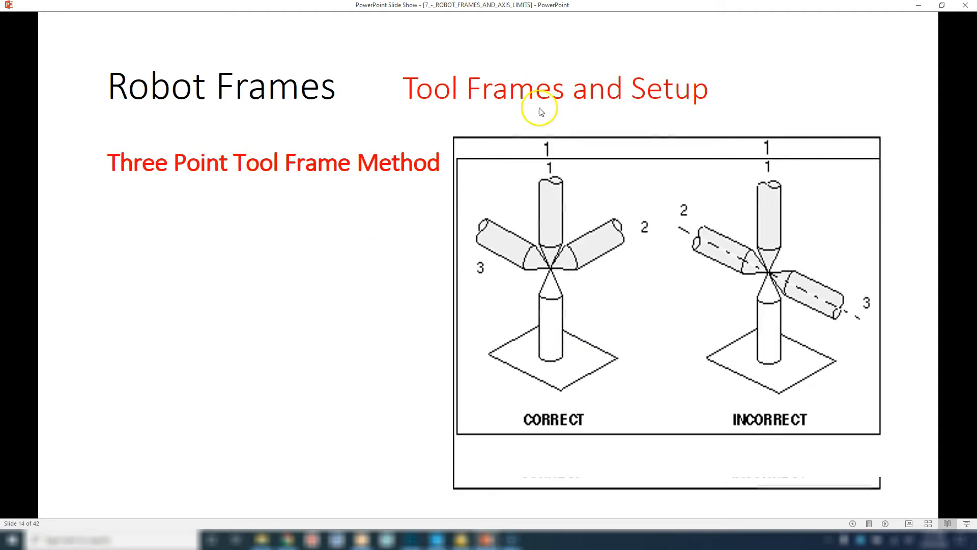
{"action": "mouse_move", "coordinate": [660, 226]}
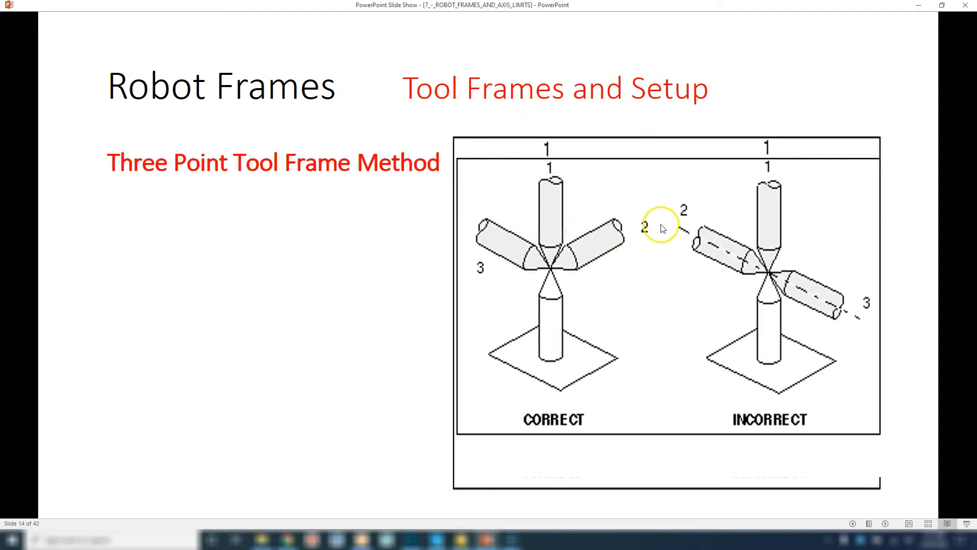
{"action": "mouse_move", "coordinate": [551, 268]}
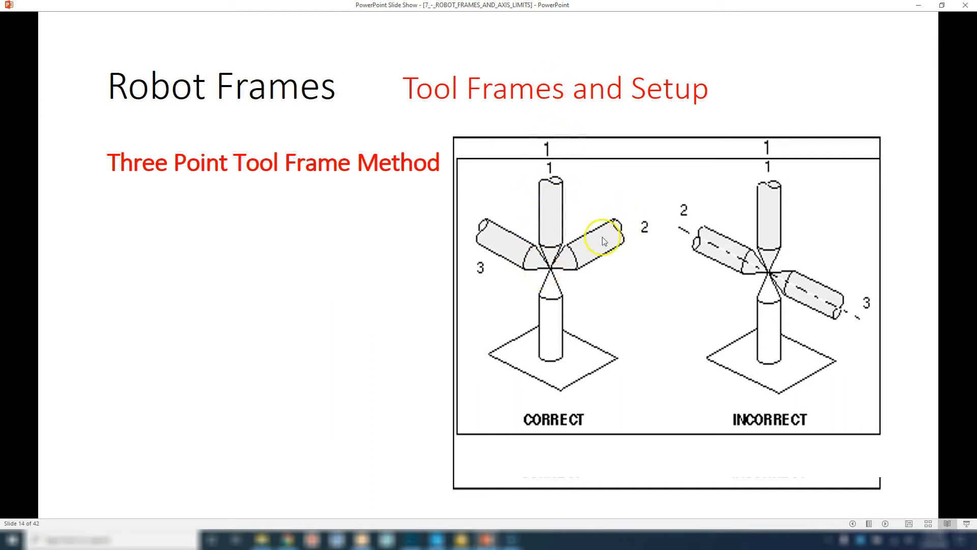
{"action": "mouse_move", "coordinate": [552, 268]}
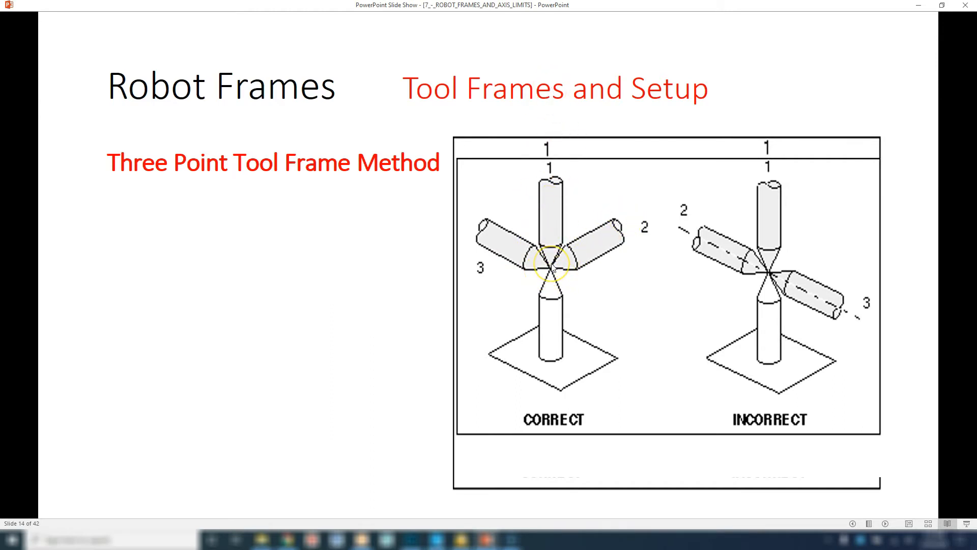
{"action": "mouse_move", "coordinate": [486, 297]}
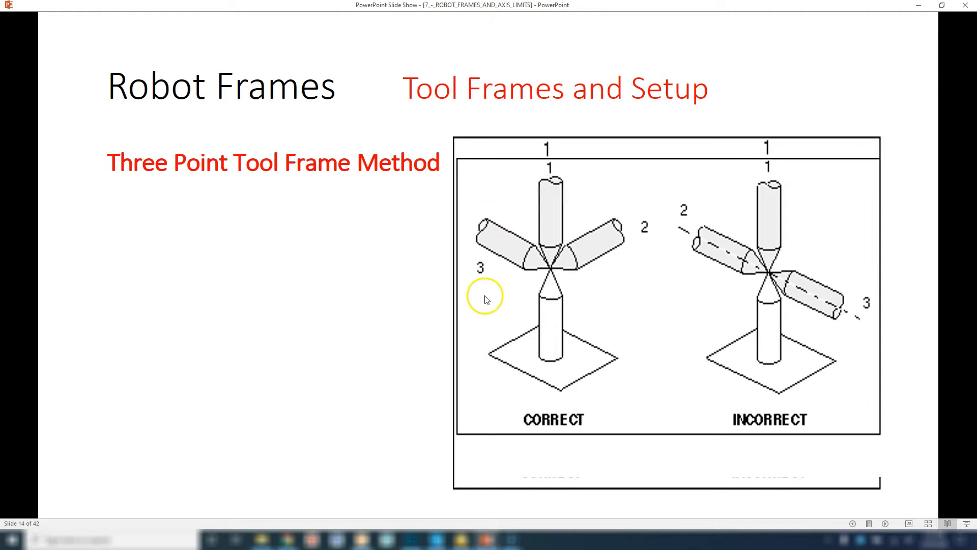
{"action": "mouse_move", "coordinate": [750, 312]}
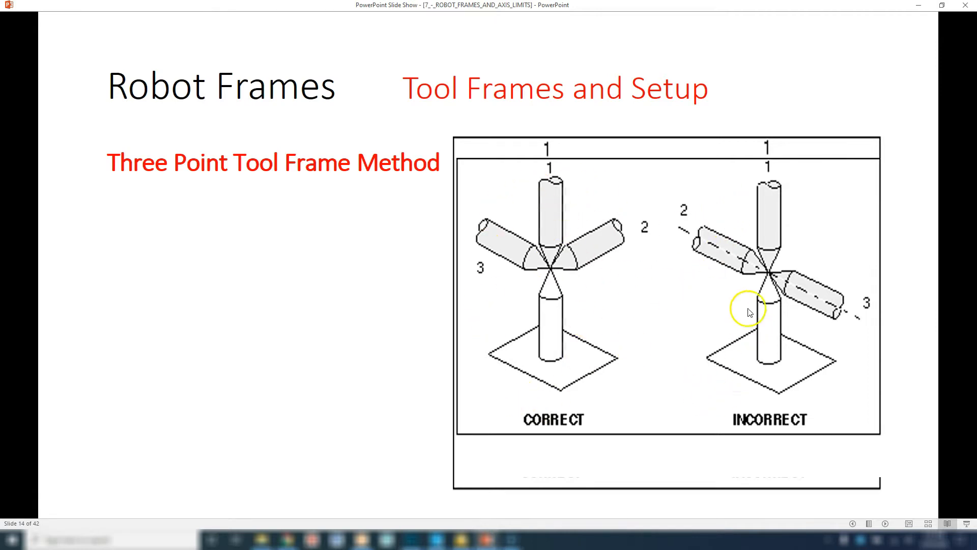
{"action": "mouse_move", "coordinate": [550, 274]}
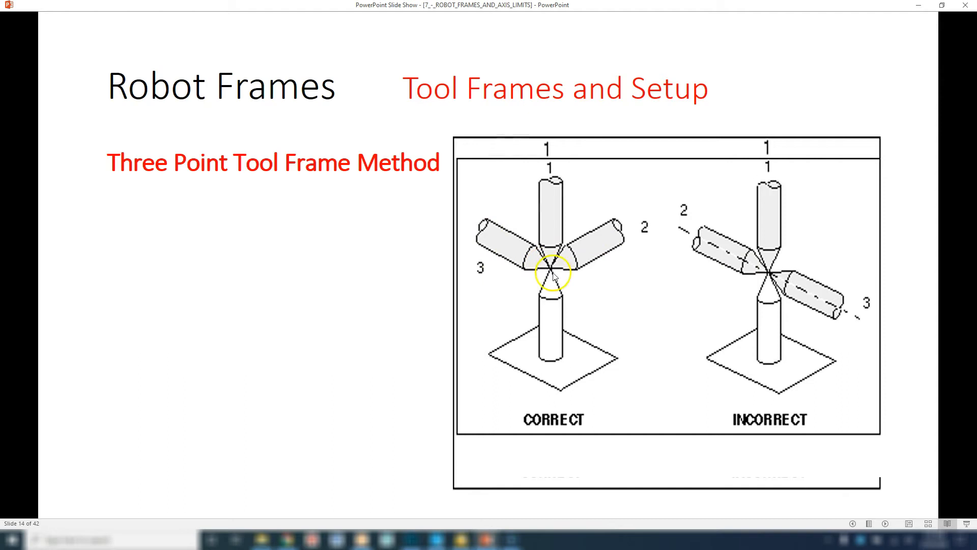
{"action": "mouse_move", "coordinate": [537, 218]}
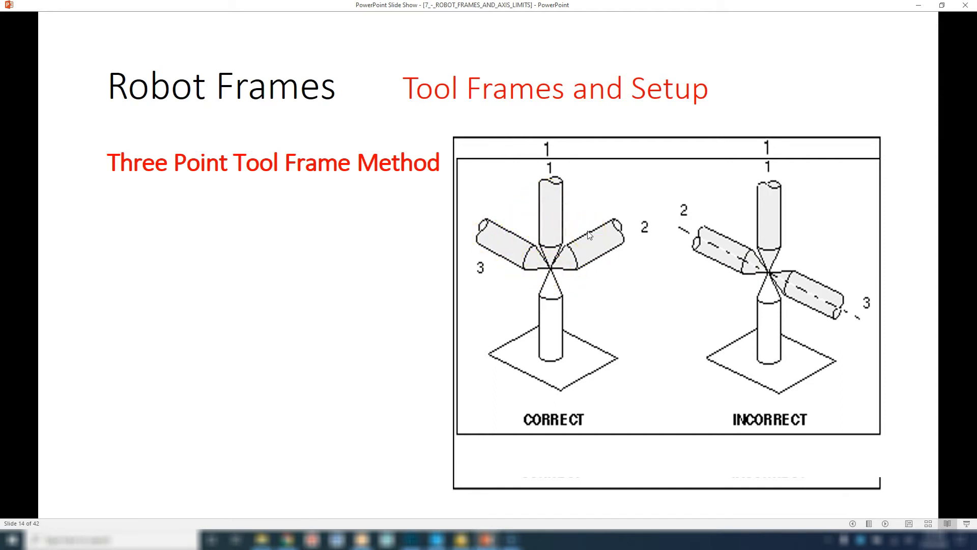
{"action": "mouse_move", "coordinate": [400, 393]}
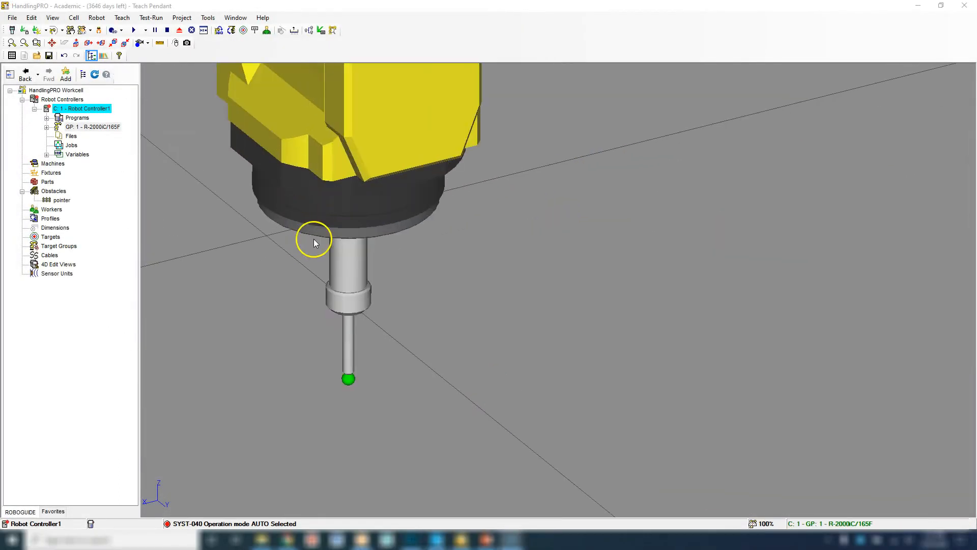
{"action": "scroll", "scroll_direction": "up", "scroll_amount": 3}
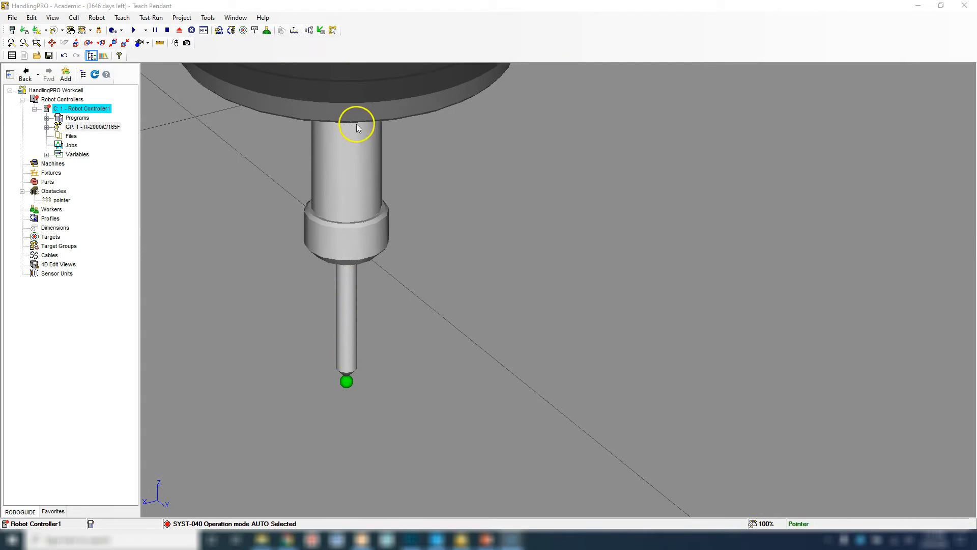
{"action": "mouse_move", "coordinate": [350, 120]}
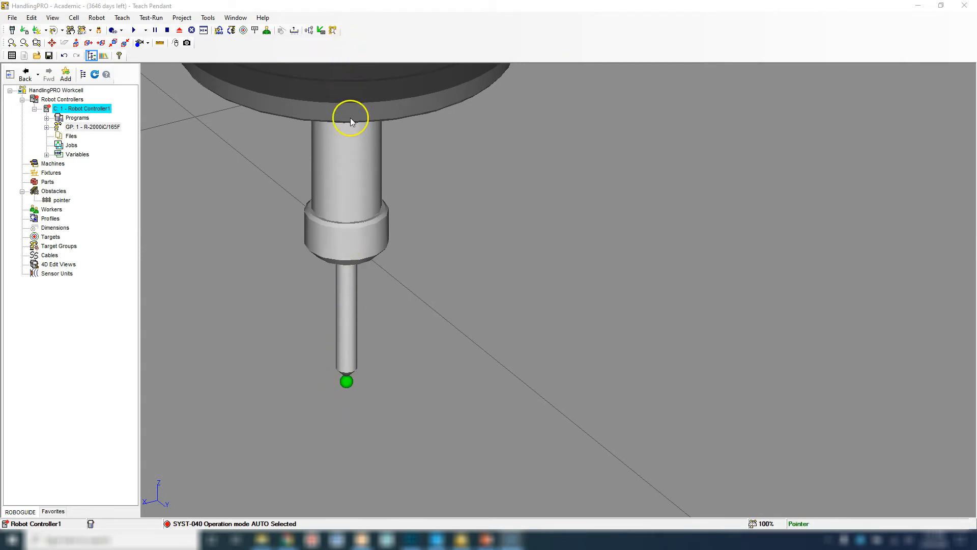
{"action": "mouse_move", "coordinate": [361, 152]}
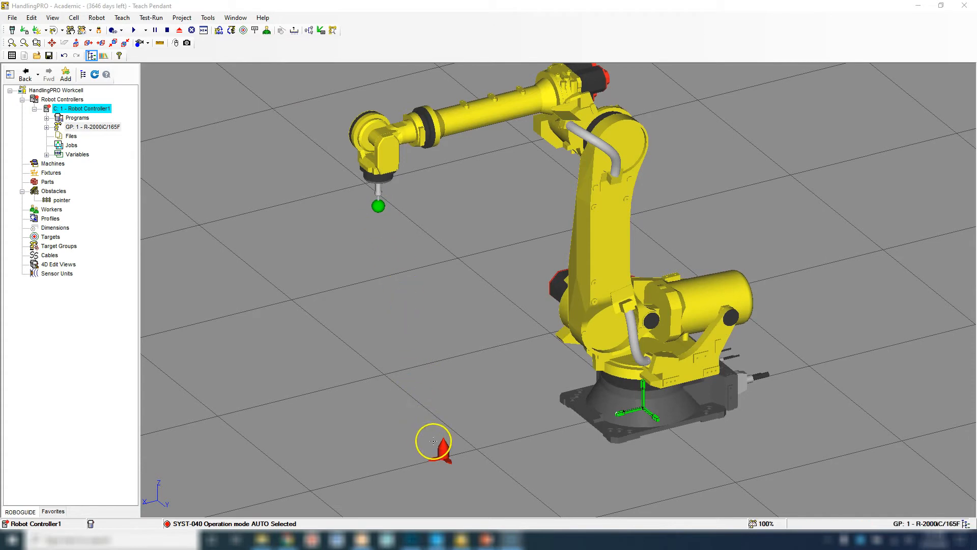
{"action": "left_click", "coordinate": [378, 206]}
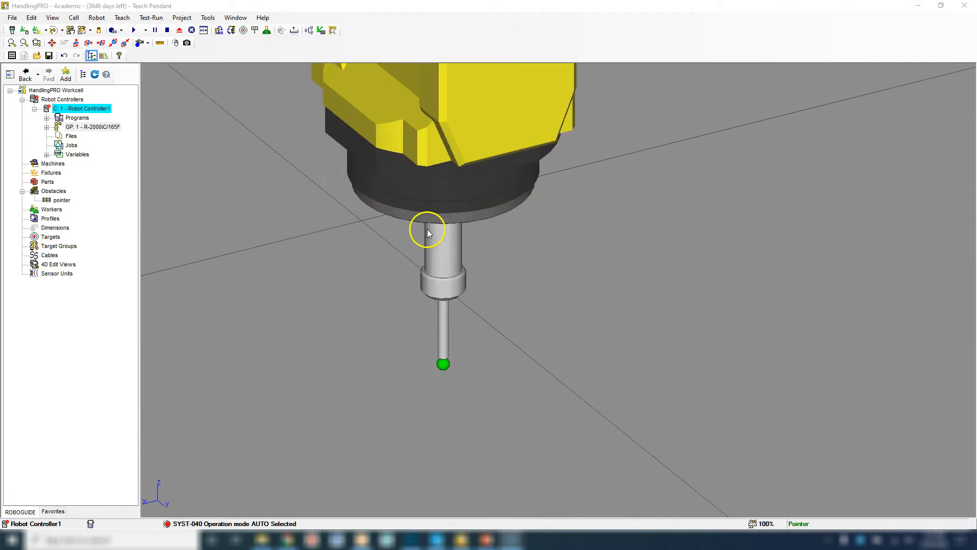
{"action": "mouse_move", "coordinate": [109, 189]}
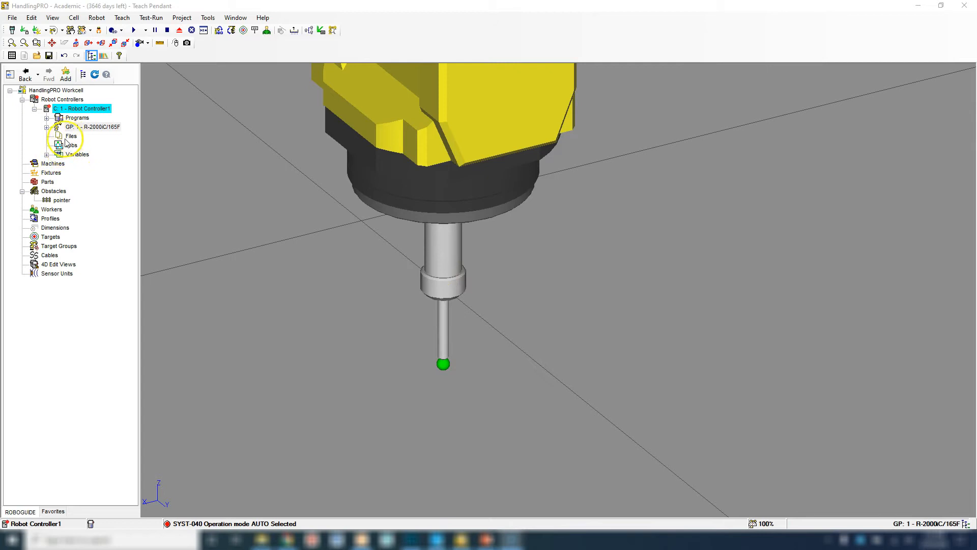
Show the Pointer tool's UTOOL offset (Z 180 mm) from GP:1 > Tooling > UT:1.
{"action": "left_click", "coordinate": [48, 127]}
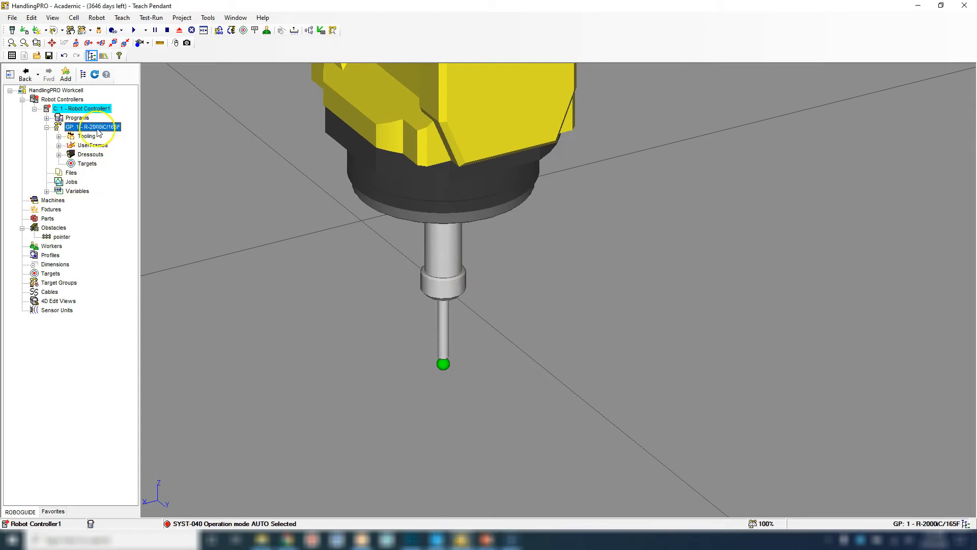
{"action": "left_click", "coordinate": [58, 136]}
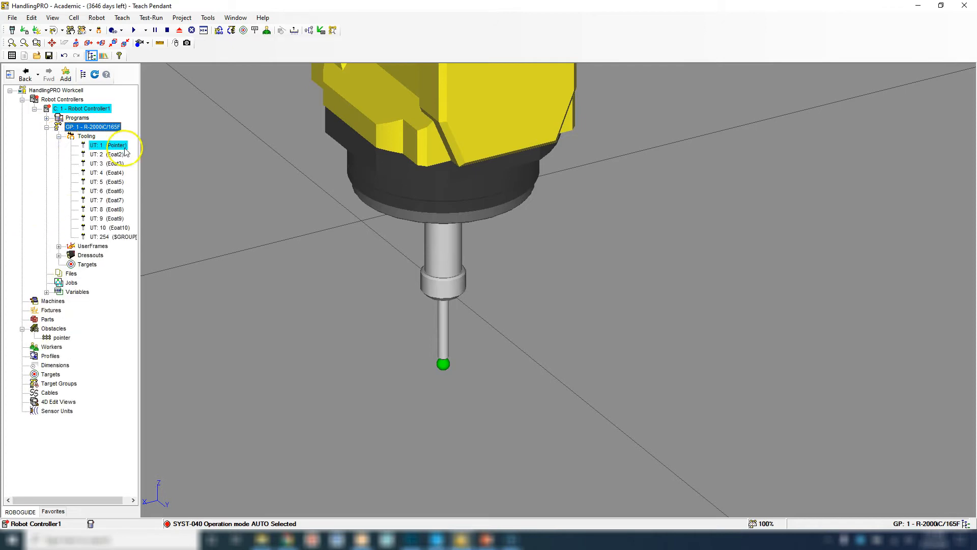
{"action": "double_click", "coordinate": [115, 145]}
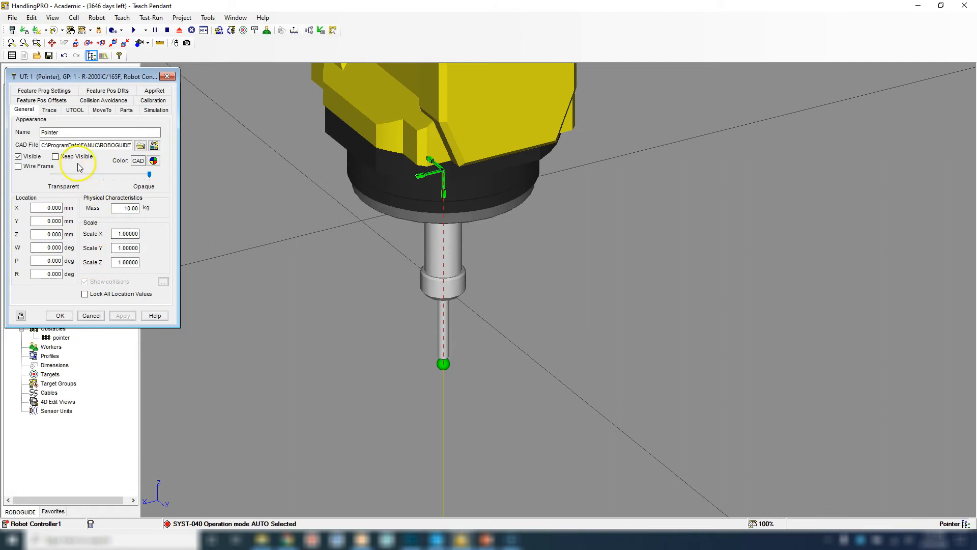
{"action": "left_click", "coordinate": [74, 110]}
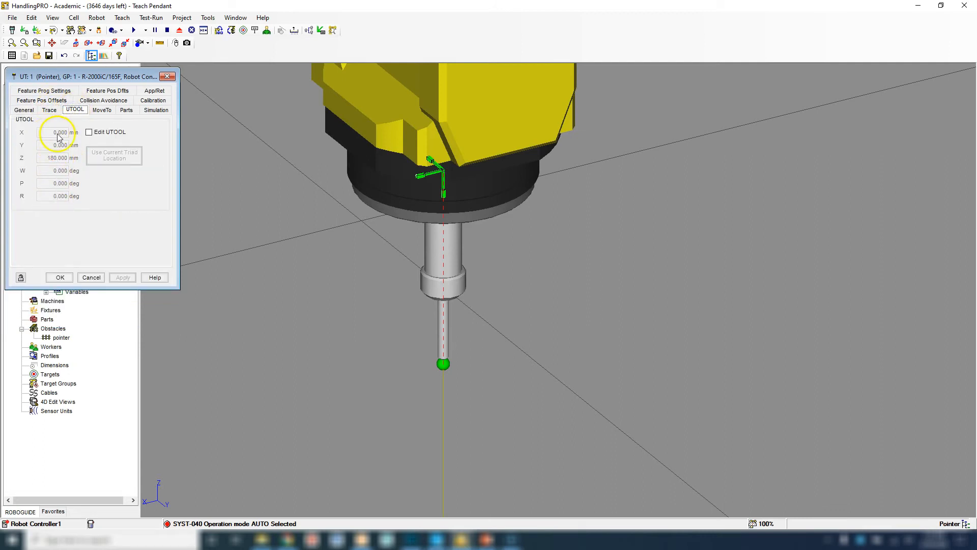
{"action": "mouse_move", "coordinate": [65, 164]}
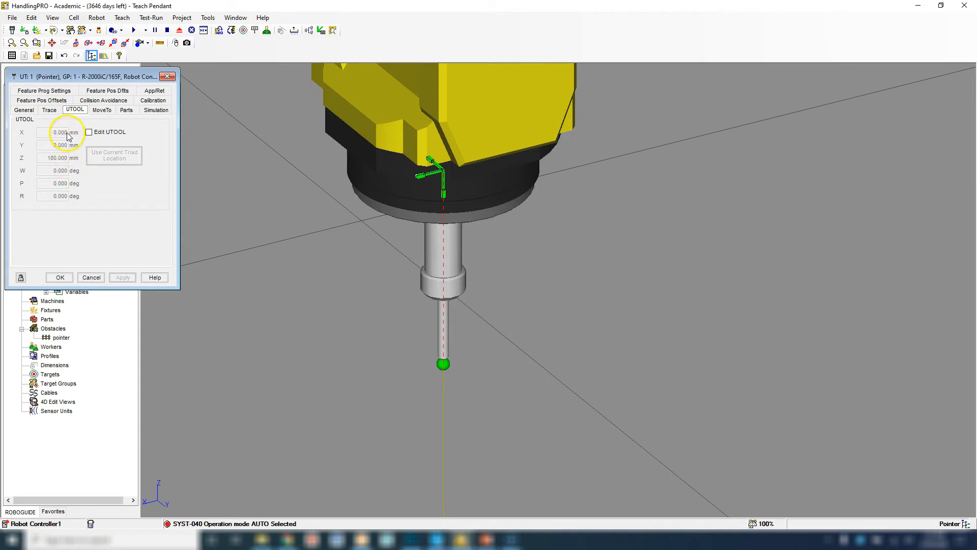
{"action": "mouse_move", "coordinate": [50, 190]}
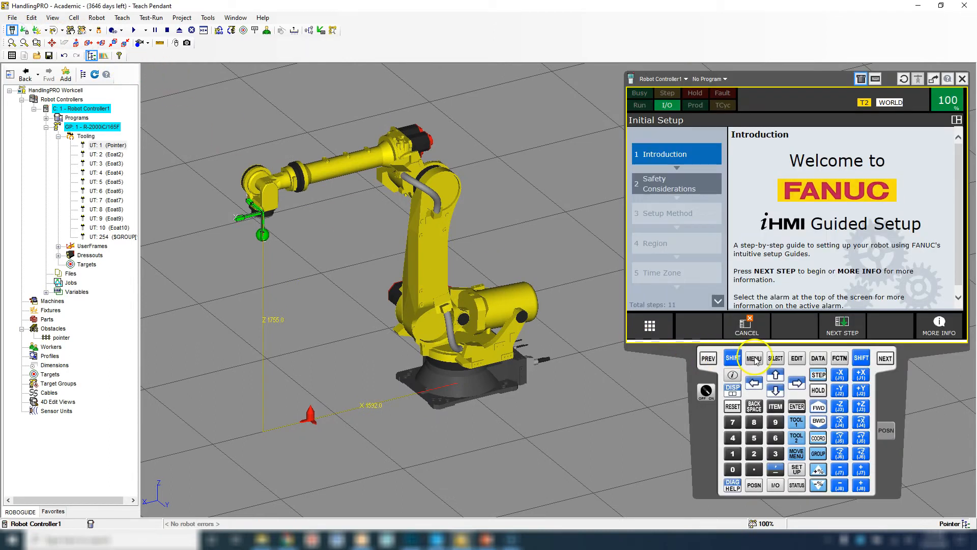
Navigate MENU > SETUP > Frames and keep the Tool Frame list displayed on the pendant.
{"action": "left_click", "coordinate": [754, 358]}
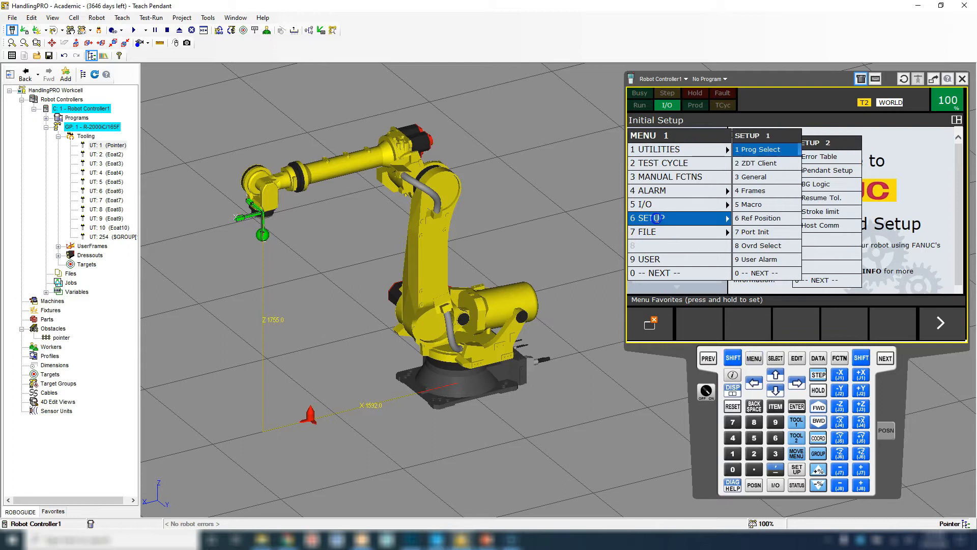
{"action": "left_click", "coordinate": [758, 149]}
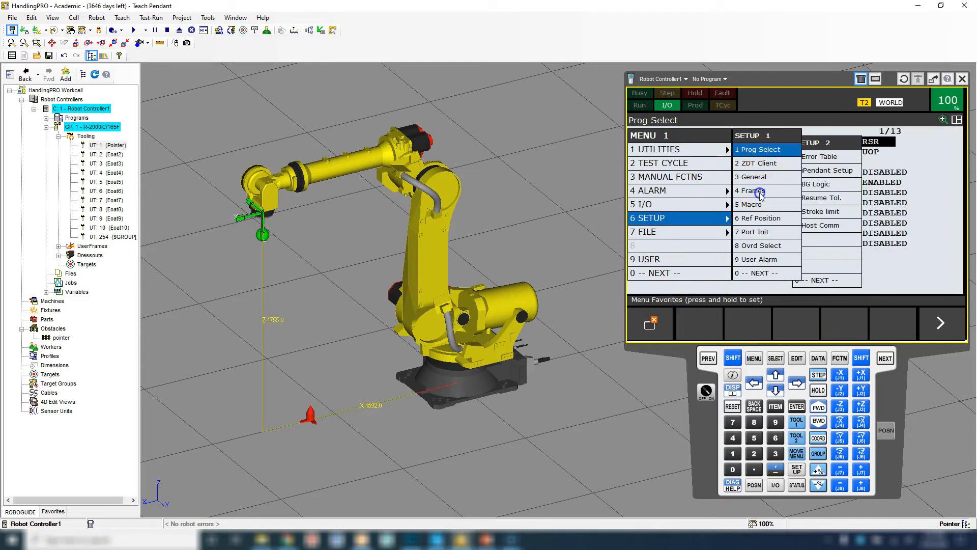
{"action": "left_click", "coordinate": [749, 191]}
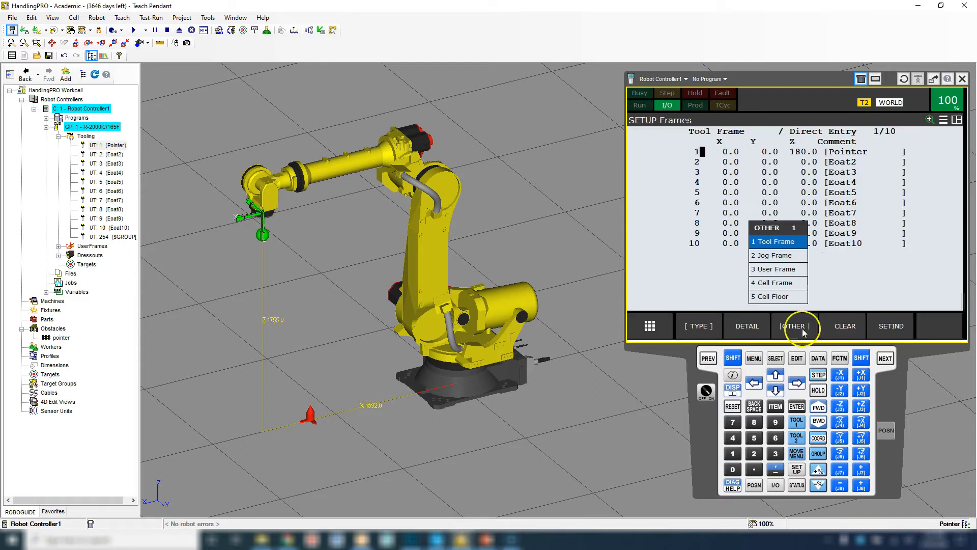
{"action": "mouse_move", "coordinate": [773, 279]}
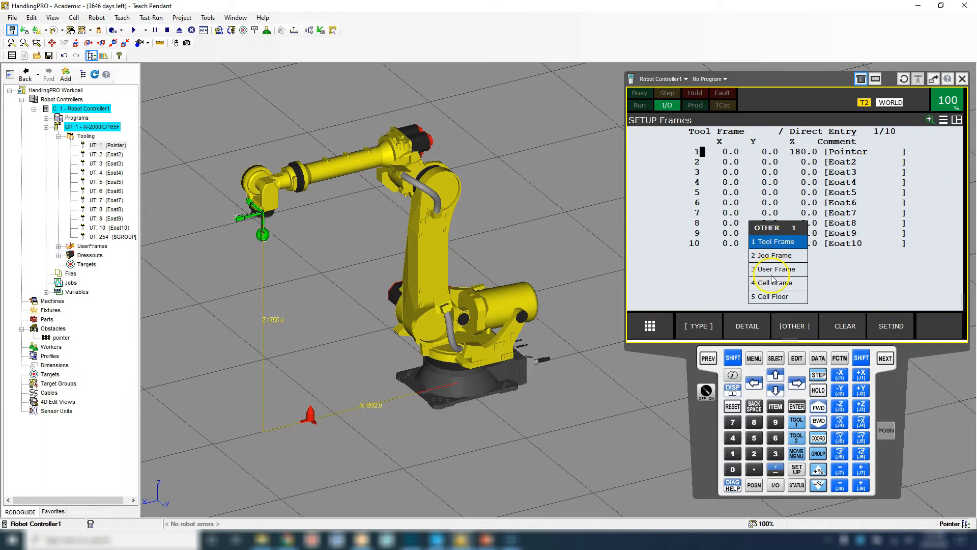
{"action": "mouse_move", "coordinate": [773, 261]}
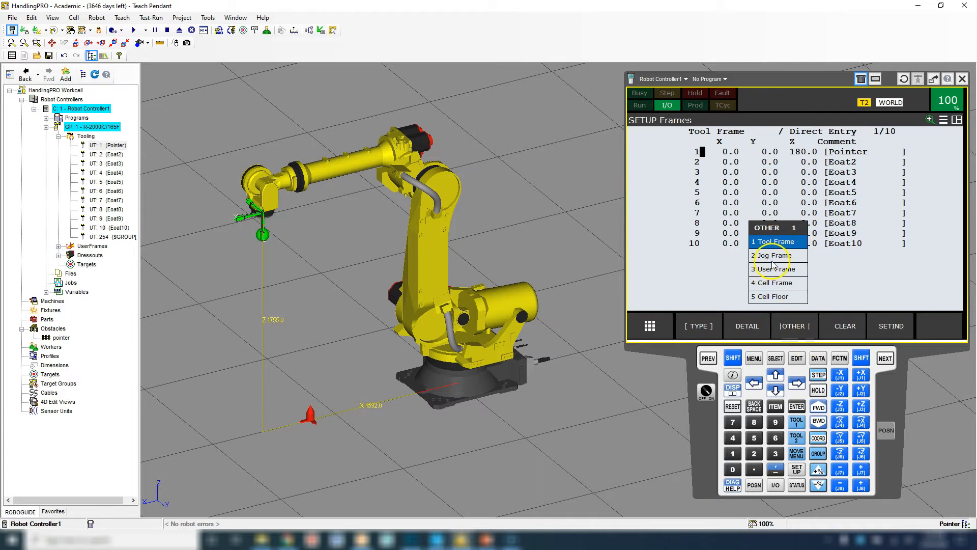
{"action": "mouse_move", "coordinate": [773, 268]}
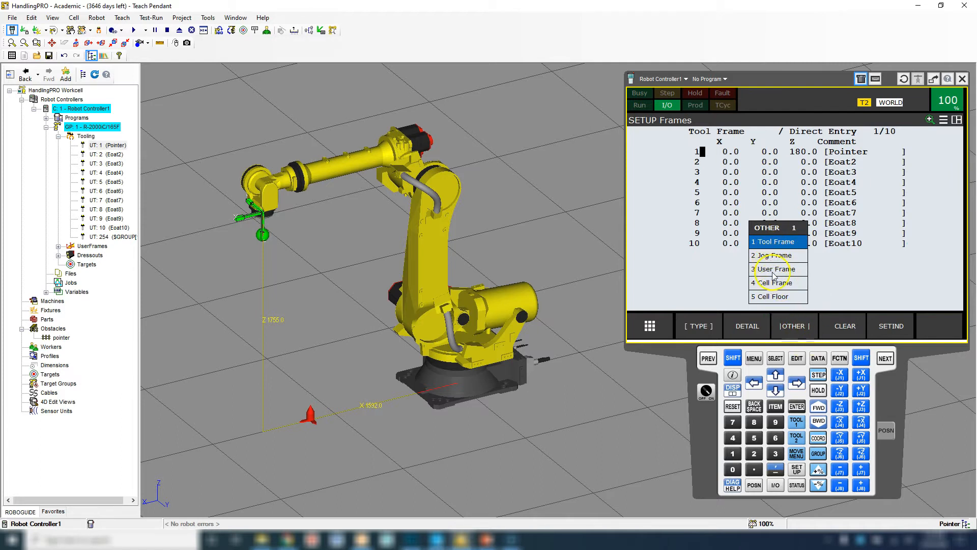
{"action": "mouse_move", "coordinate": [773, 241]}
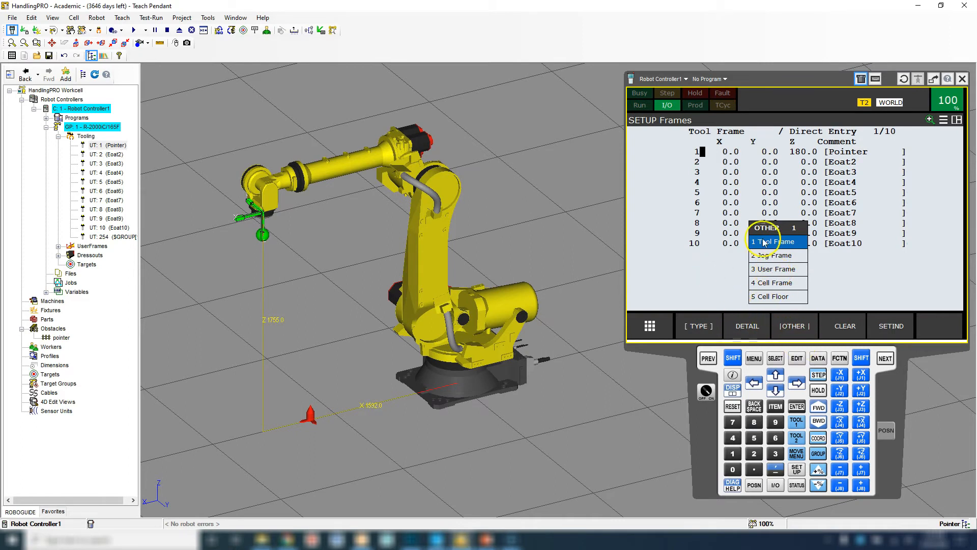
{"action": "left_click", "coordinate": [772, 241]}
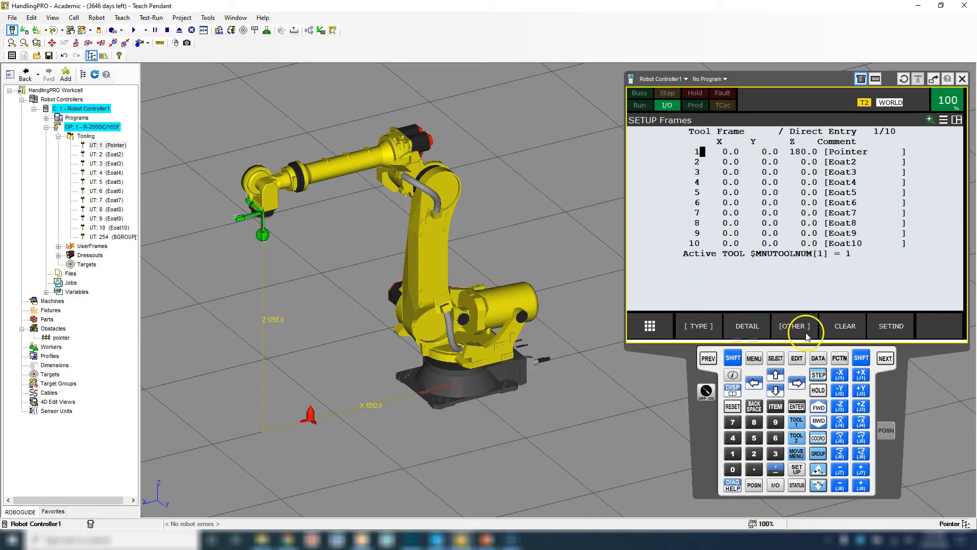
{"action": "mouse_move", "coordinate": [714, 255]}
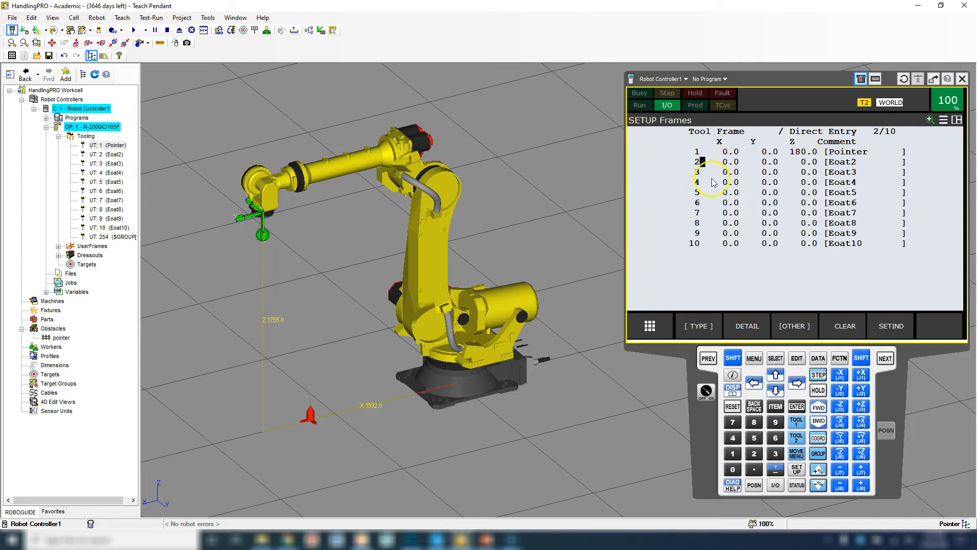
Select tool frame 2 (Eoat2), show its detail and set its method to Three Point.
{"action": "left_click", "coordinate": [776, 373]}
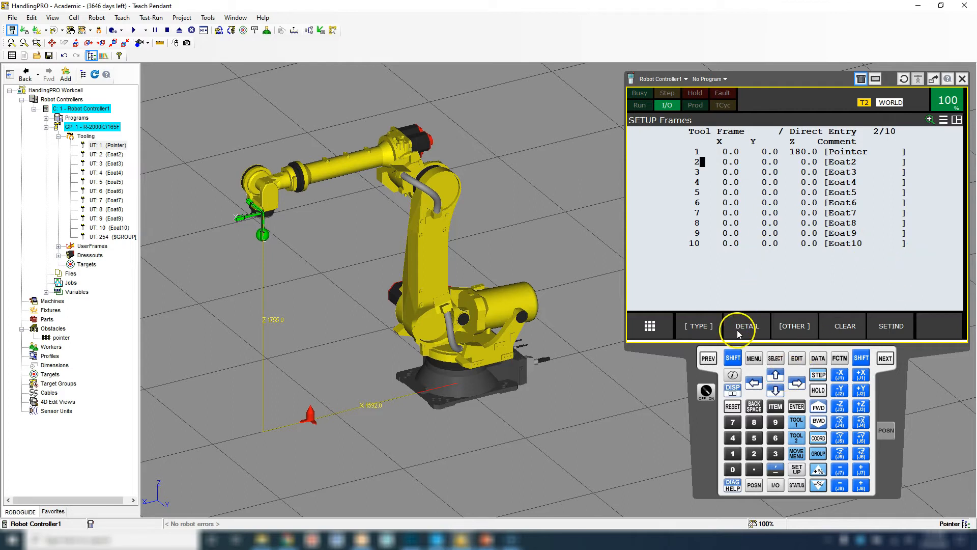
{"action": "left_click", "coordinate": [745, 326]}
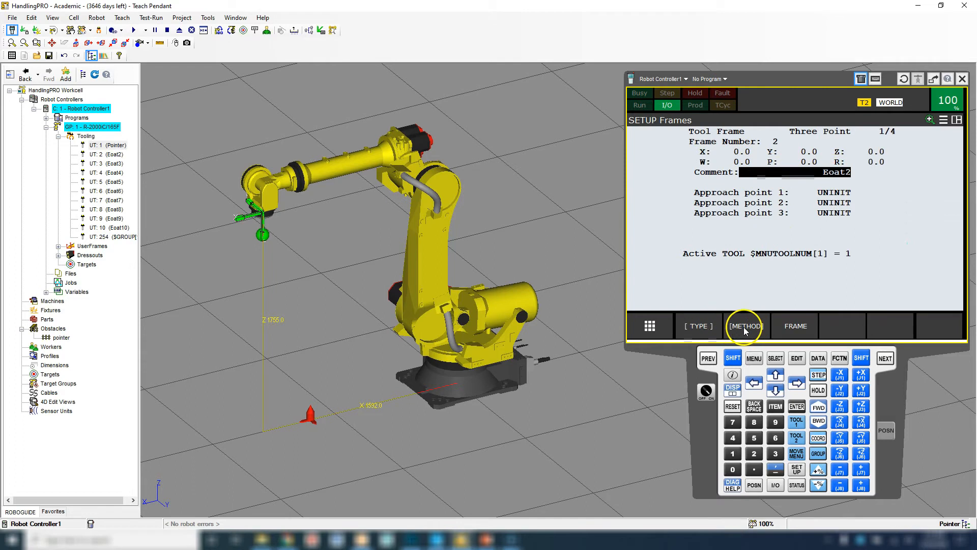
{"action": "left_click", "coordinate": [745, 326]}
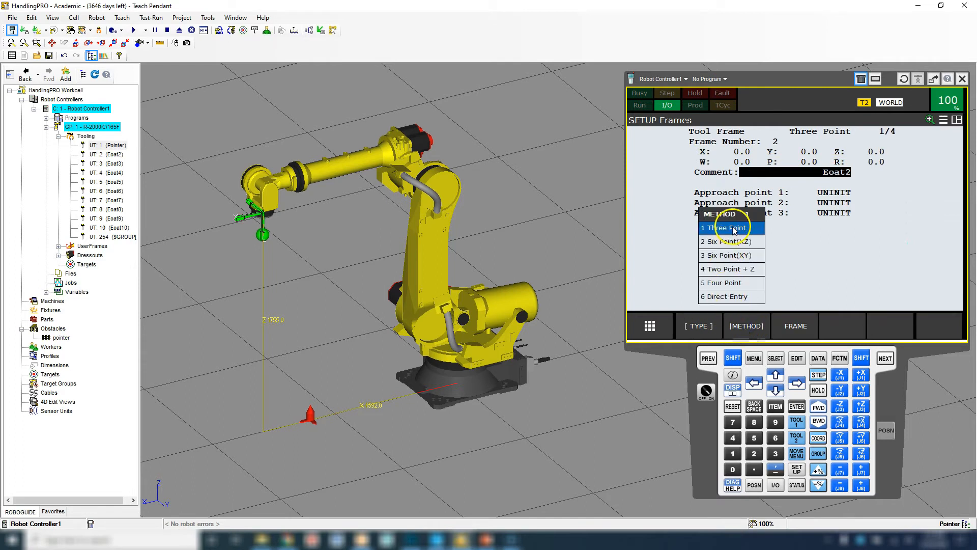
{"action": "left_click", "coordinate": [727, 227]}
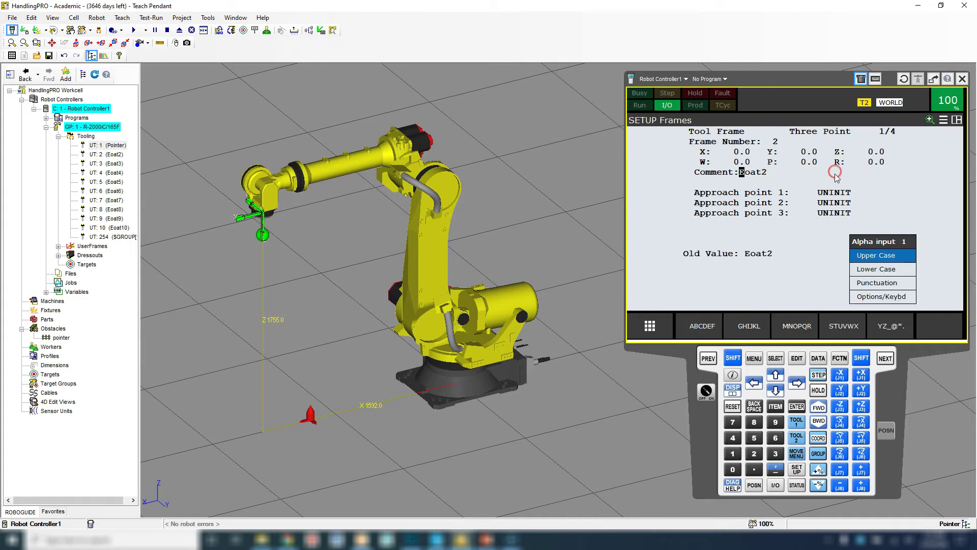
{"action": "mouse_move", "coordinate": [778, 180]}
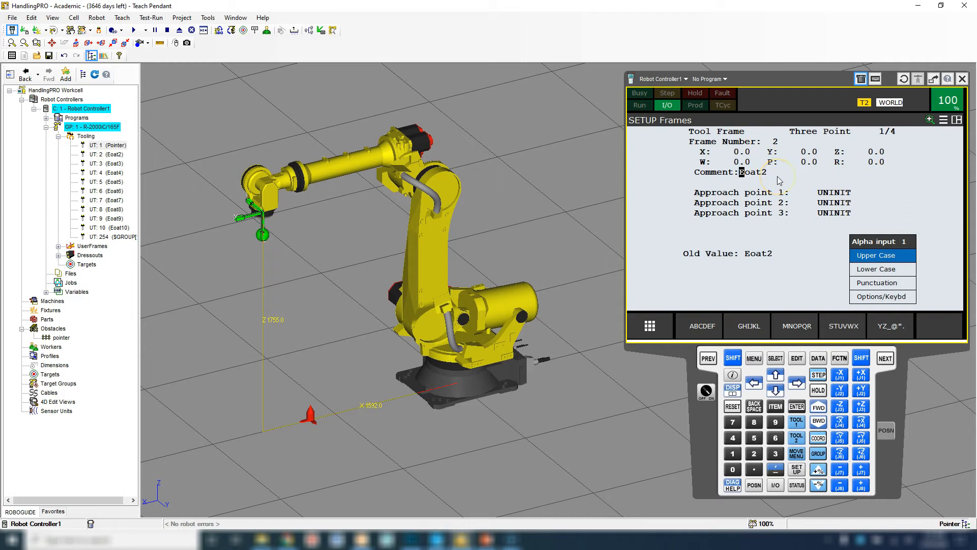
{"action": "mouse_move", "coordinate": [875, 297]}
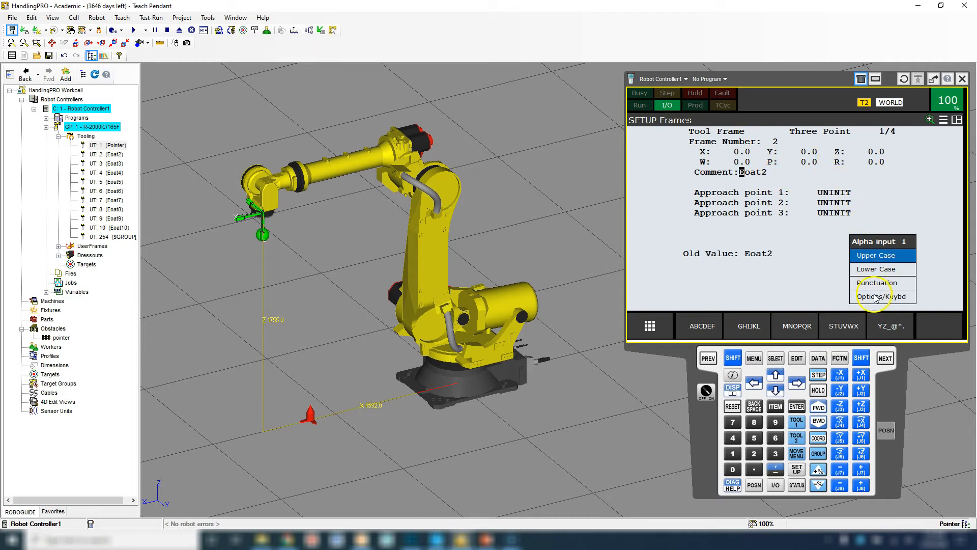
Enter the comment test_tool for tool frame 2 via the software keyboard.
{"action": "left_click", "coordinate": [882, 297]}
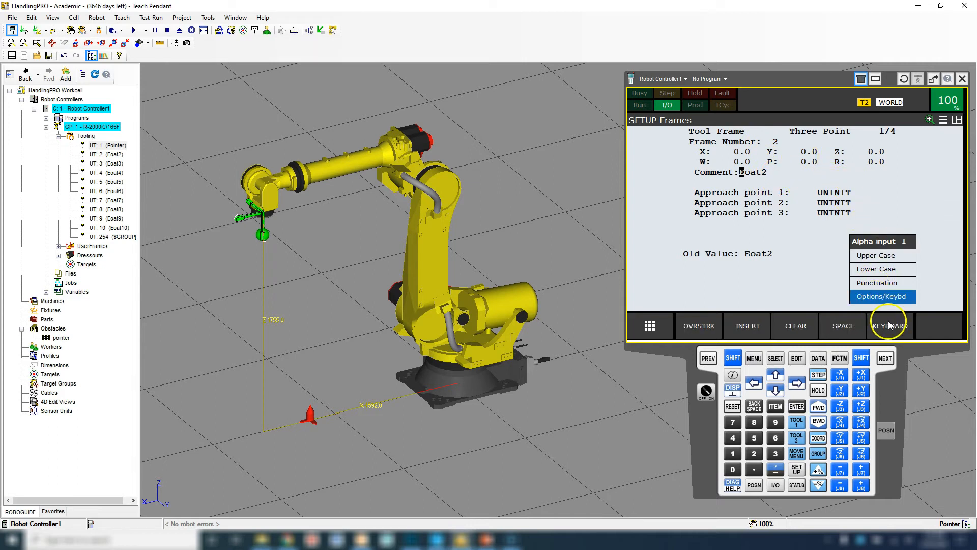
{"action": "left_click", "coordinate": [889, 326]}
{"action": "type", "text": "t"}
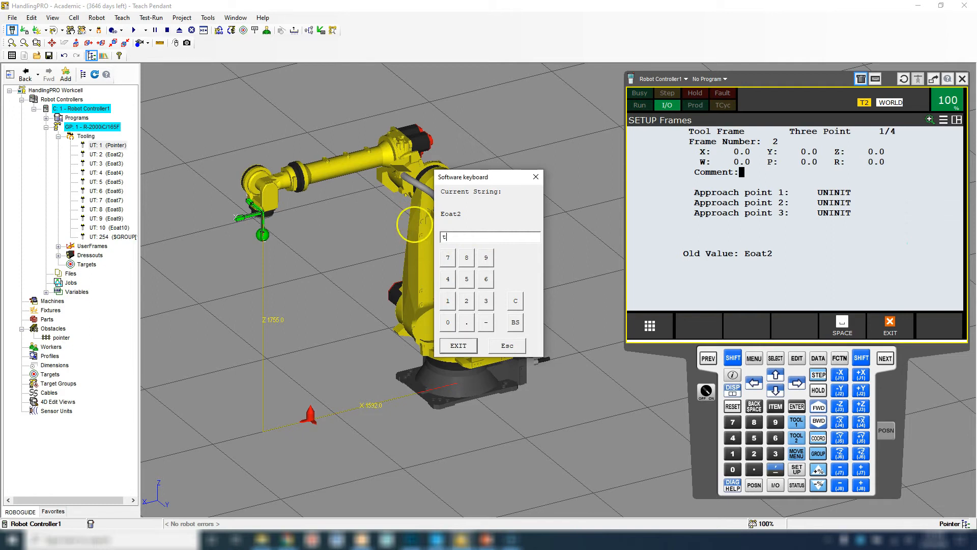
{"action": "type", "text": "est_tool"}
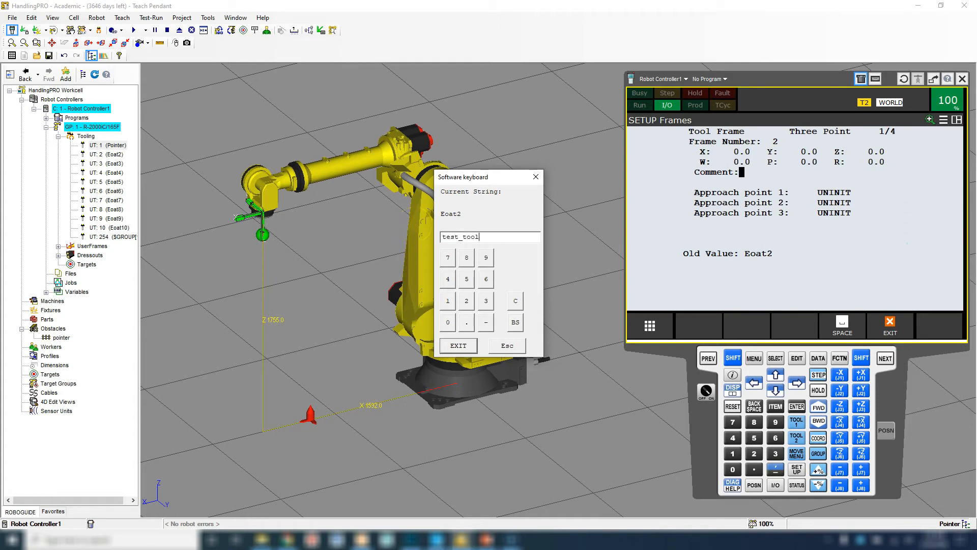
{"action": "left_click", "coordinate": [458, 346]}
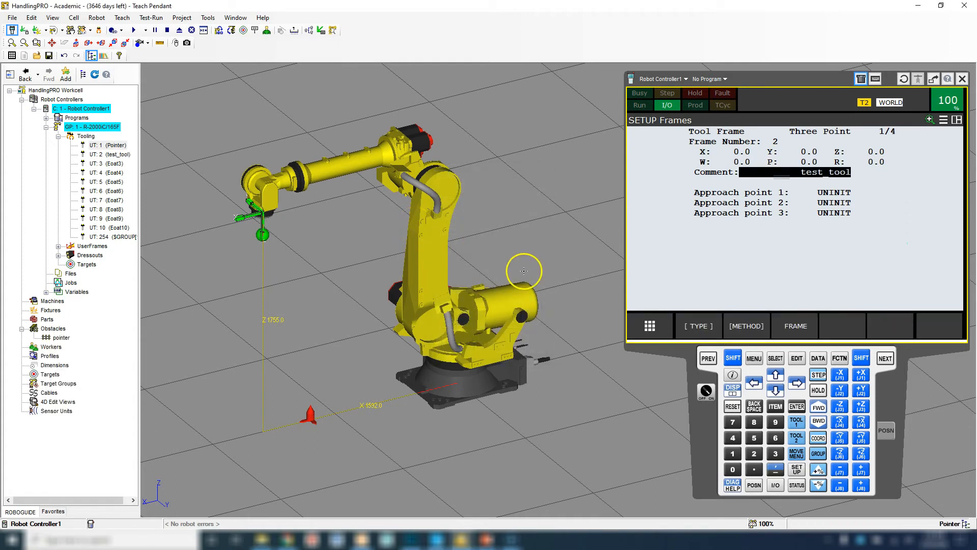
Move to Approach point 1 and jog the pointer down near the cone.
{"action": "left_click", "coordinate": [751, 192]}
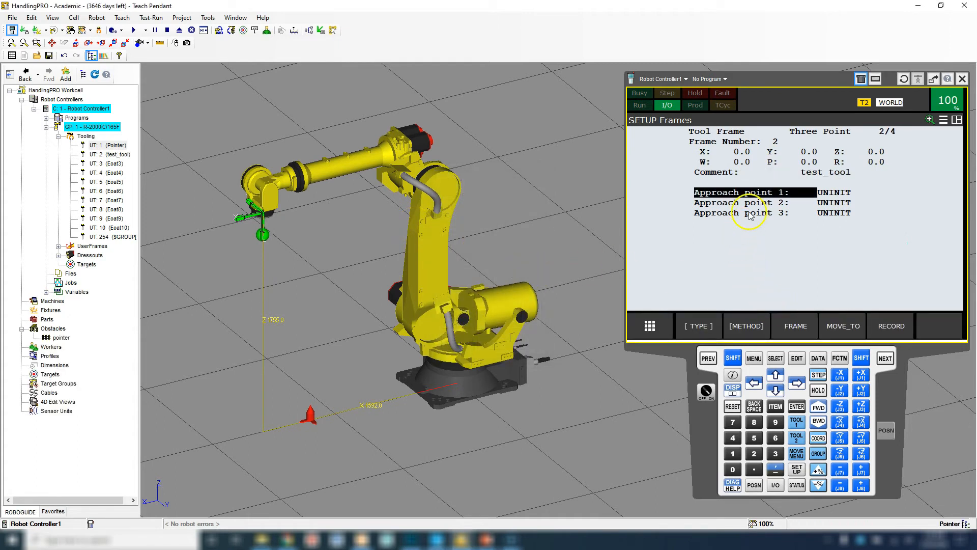
{"action": "mouse_move", "coordinate": [286, 286]}
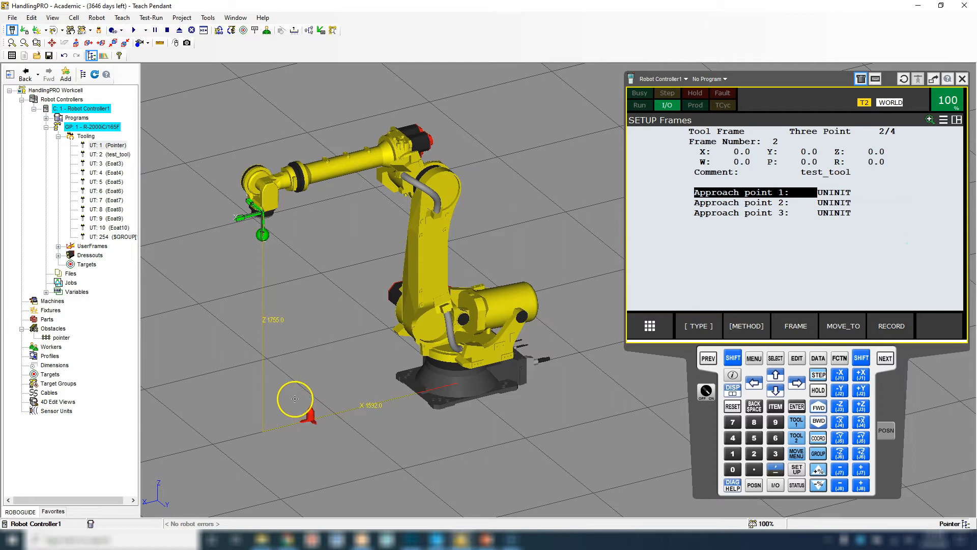
{"action": "left_click", "coordinate": [862, 406]}
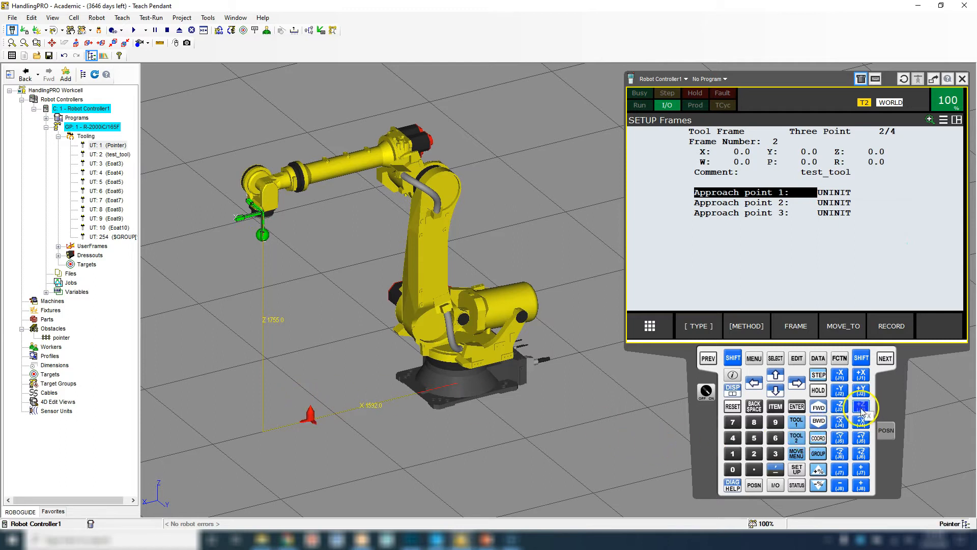
{"action": "left_click", "coordinate": [732, 358]}
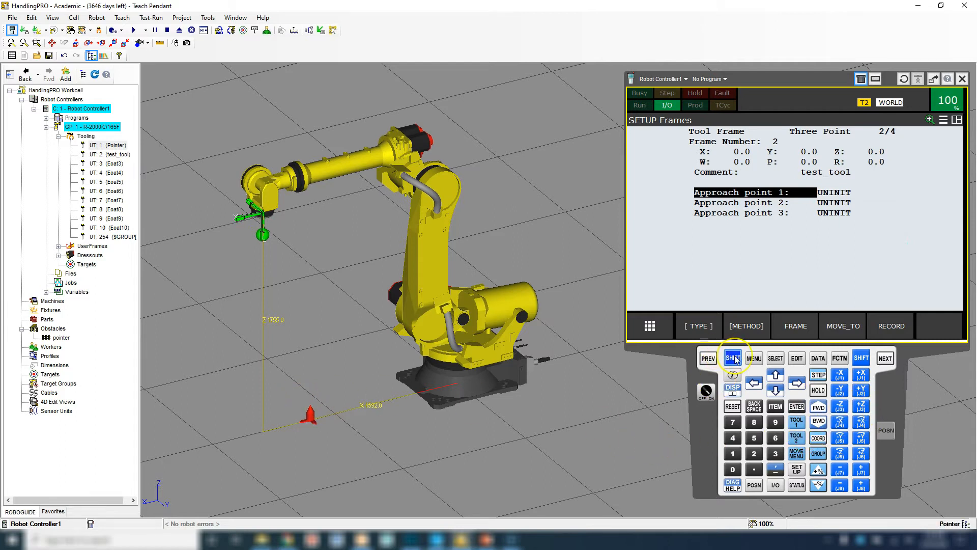
{"action": "mouse_move", "coordinate": [733, 357]}
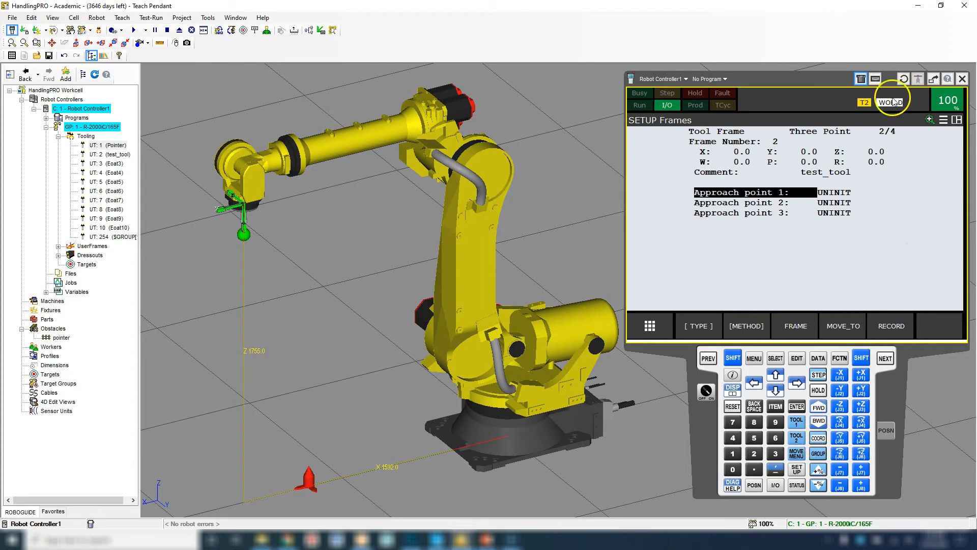
{"action": "left_click", "coordinate": [107, 145]}
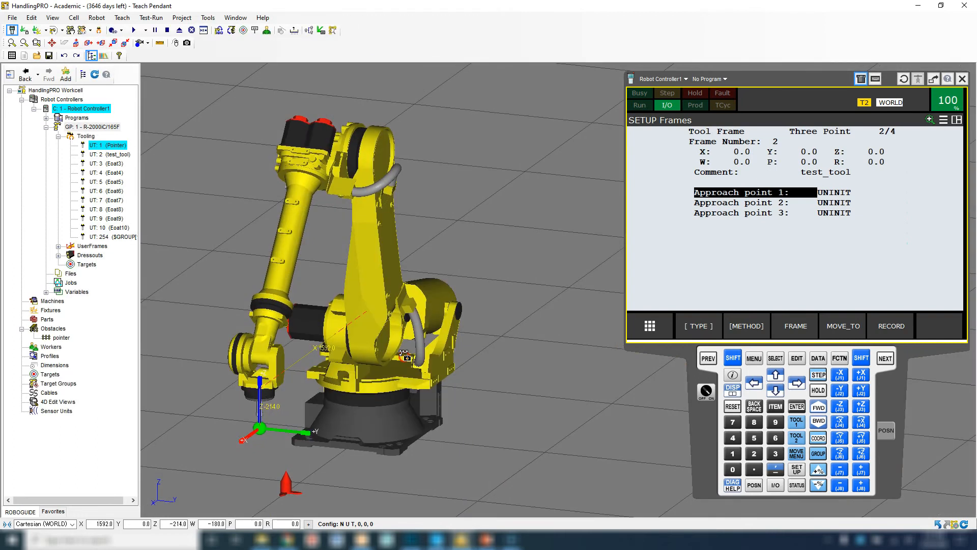
View the workcell from the left, zoomed in, and lower the jog override to 5%.
{"action": "scroll", "scroll_direction": "up", "scroll_amount": 3}
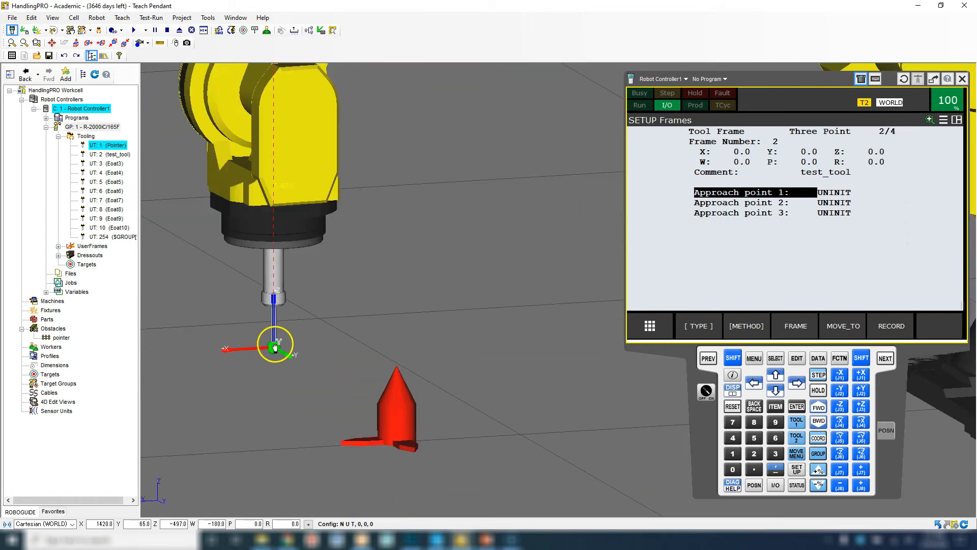
{"action": "left_click", "coordinate": [89, 43]}
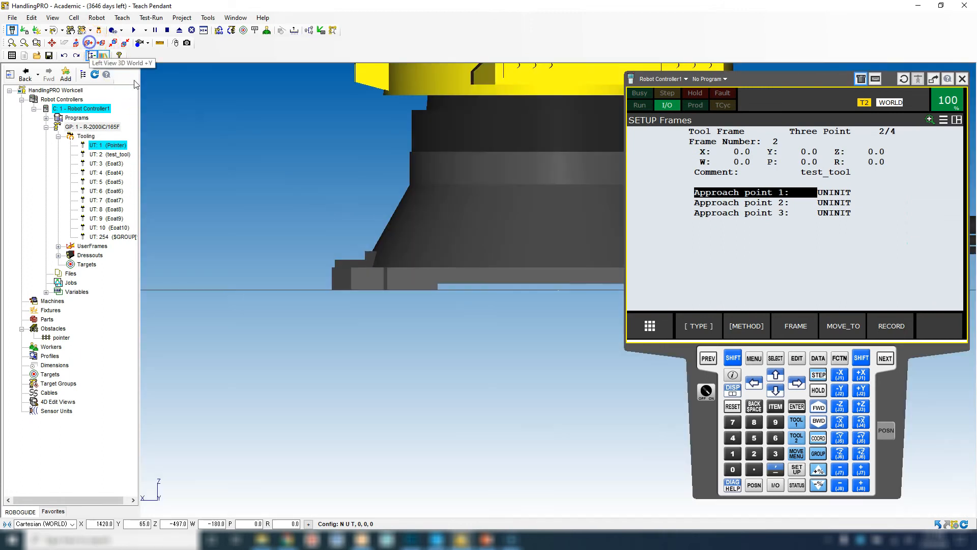
{"action": "left_click", "coordinate": [91, 43]}
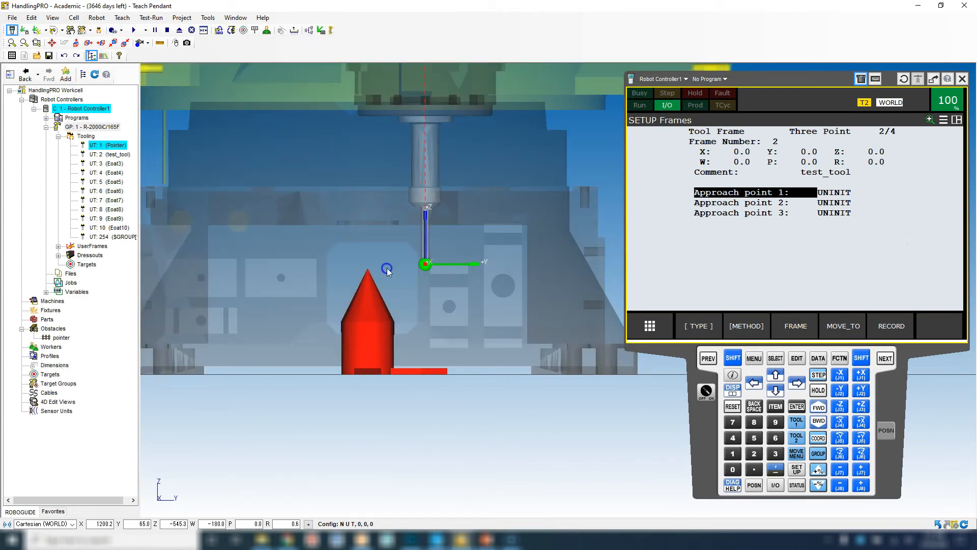
{"action": "left_click", "coordinate": [839, 391]}
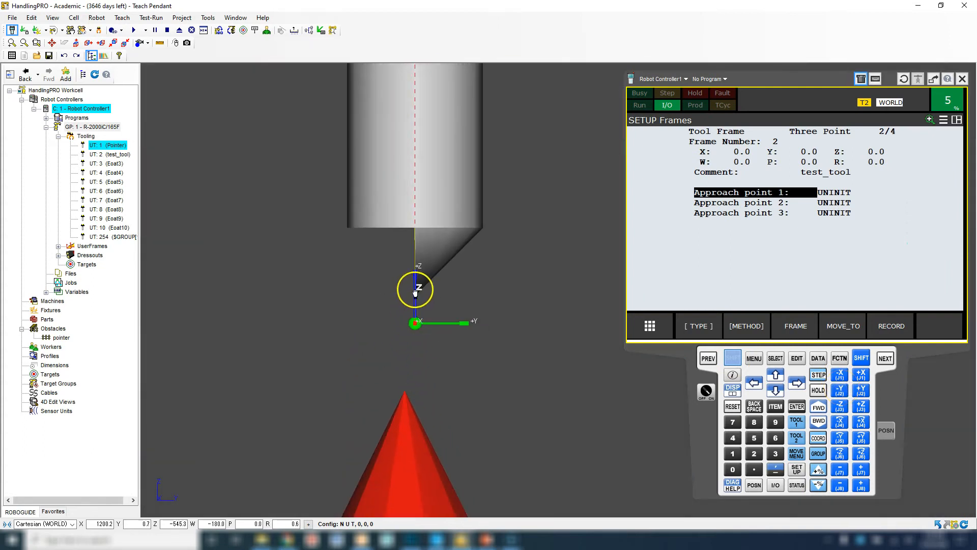
Jog the pointer tip down in fine increments onto the cone tip.
{"action": "left_click", "coordinate": [840, 406]}
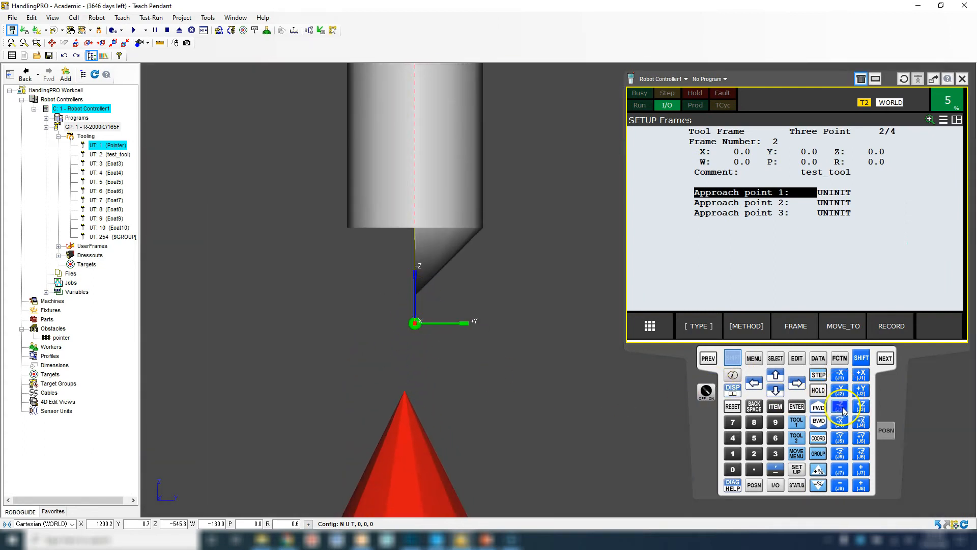
{"action": "left_click", "coordinate": [861, 407]}
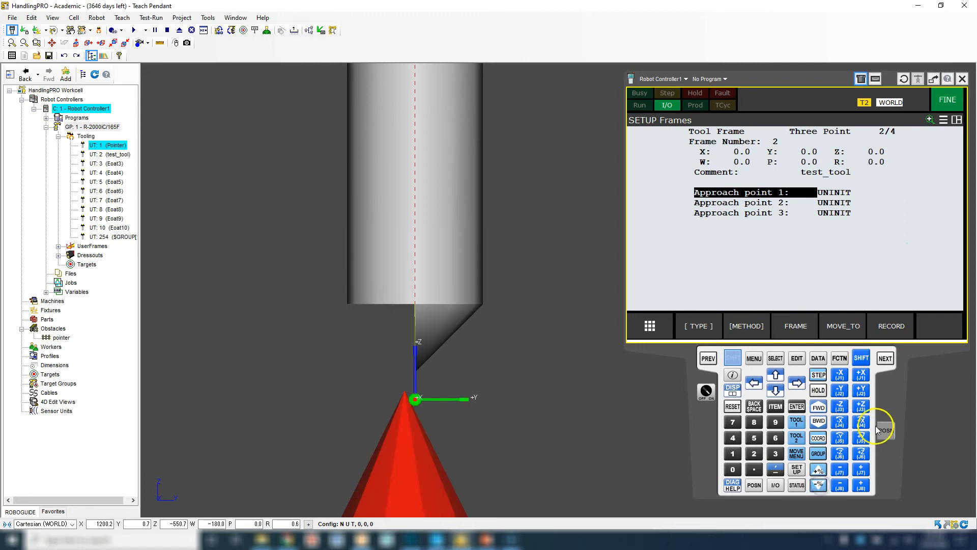
{"action": "left_click", "coordinate": [862, 406]}
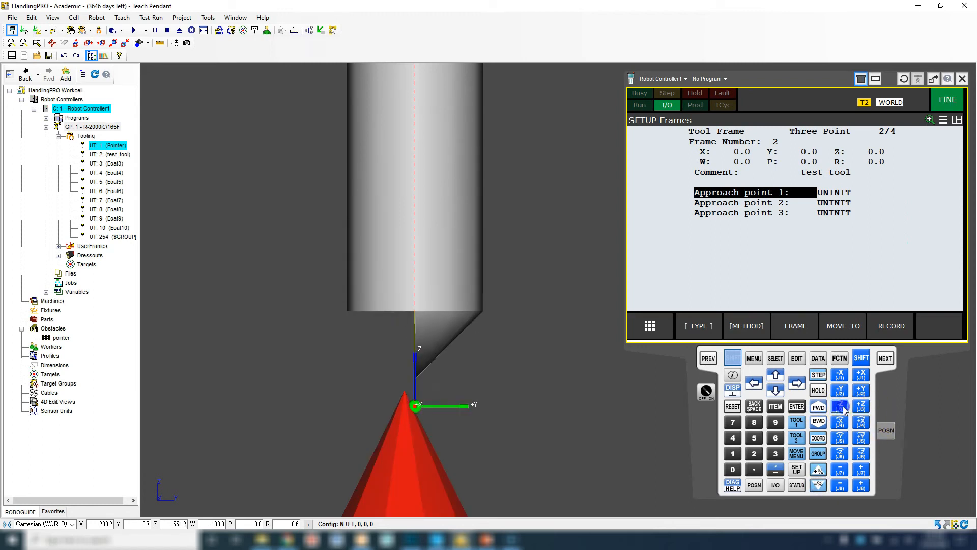
{"action": "left_click", "coordinate": [840, 421]}
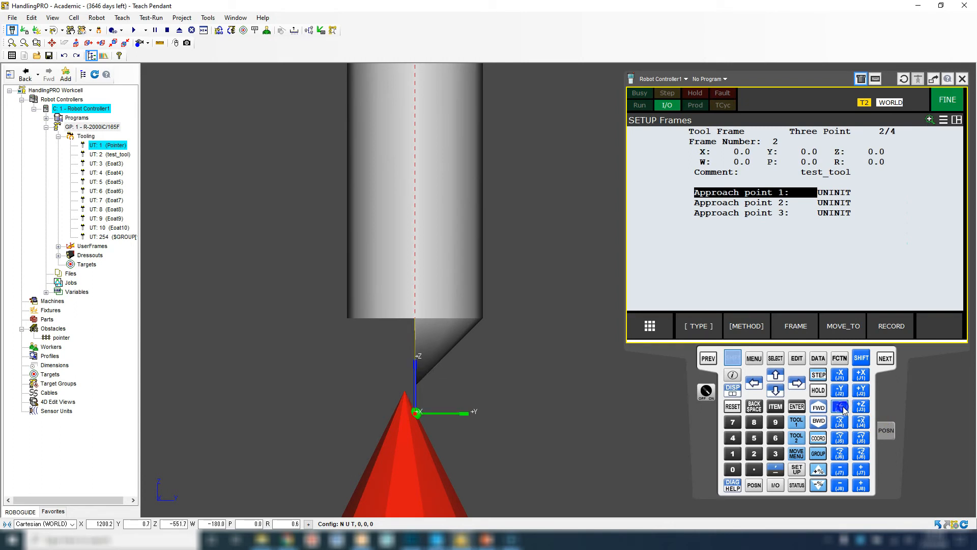
{"action": "left_click", "coordinate": [840, 408]}
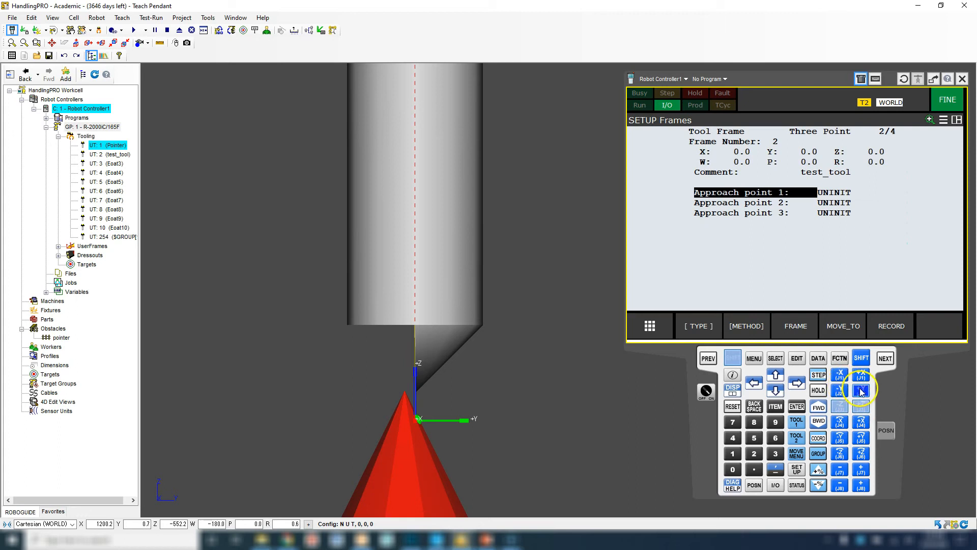
{"action": "mouse_move", "coordinate": [499, 393]}
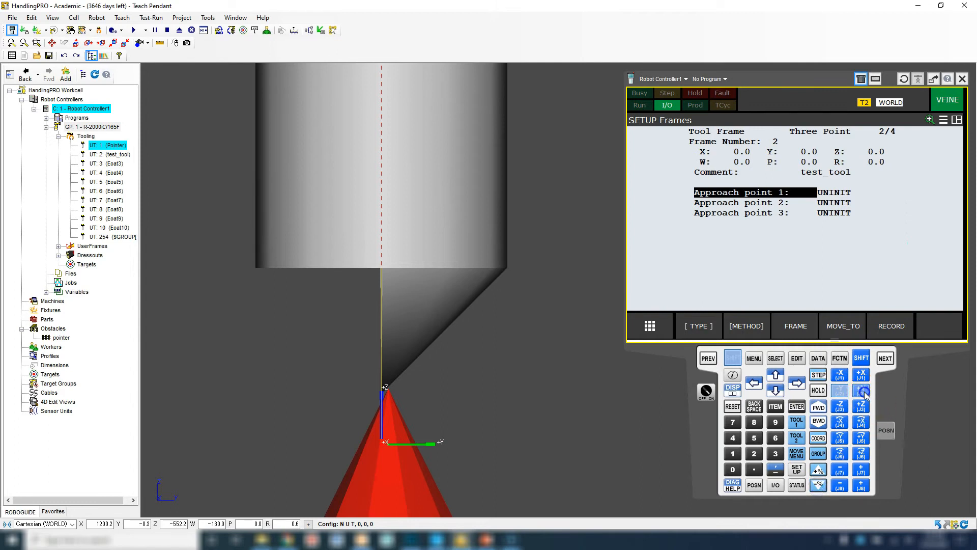
Fine-jog sideways to centre the pointer tip exactly on the cone tip (X 1280, Y 0, Z -552).
{"action": "left_click", "coordinate": [862, 426]}
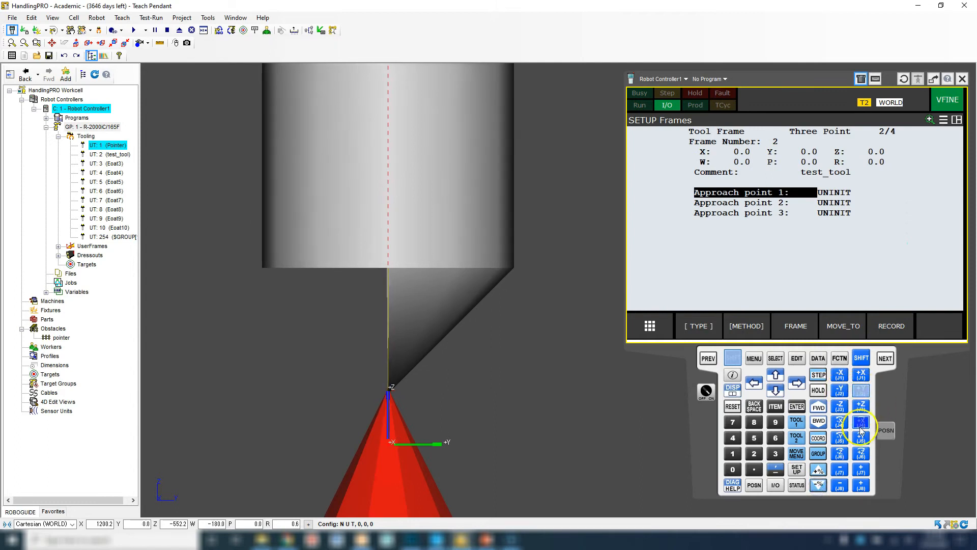
{"action": "left_click", "coordinate": [861, 406]}
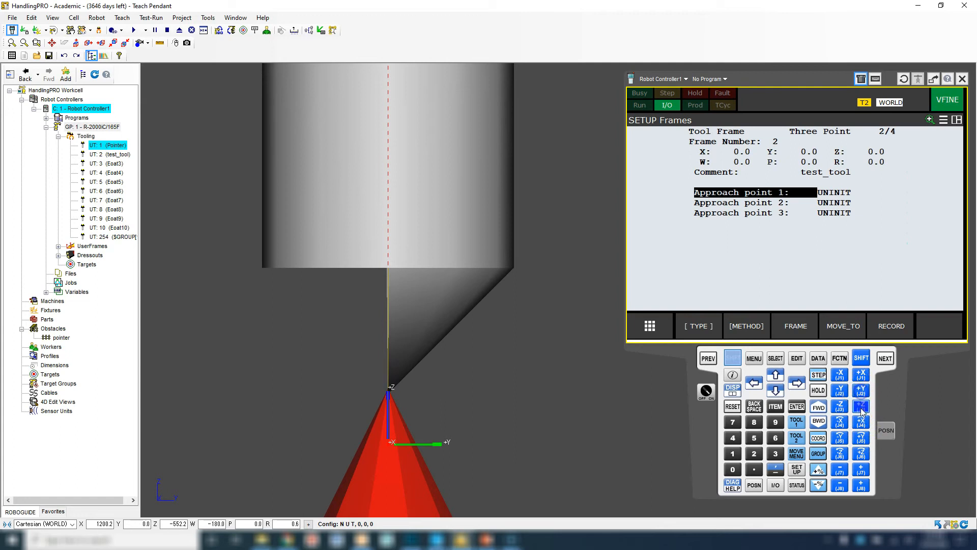
{"action": "left_click", "coordinate": [818, 406]}
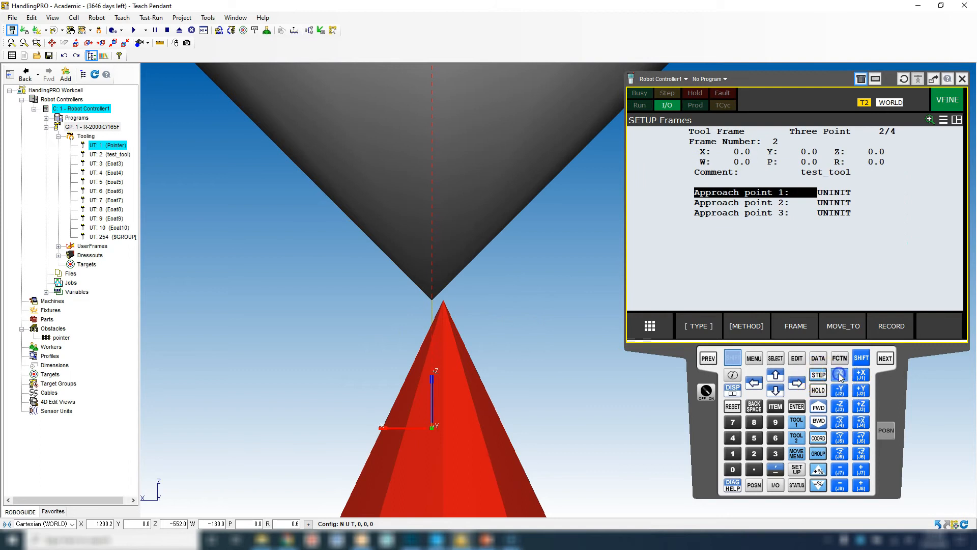
{"action": "left_click", "coordinate": [862, 373]}
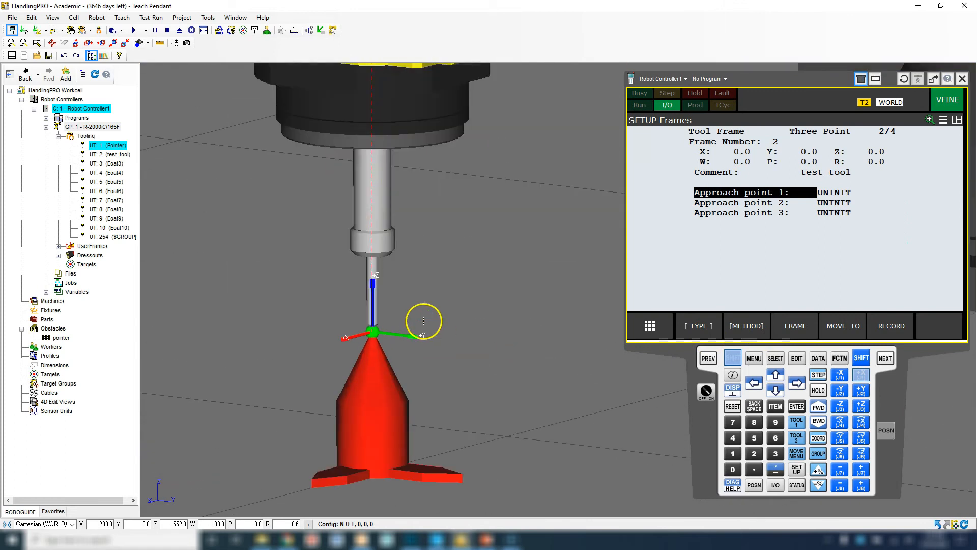
{"action": "mouse_move", "coordinate": [388, 199]}
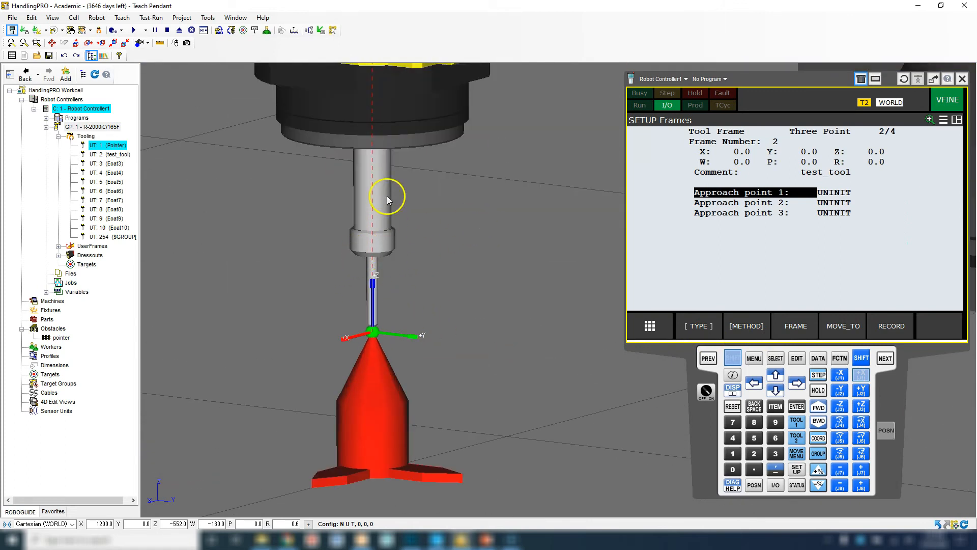
{"action": "mouse_move", "coordinate": [833, 192]}
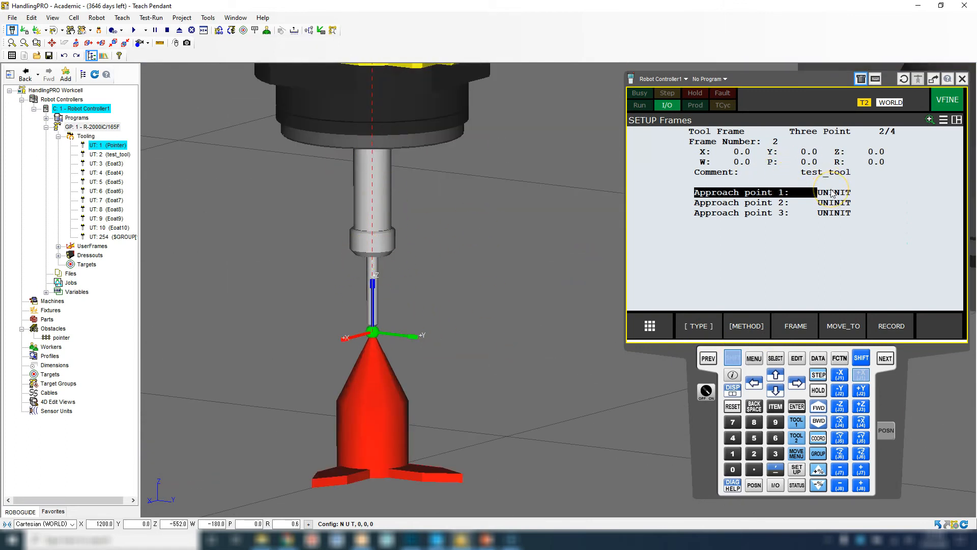
{"action": "mouse_move", "coordinate": [890, 326]}
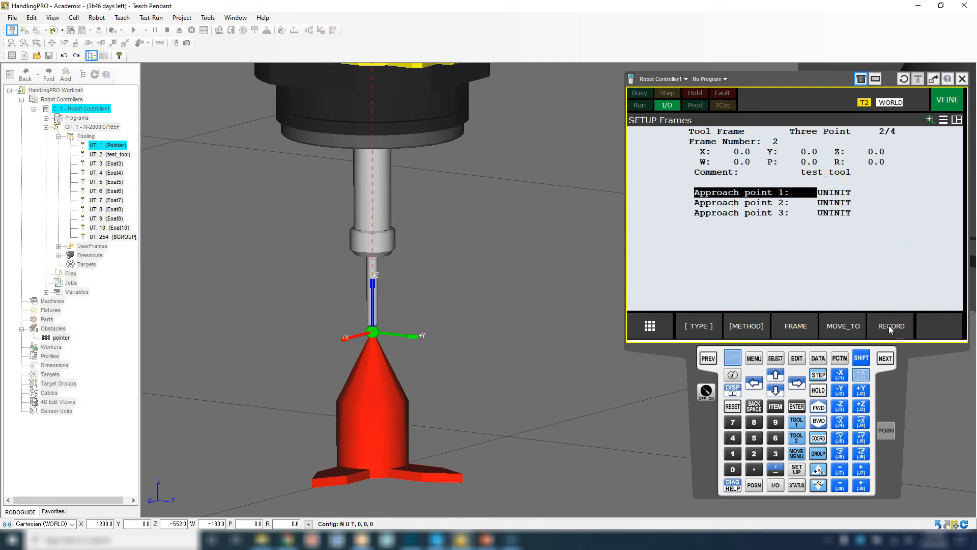
Record approach point 1, then rotate the wrist to reorient the tool.
{"action": "left_click", "coordinate": [891, 325]}
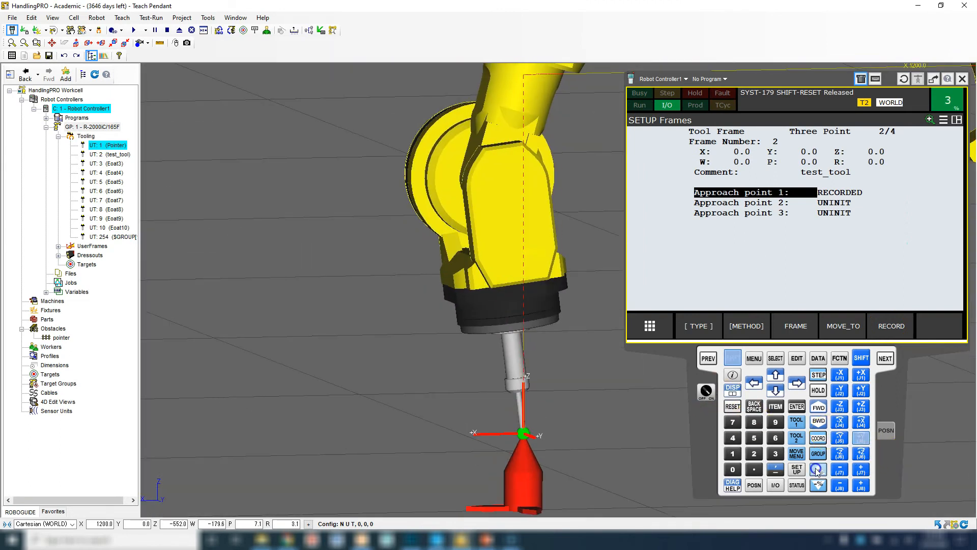
{"action": "left_click", "coordinate": [861, 438]}
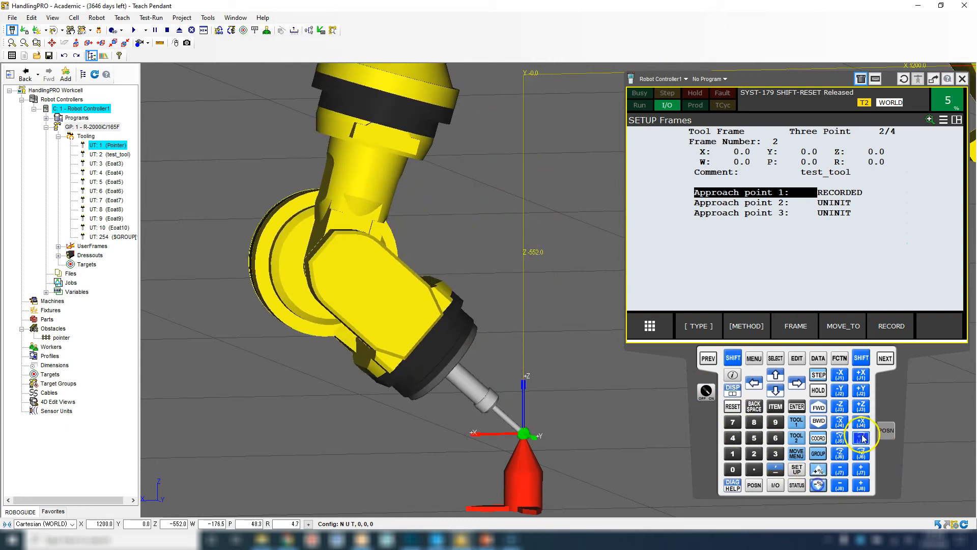
{"action": "left_click", "coordinate": [862, 438]}
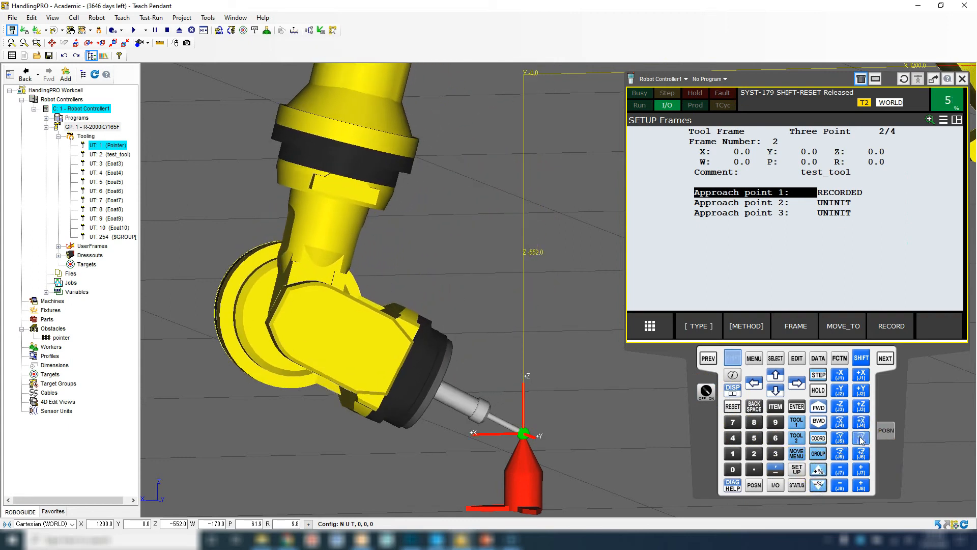
{"action": "left_click", "coordinate": [861, 438]}
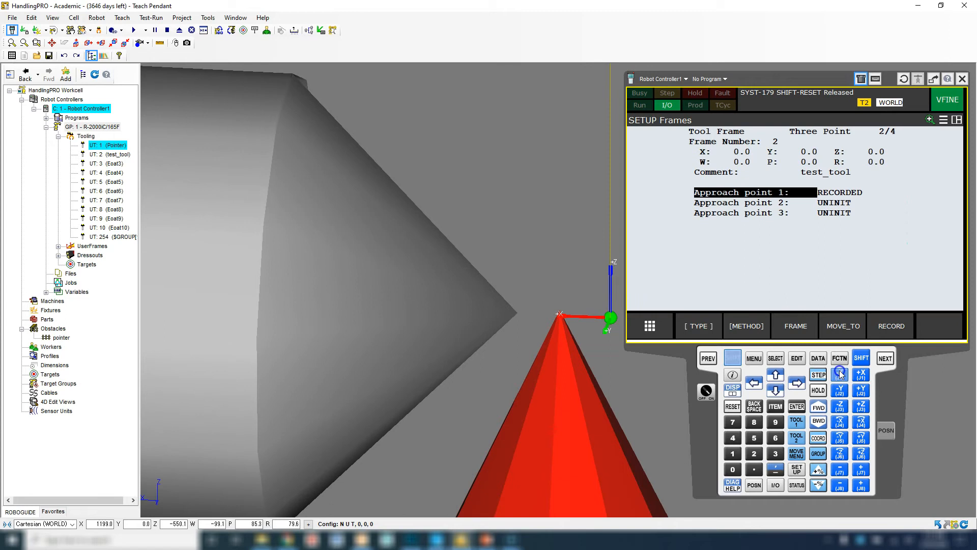
Nudge the reoriented tip back onto the cone point and select Approach point 2.
{"action": "left_click", "coordinate": [861, 373]}
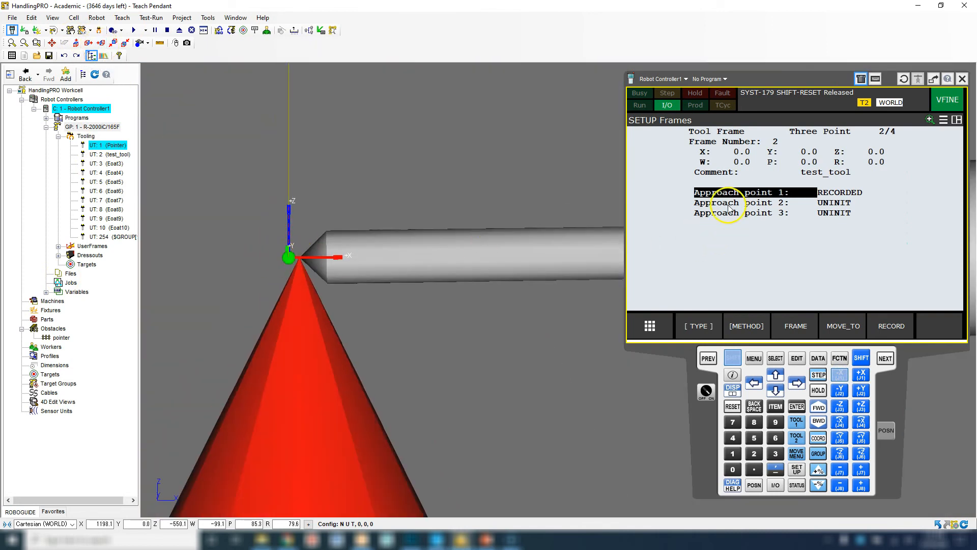
{"action": "left_click", "coordinate": [890, 325]}
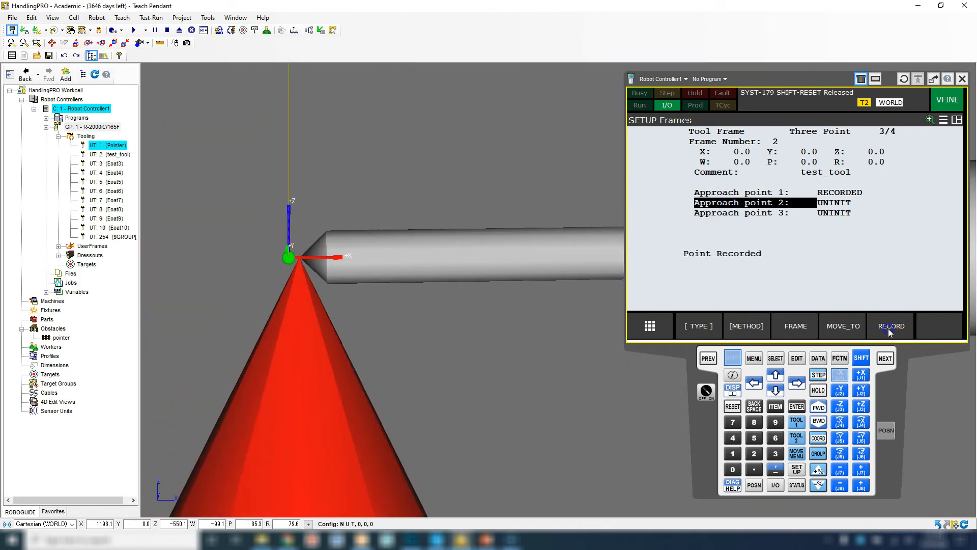
Record approach point 2, switch to JOINT coordinates and jog the wrist to a new orientation.
{"action": "left_click", "coordinate": [891, 326]}
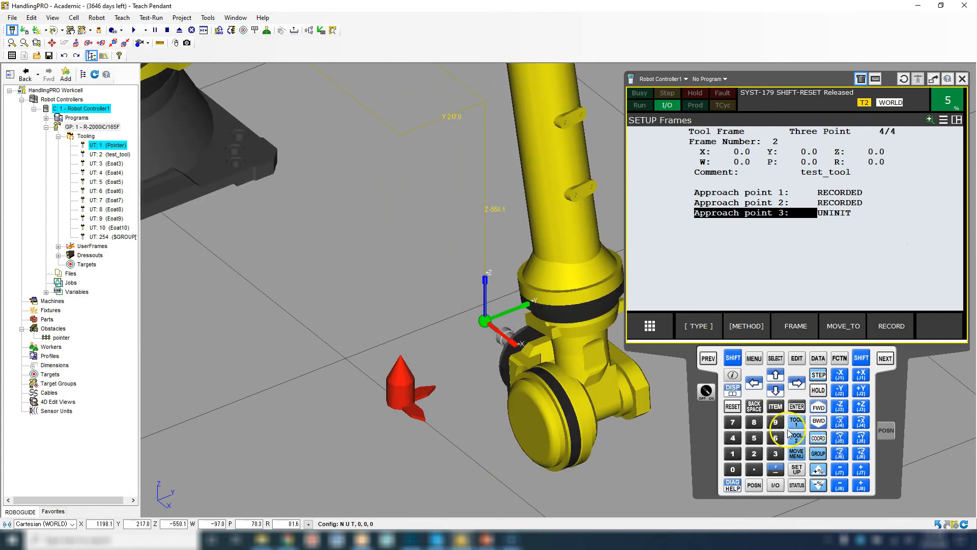
{"action": "left_click", "coordinate": [797, 437]}
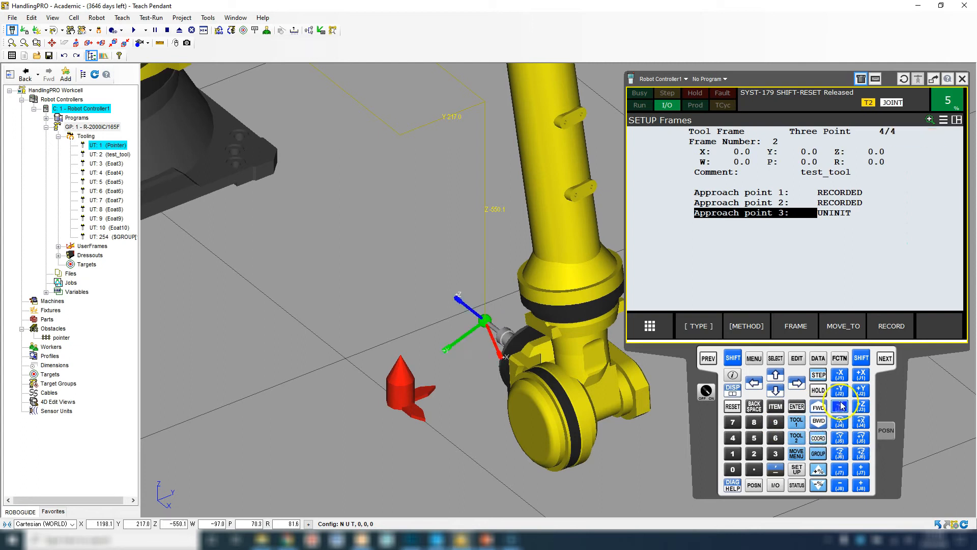
{"action": "left_click", "coordinate": [840, 421]}
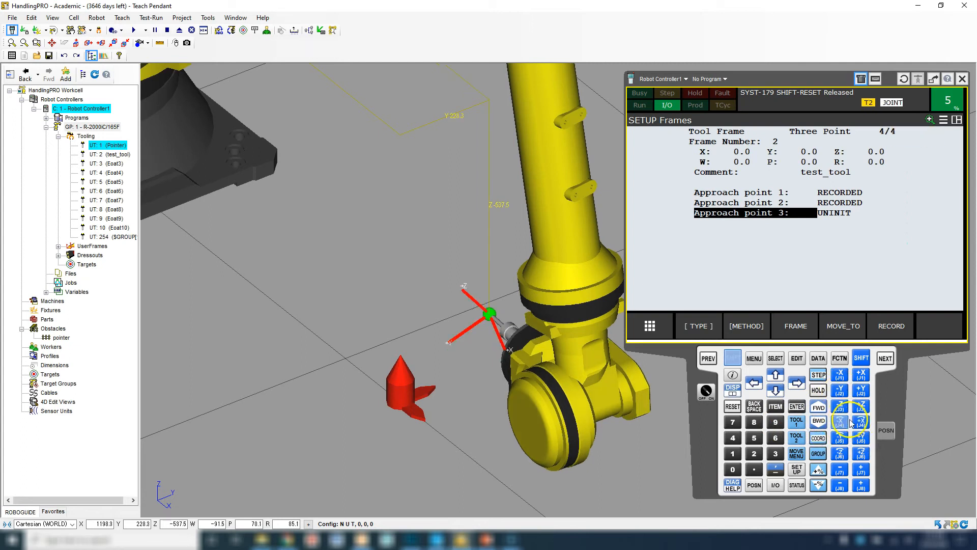
{"action": "left_click", "coordinate": [861, 423]}
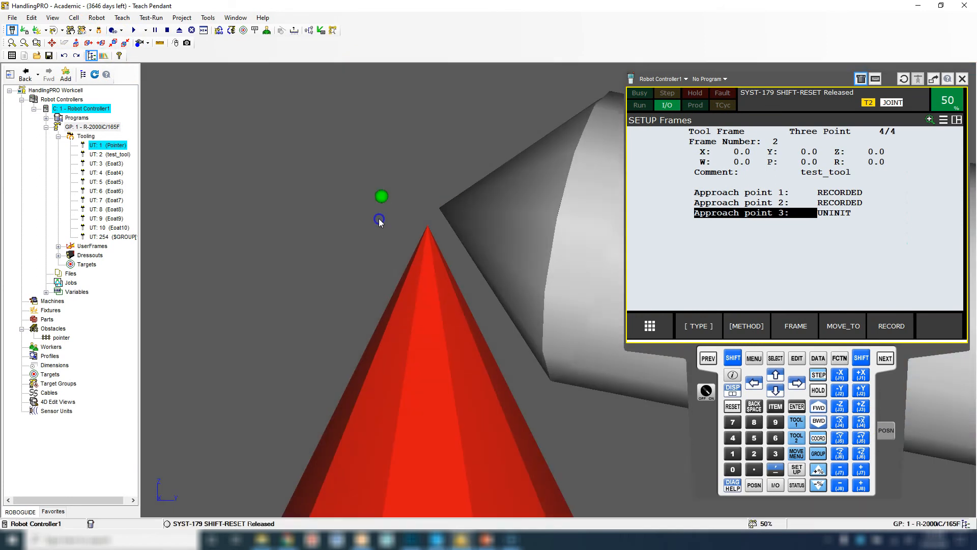
Jog the tool tip back onto the cone point at fine speed.
{"action": "left_click", "coordinate": [734, 357]}
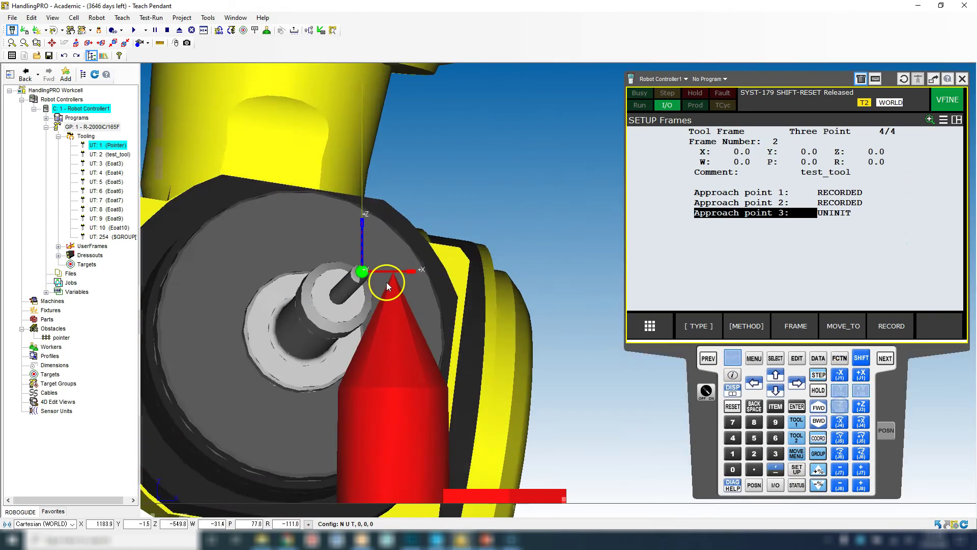
{"action": "left_click", "coordinate": [840, 374]}
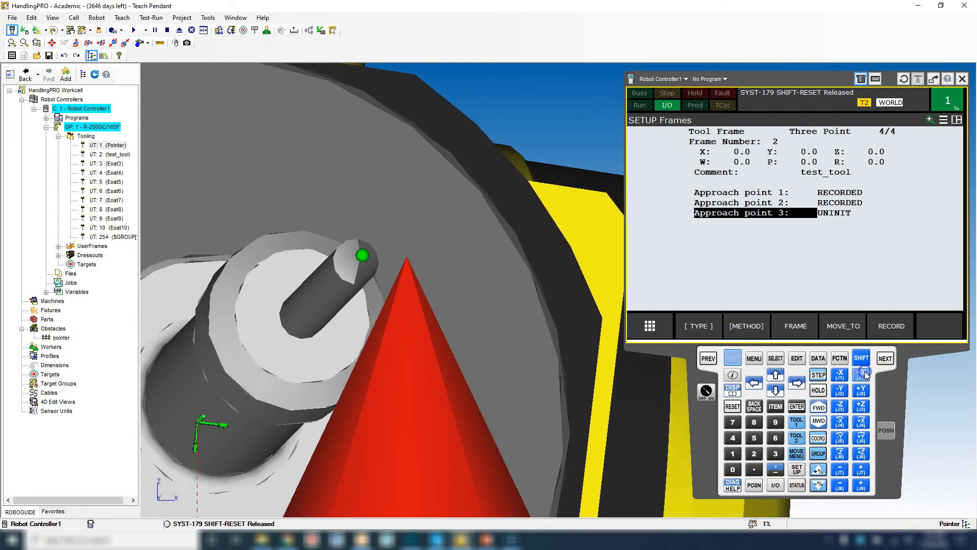
Record approach point 3 so test_tool is computed with Z 178.4.
{"action": "left_click", "coordinate": [861, 373]}
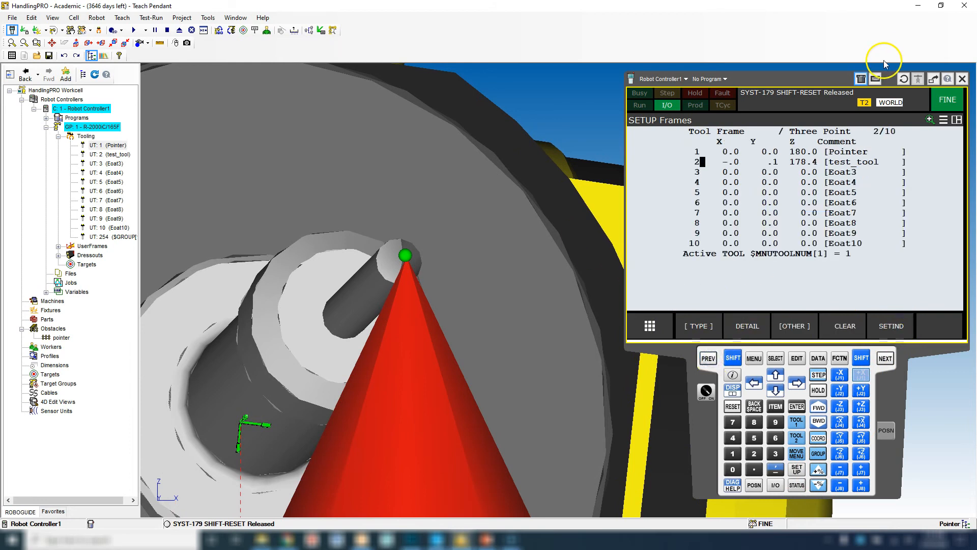
{"action": "mouse_move", "coordinate": [802, 165]}
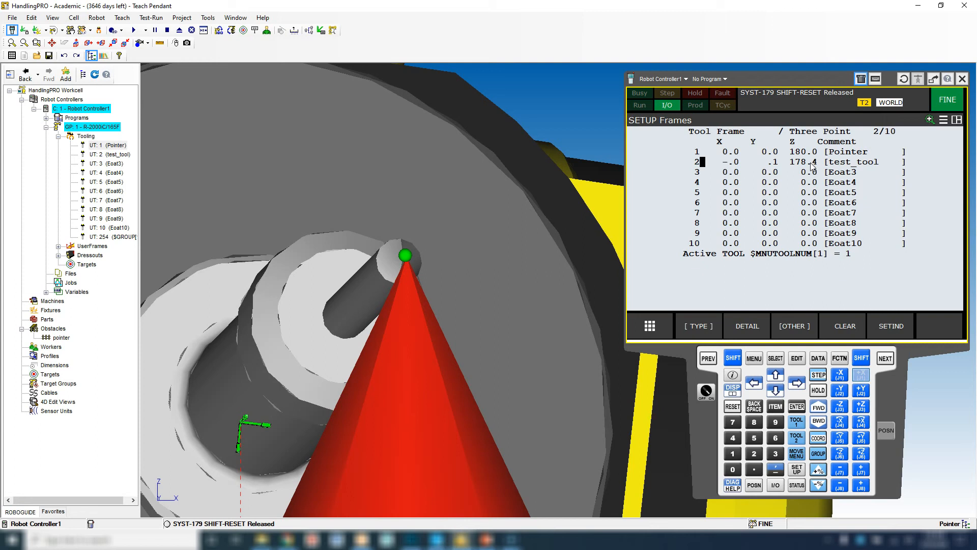
{"action": "mouse_move", "coordinate": [443, 253]}
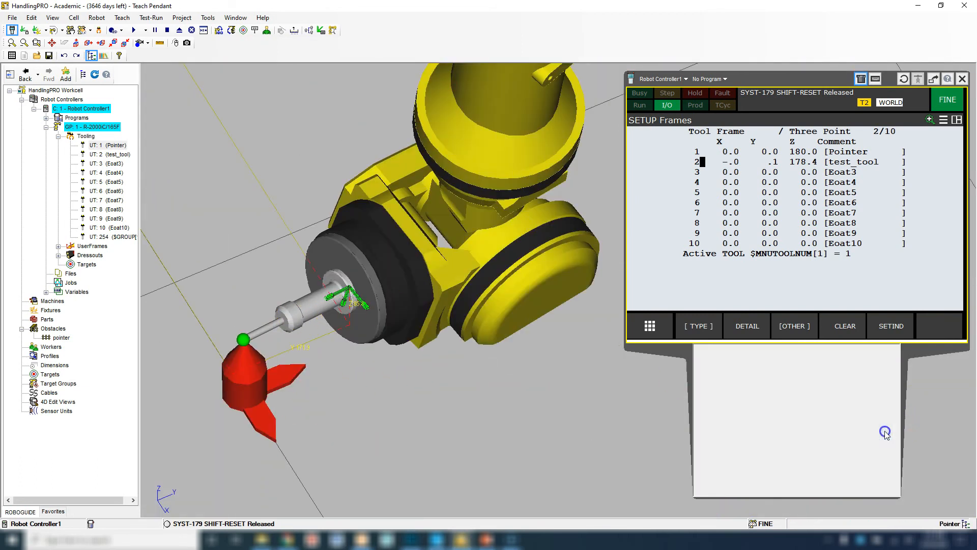
Bring up the robot's Current Position window to enter joint values.
{"action": "left_click", "coordinate": [884, 434]}
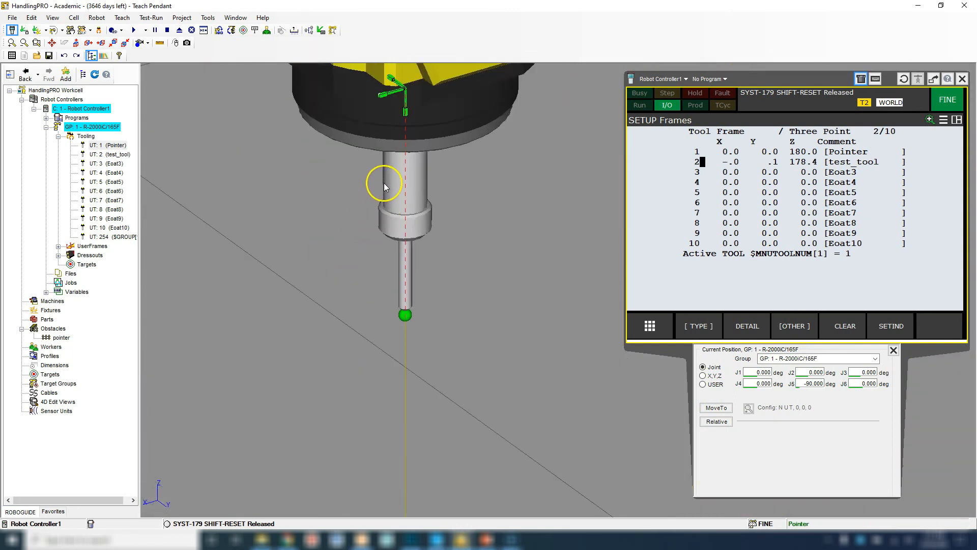
{"action": "mouse_move", "coordinate": [397, 323]}
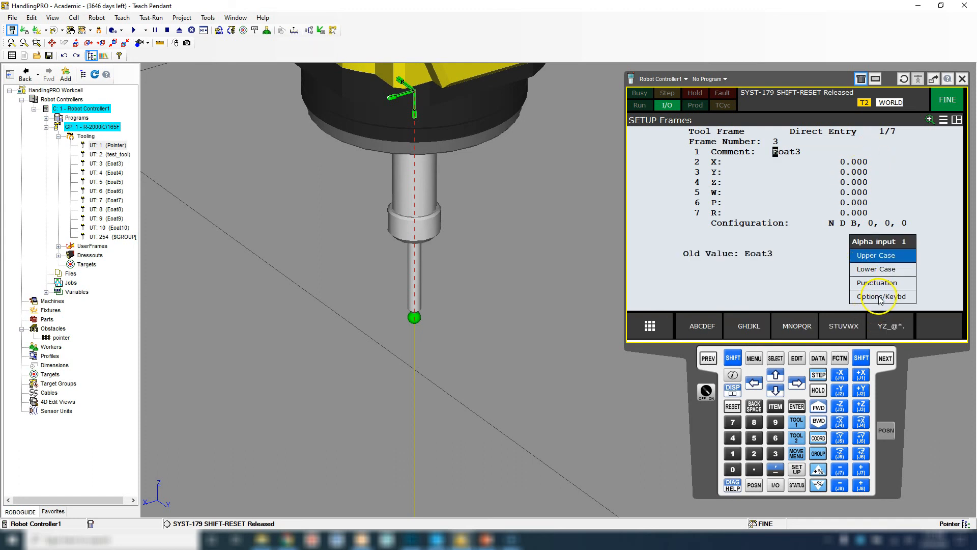
Name tool frame 3 'direct' via the software keyboard and enter Z 180.000.
{"action": "left_click", "coordinate": [882, 296]}
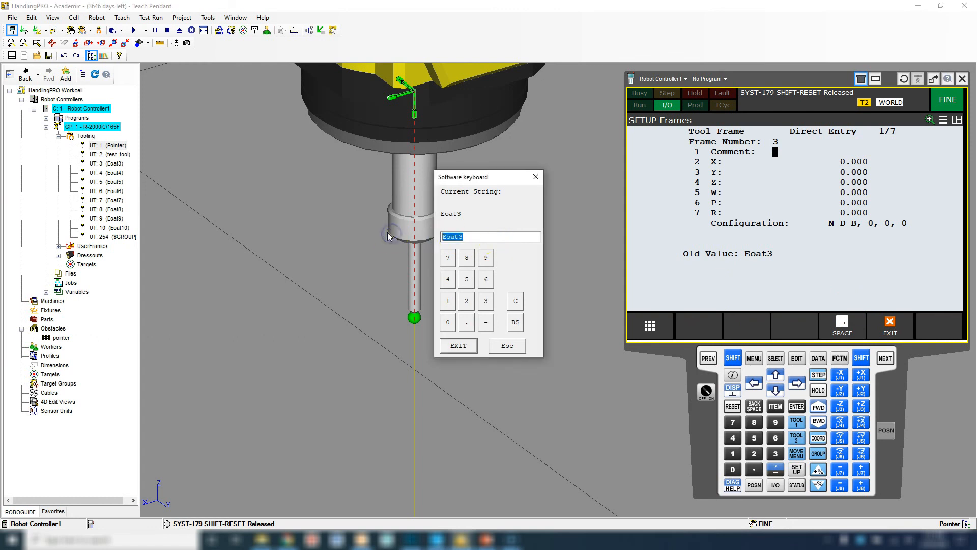
{"action": "left_click", "coordinate": [458, 345]}
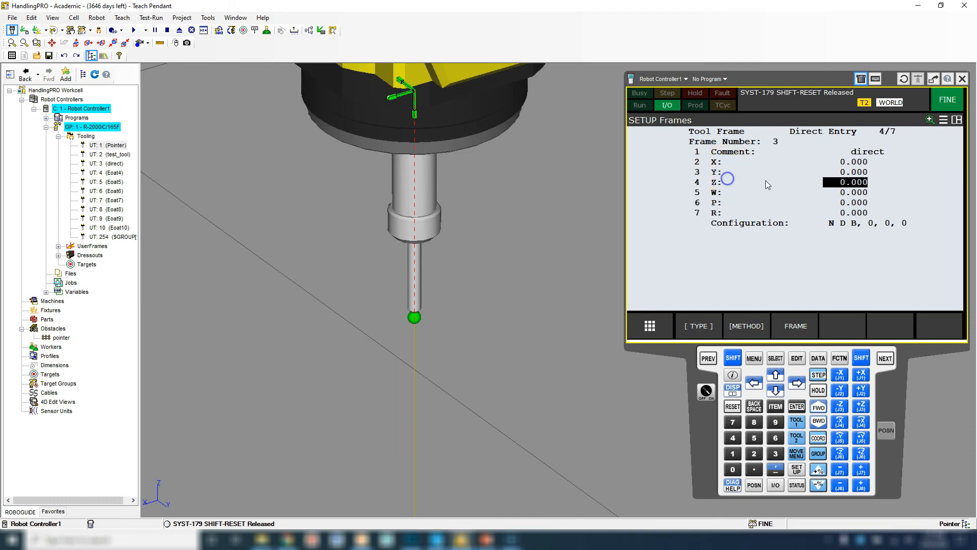
{"action": "type", "text": "180"}
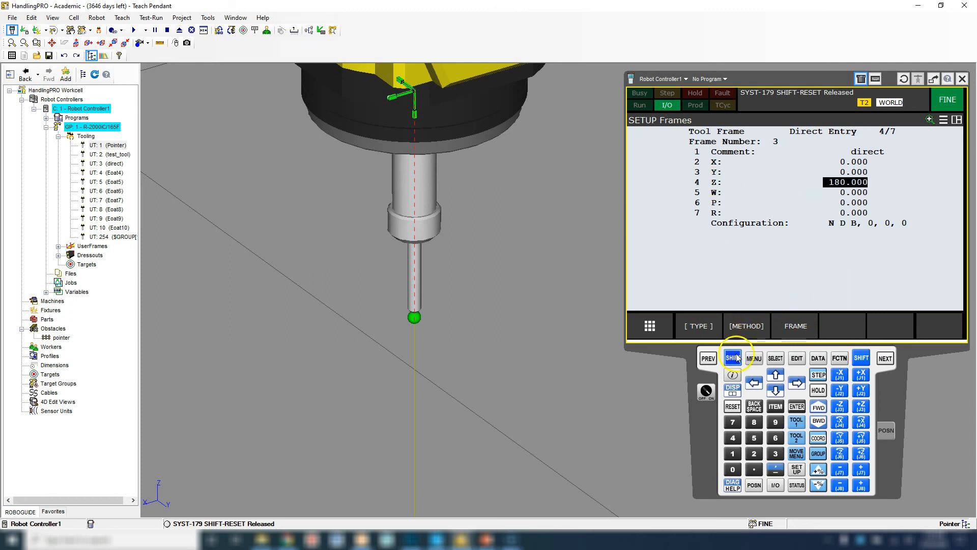
{"action": "left_click", "coordinate": [708, 357]}
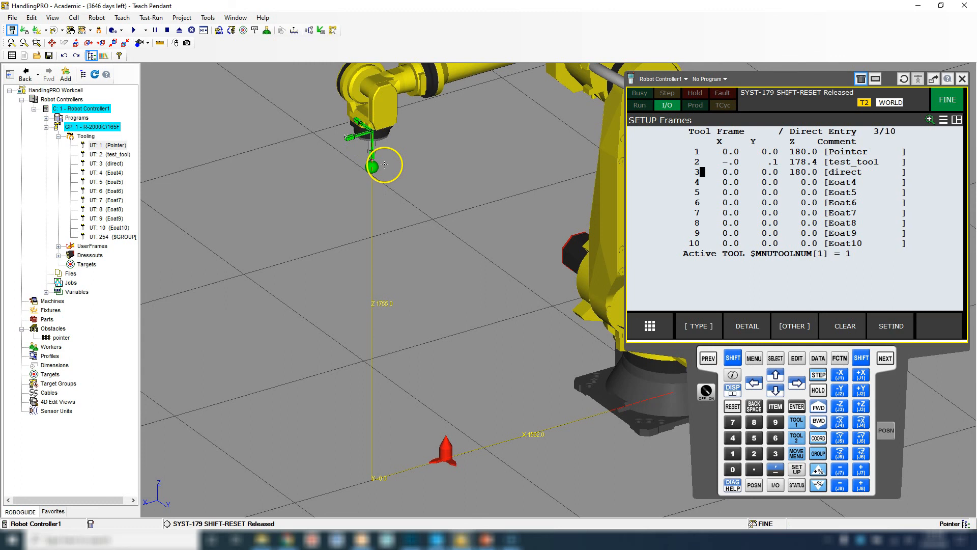
{"action": "mouse_move", "coordinate": [484, 213]}
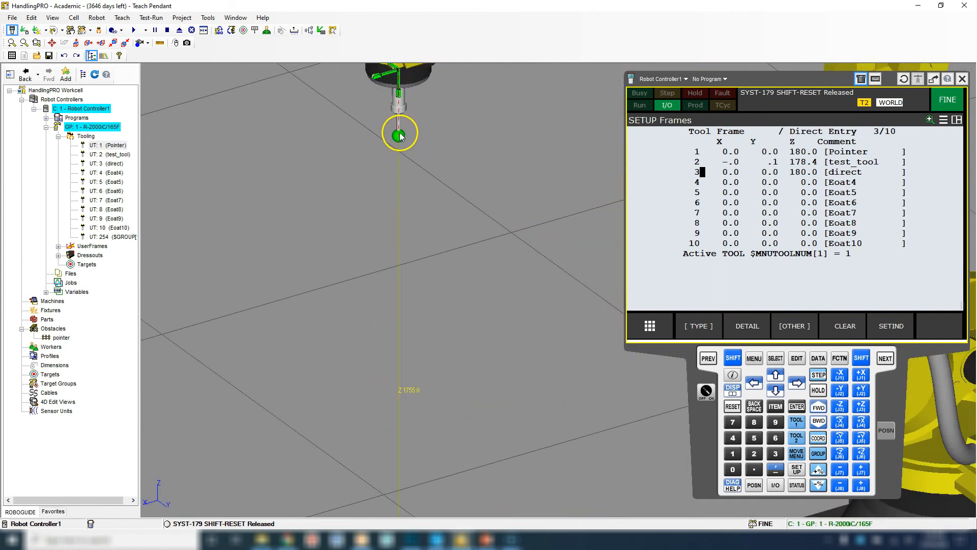
{"action": "mouse_move", "coordinate": [400, 139]}
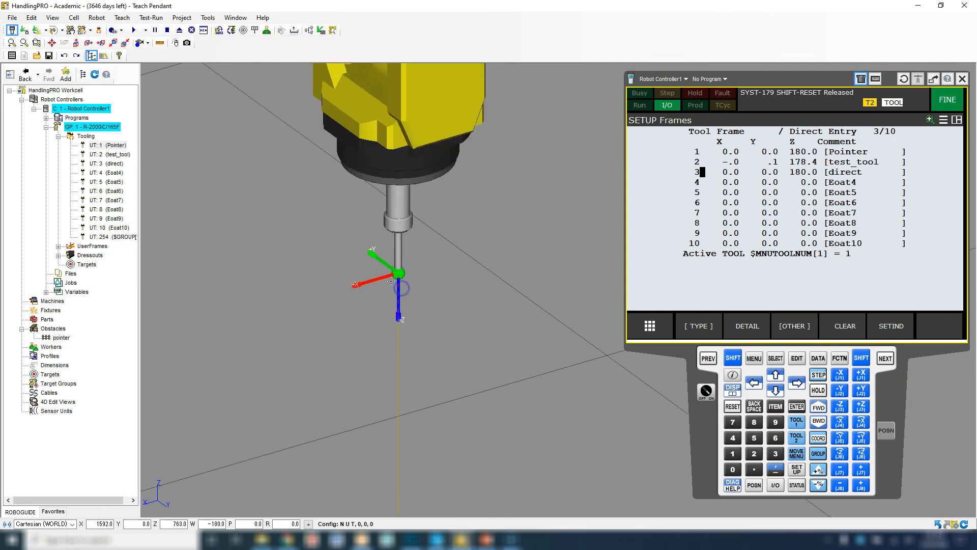
Switch jogging to TOOL coordinates and view the tool axes at the pointer tip.
{"action": "left_click", "coordinate": [399, 318]}
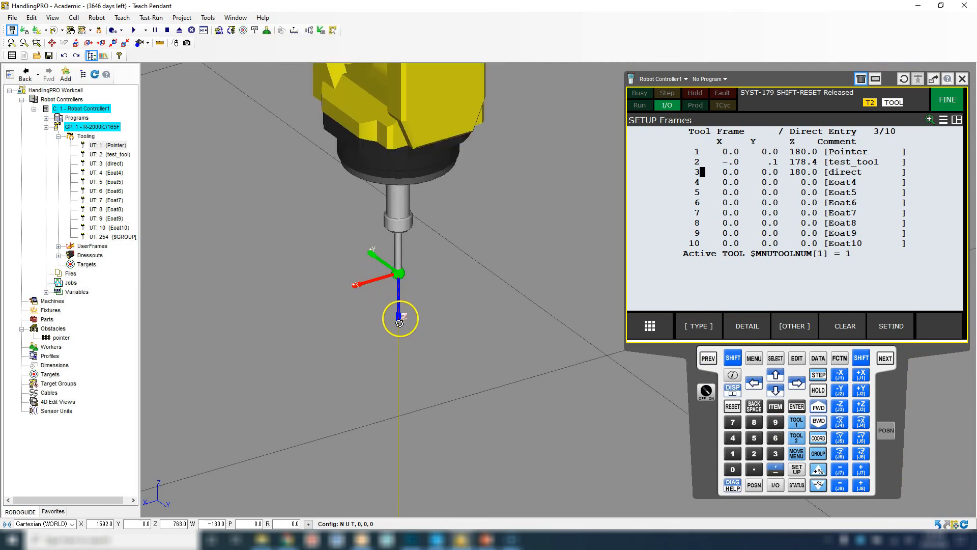